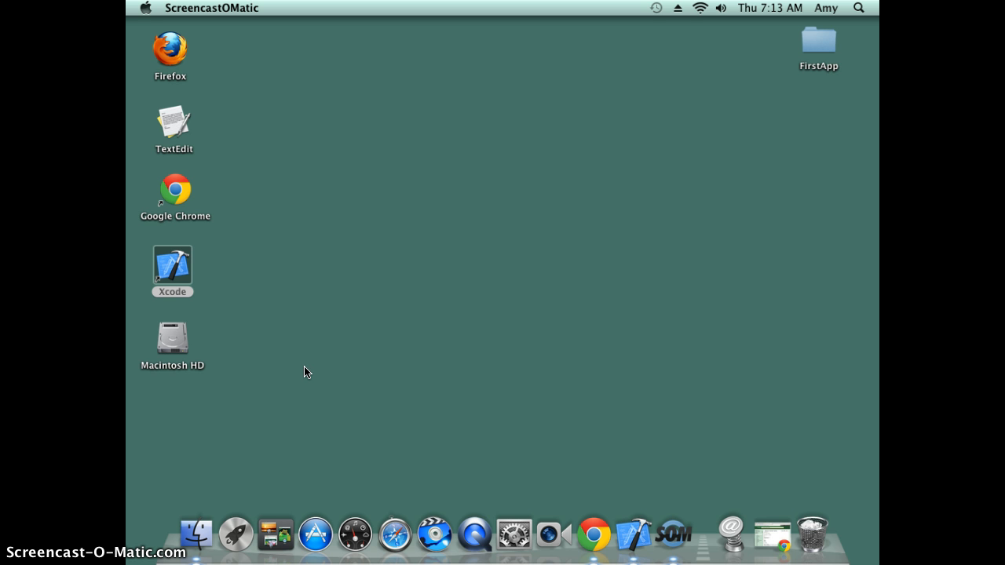
mouse_move(180, 291)
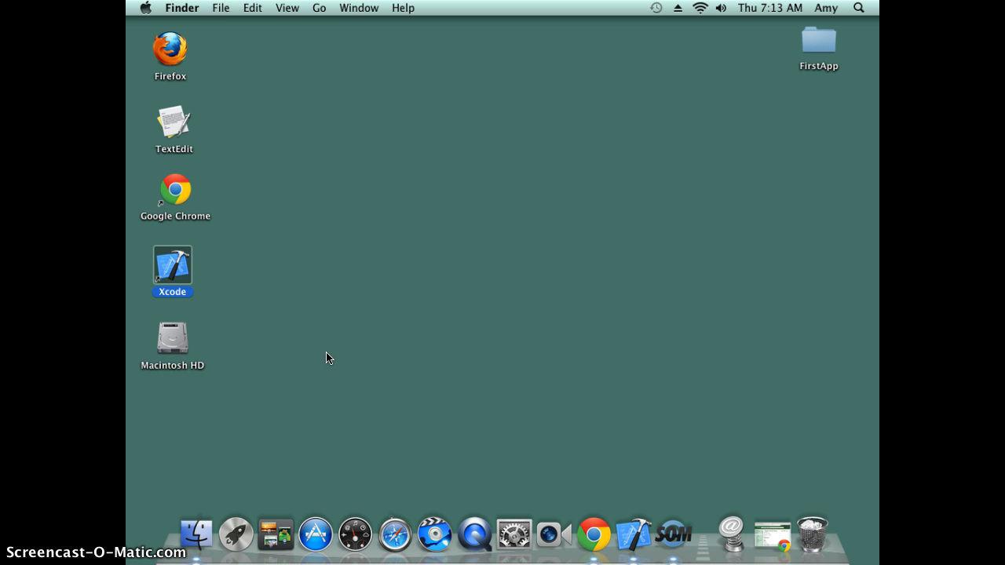
mouse_move(342, 400)
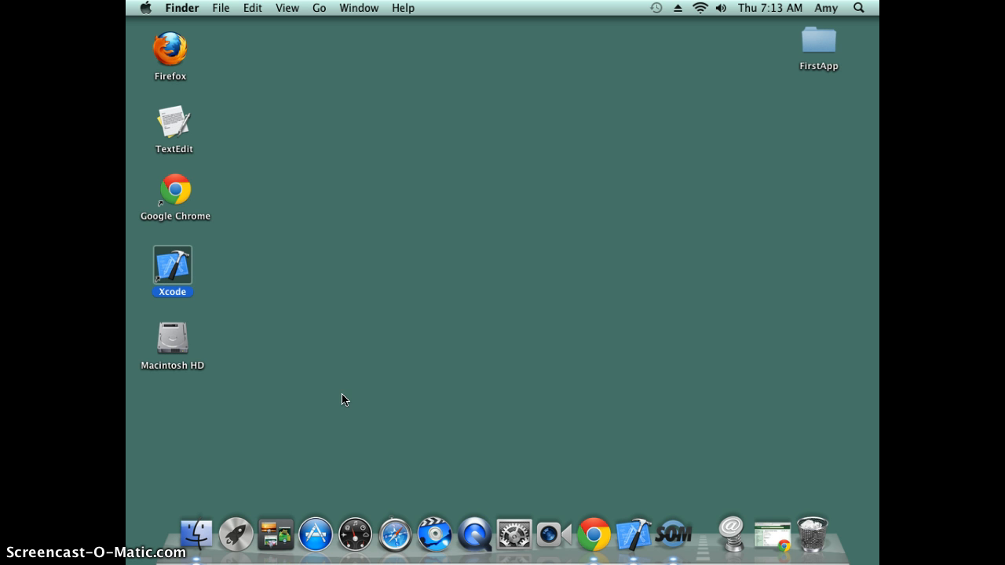
mouse_move(315, 535)
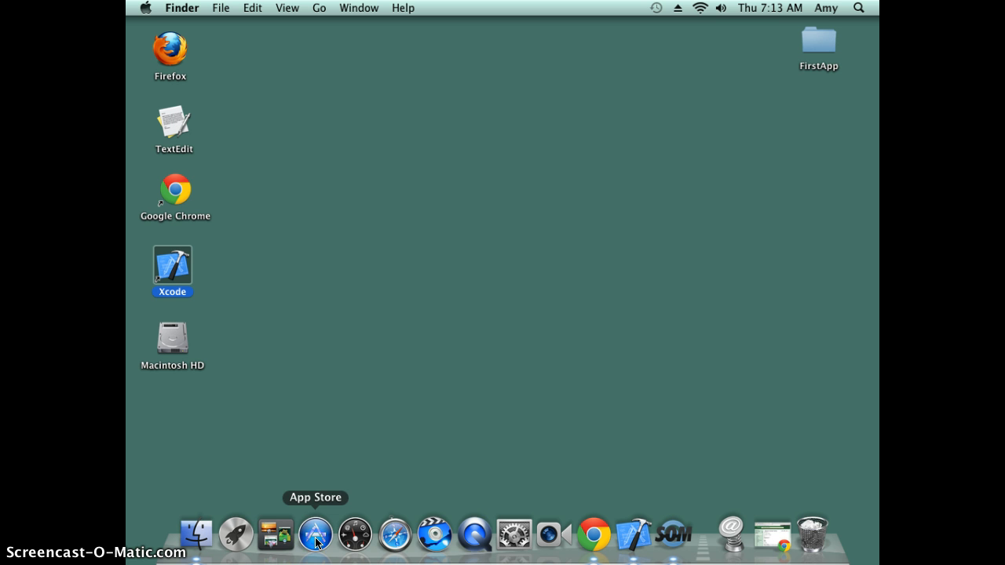
mouse_move(249, 213)
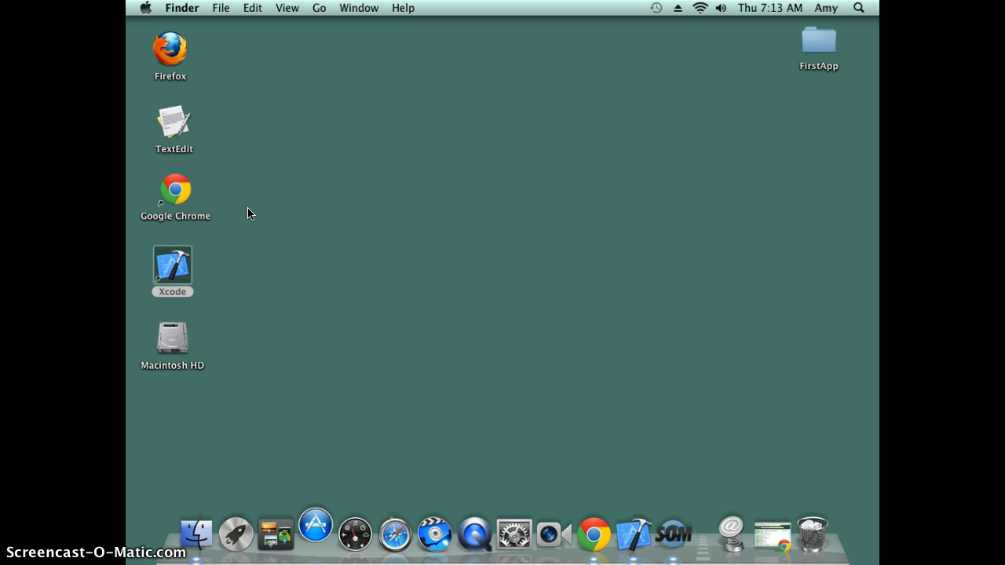
- Browse the App Store's Developer Tools category, then launch Xcode from the Dock
left_click(315, 534)
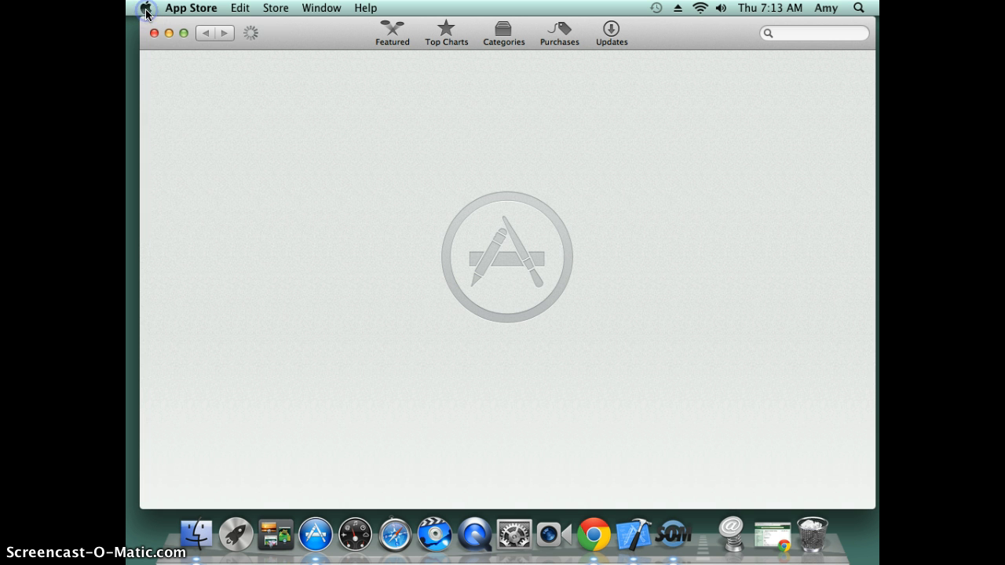
left_click(145, 7)
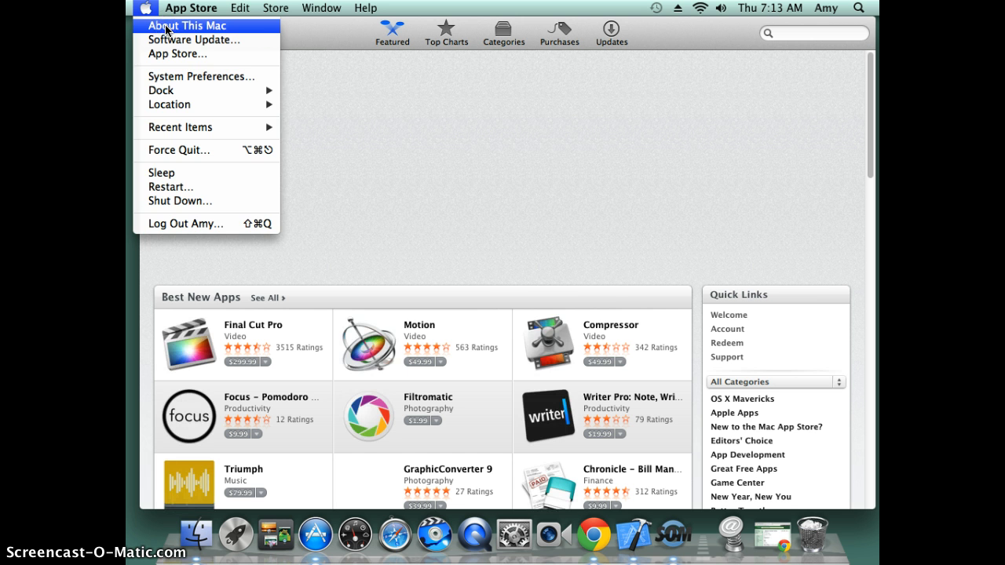
left_click(187, 25)
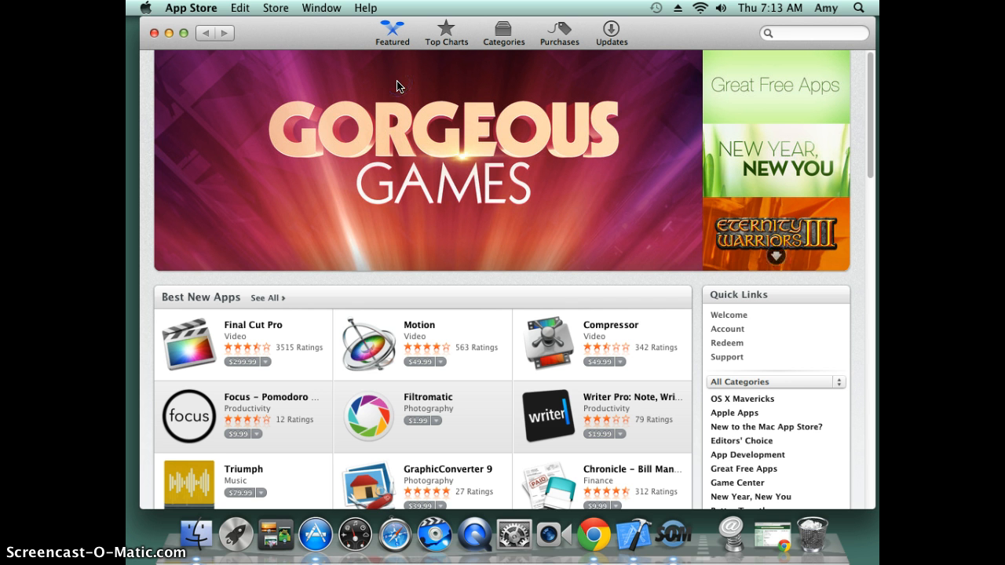
mouse_move(520, 62)
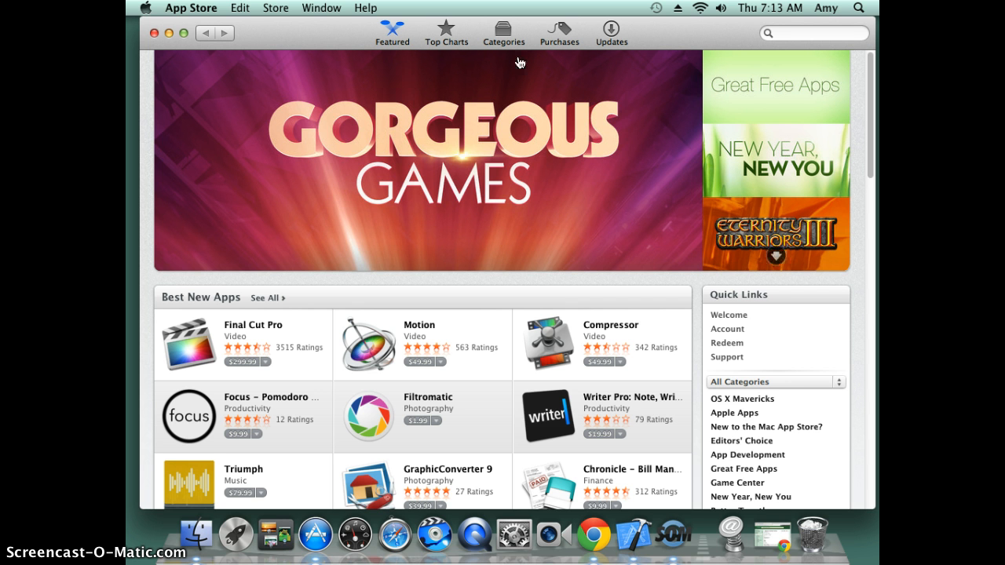
left_click(503, 33)
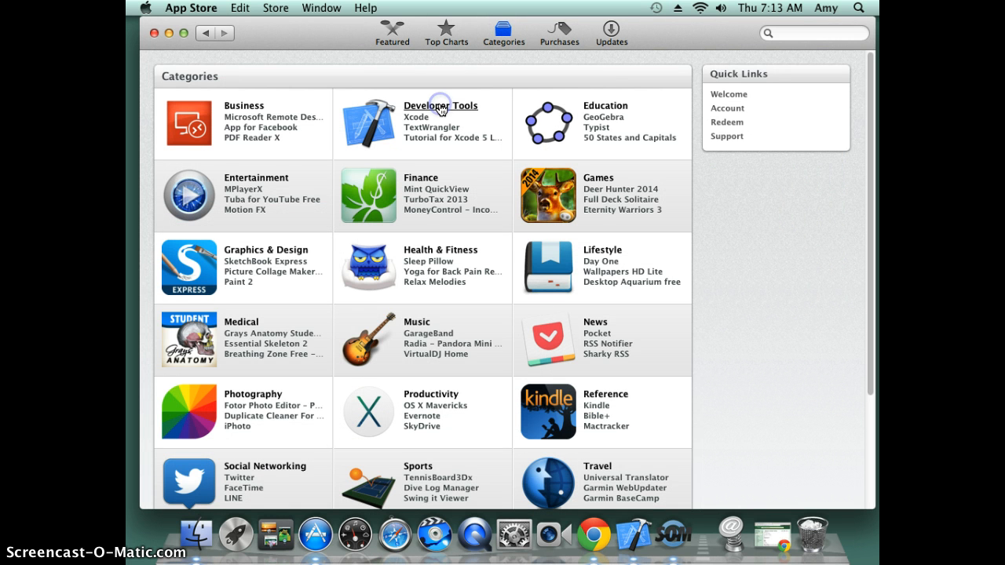
mouse_move(285, 193)
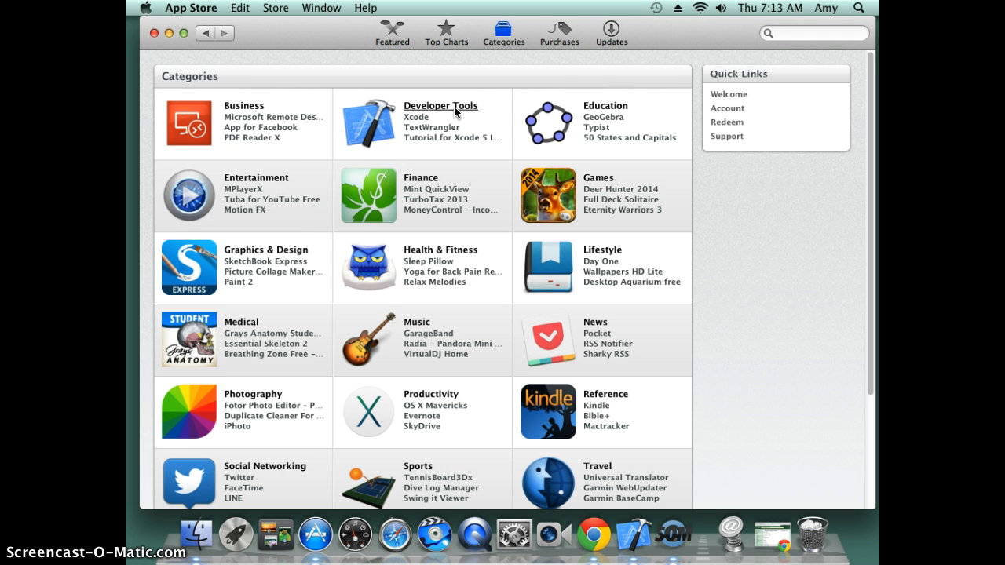
left_click(440, 105)
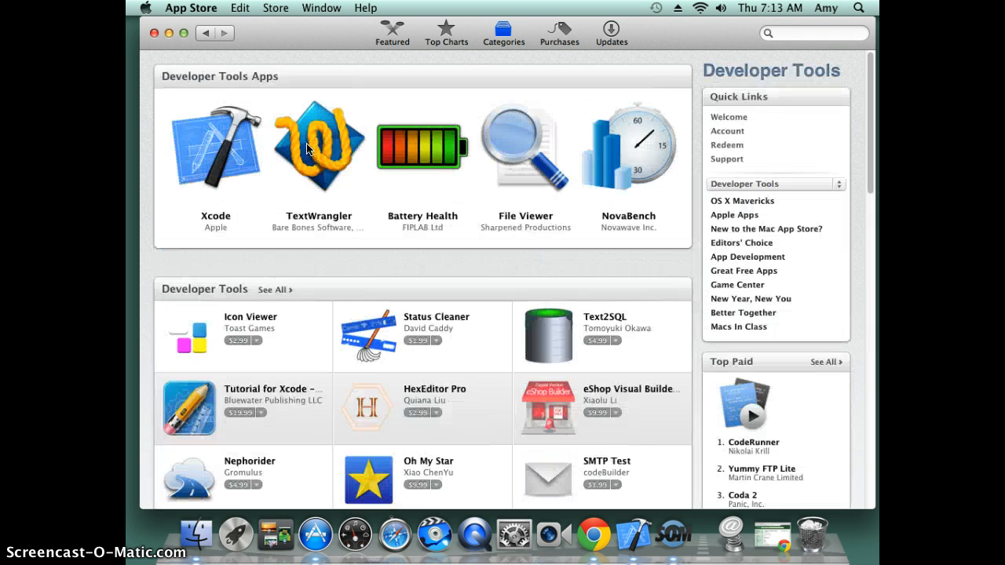
left_click(215, 146)
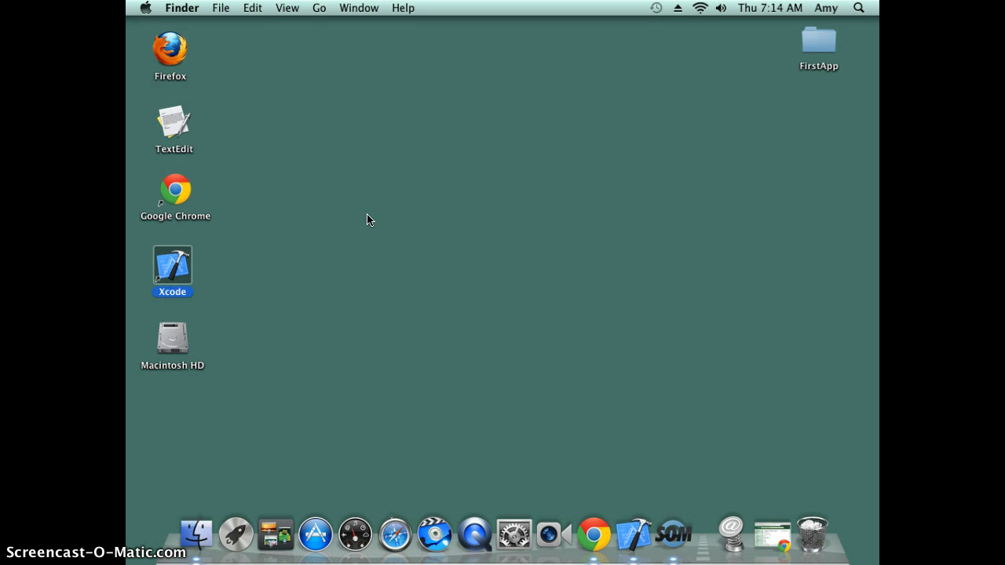
mouse_move(169, 279)
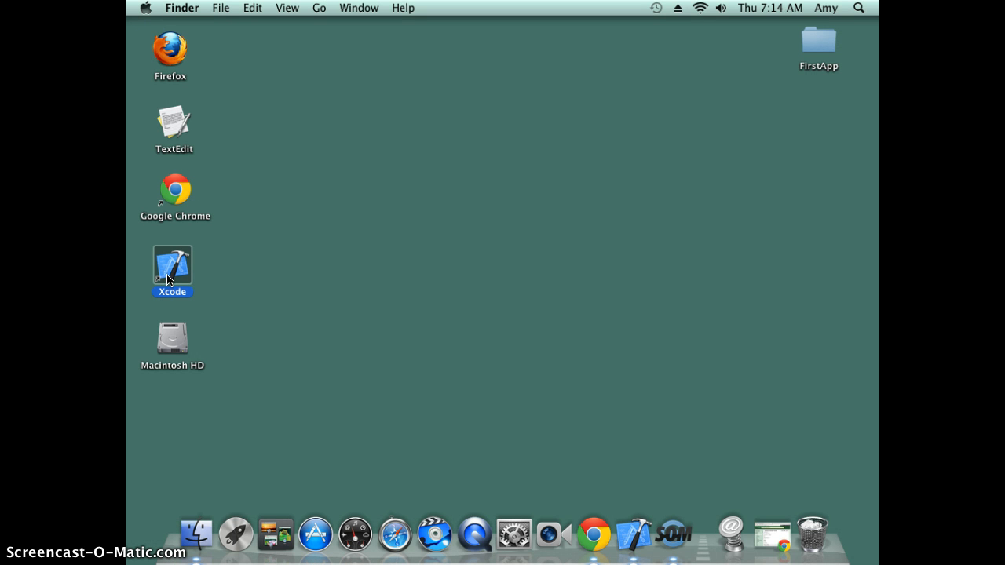
mouse_move(632, 537)
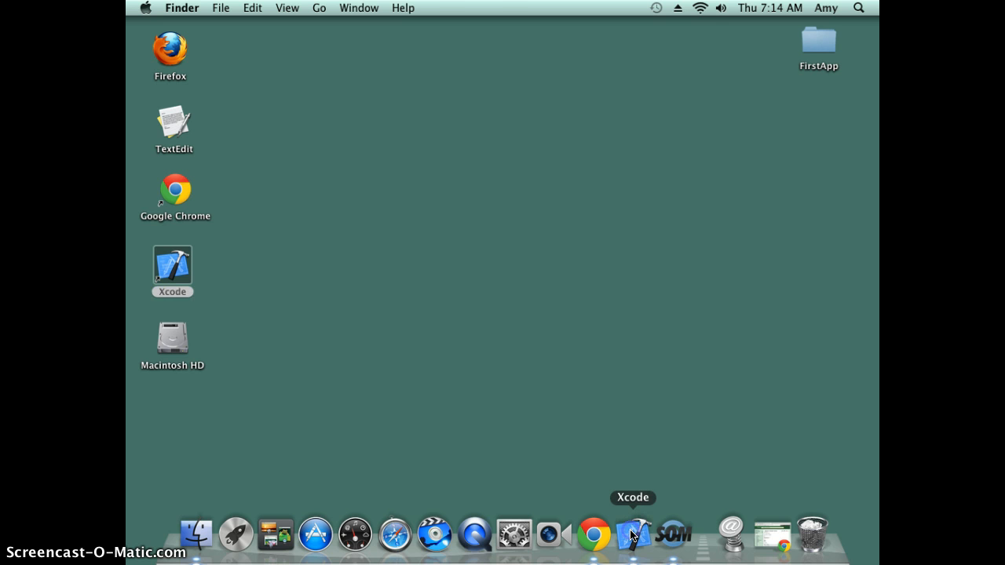
left_click(633, 534)
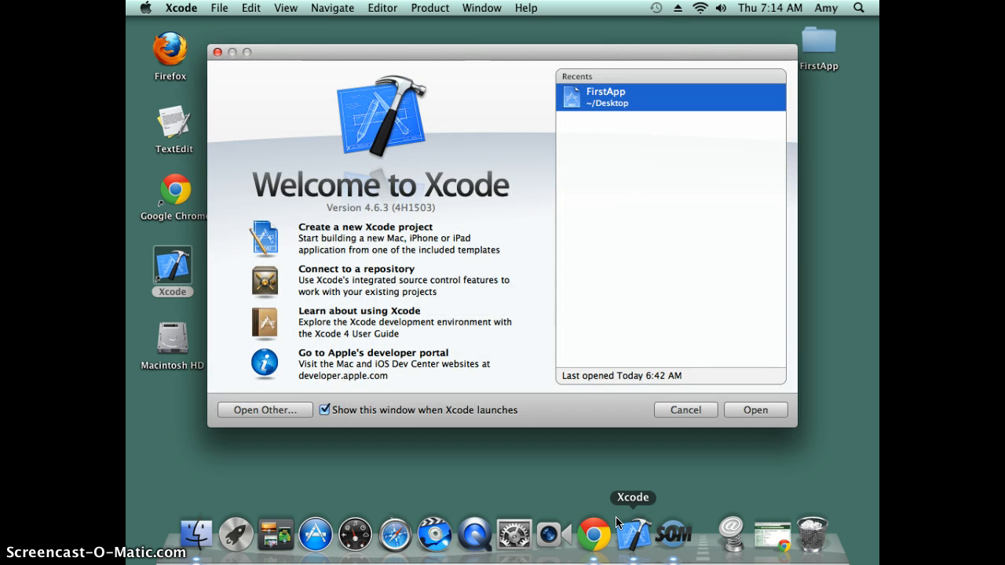
mouse_move(605, 487)
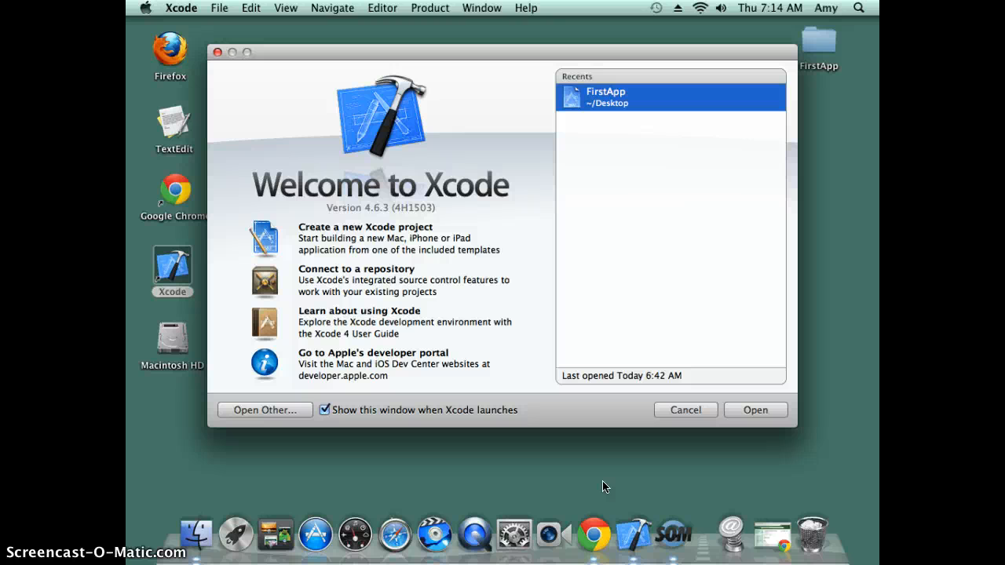
mouse_move(486, 316)
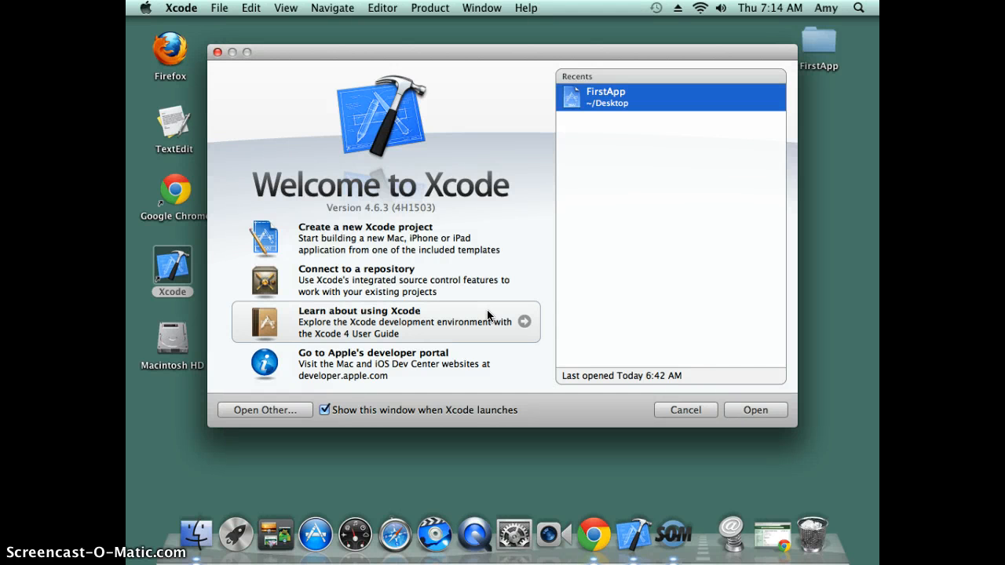
mouse_move(361, 168)
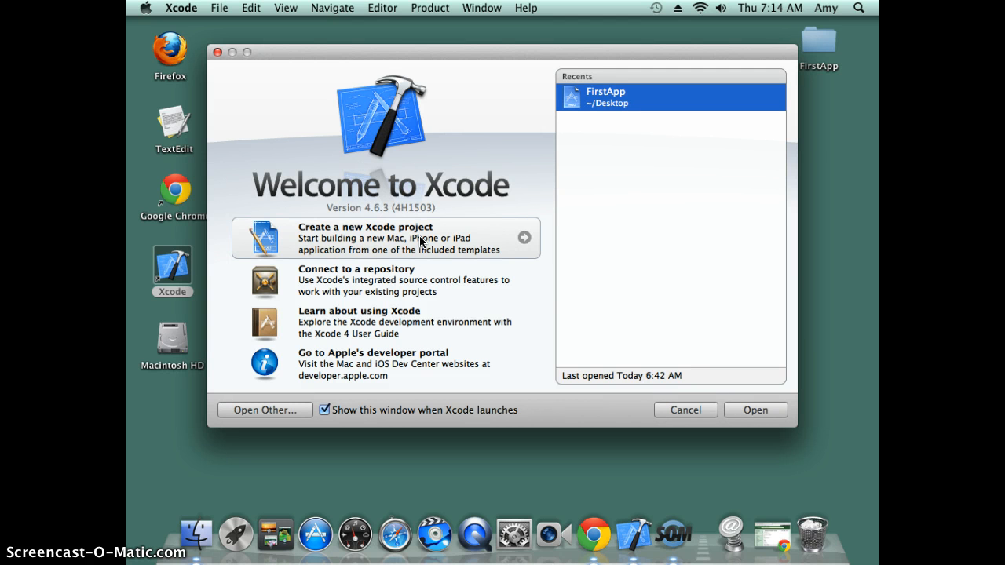
- Start a new project, pick Command Line Tool, and compare iOS and OS X Application templates
left_click(685, 410)
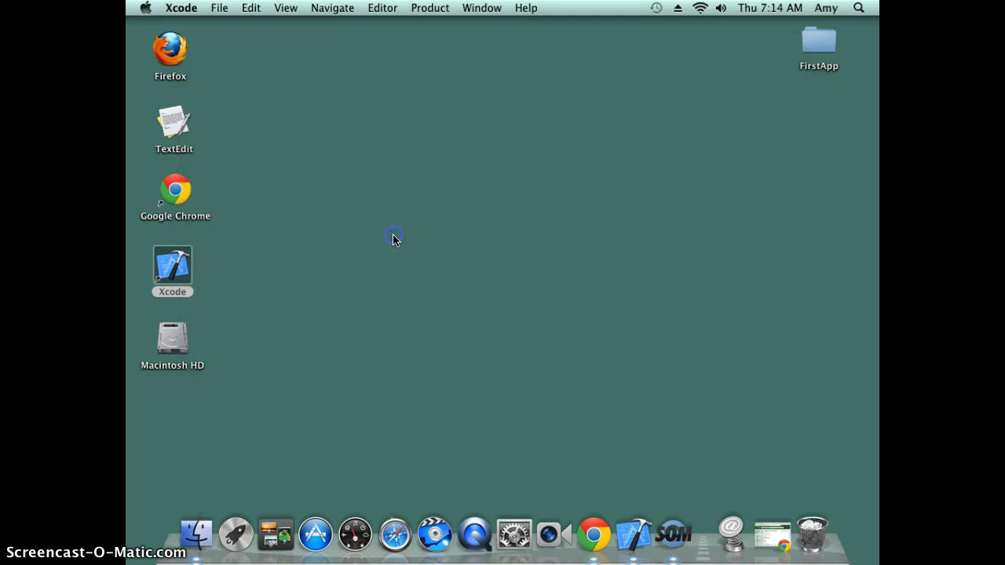
double_click(172, 271)
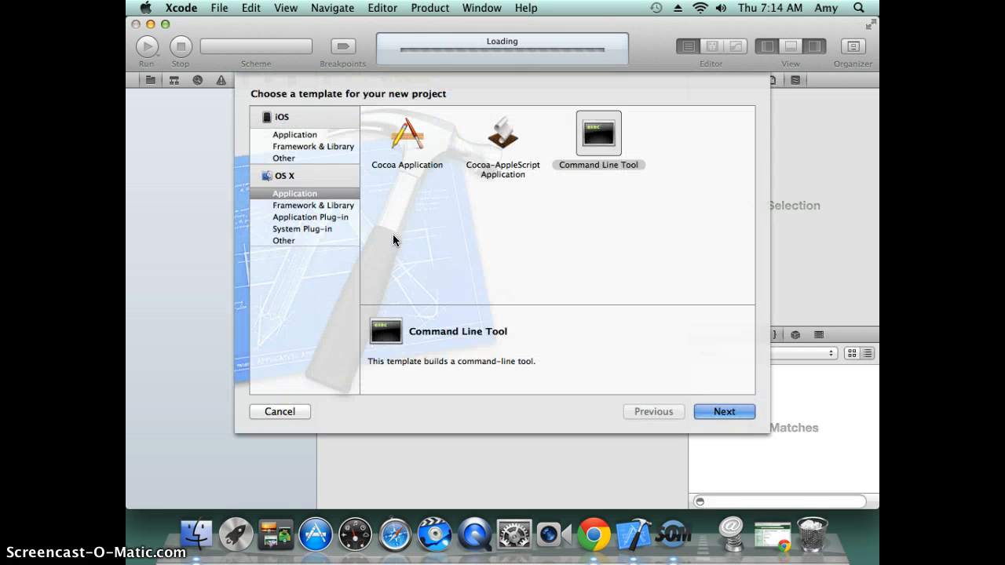
left_click(597, 133)
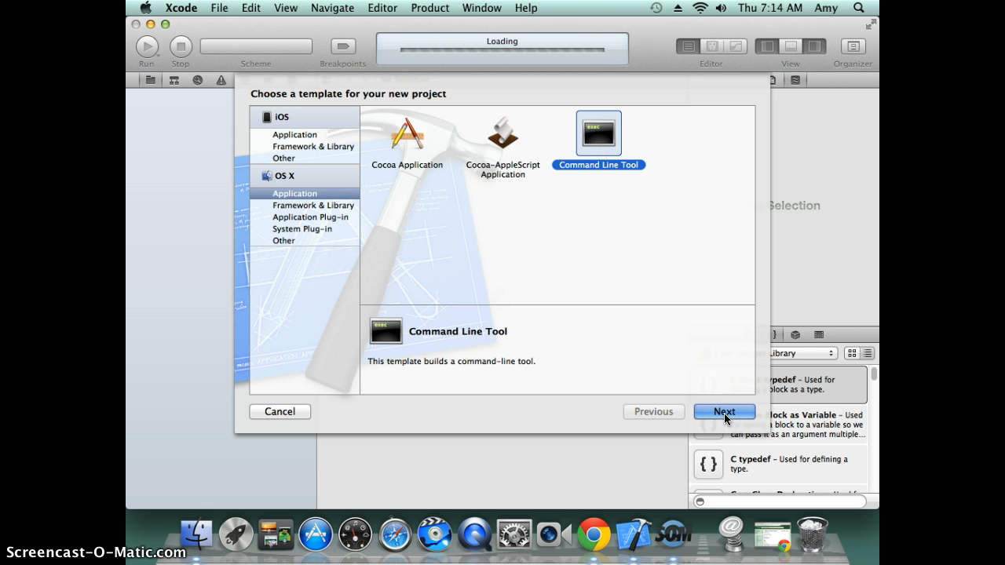
mouse_move(286, 144)
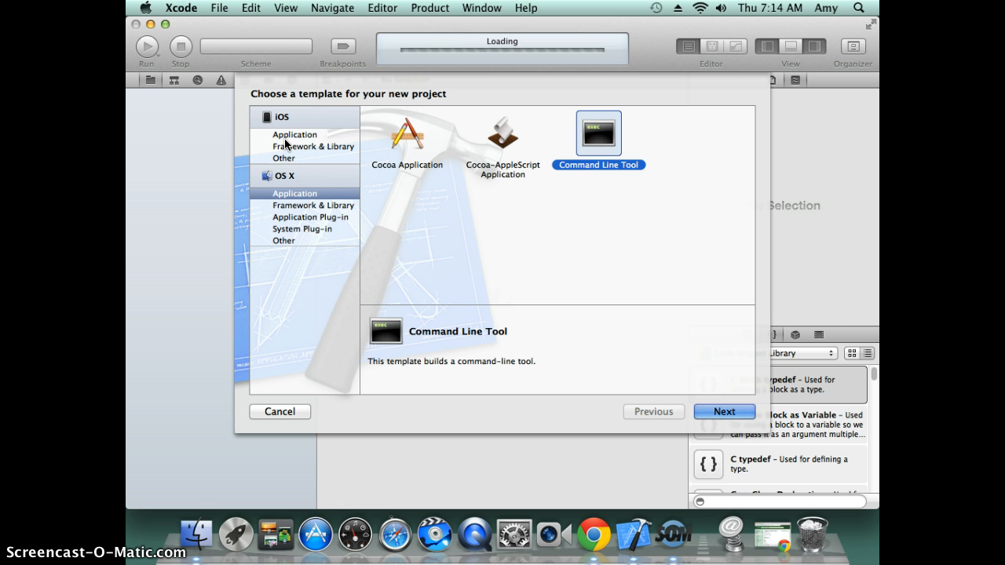
left_click(294, 134)
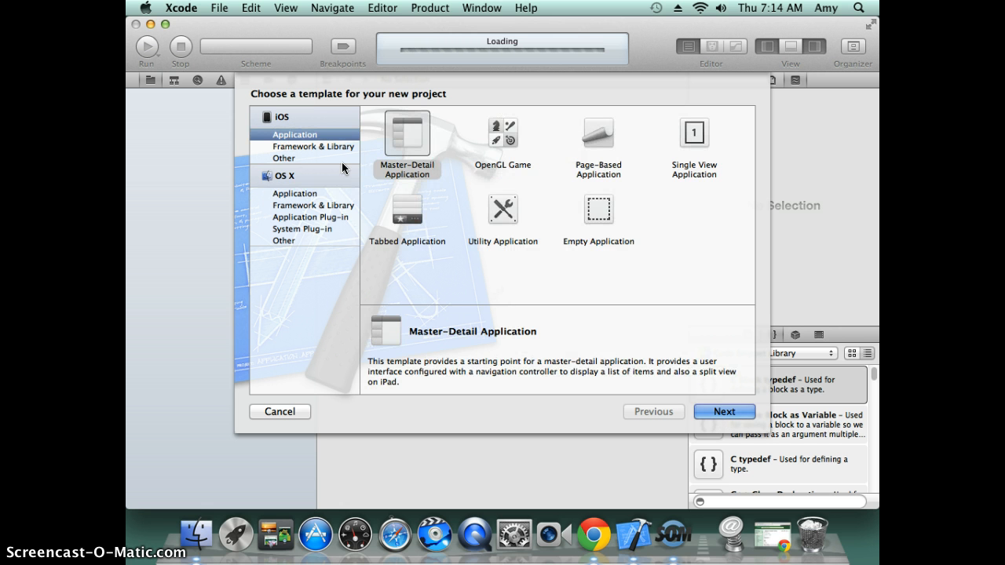
mouse_move(517, 161)
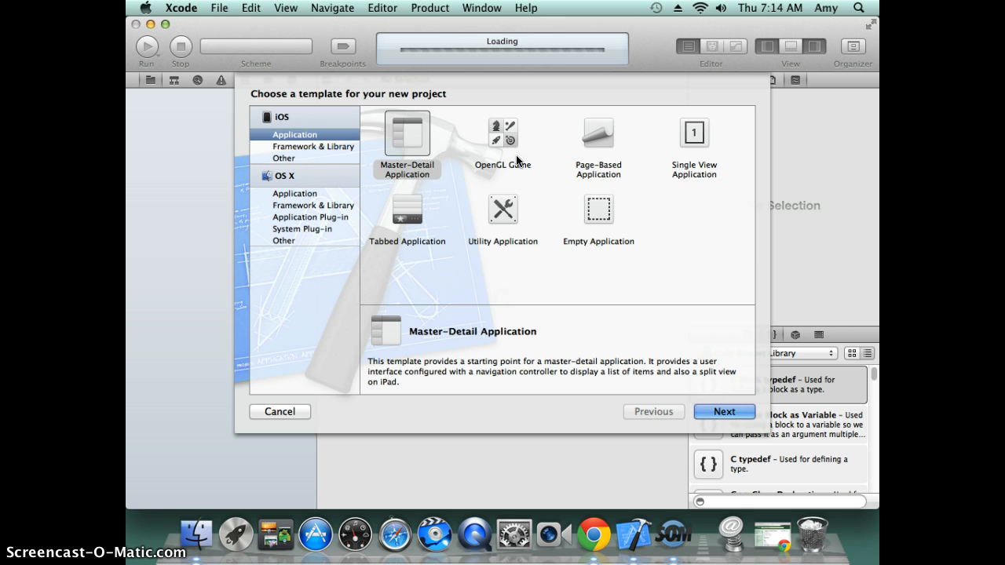
mouse_move(309, 206)
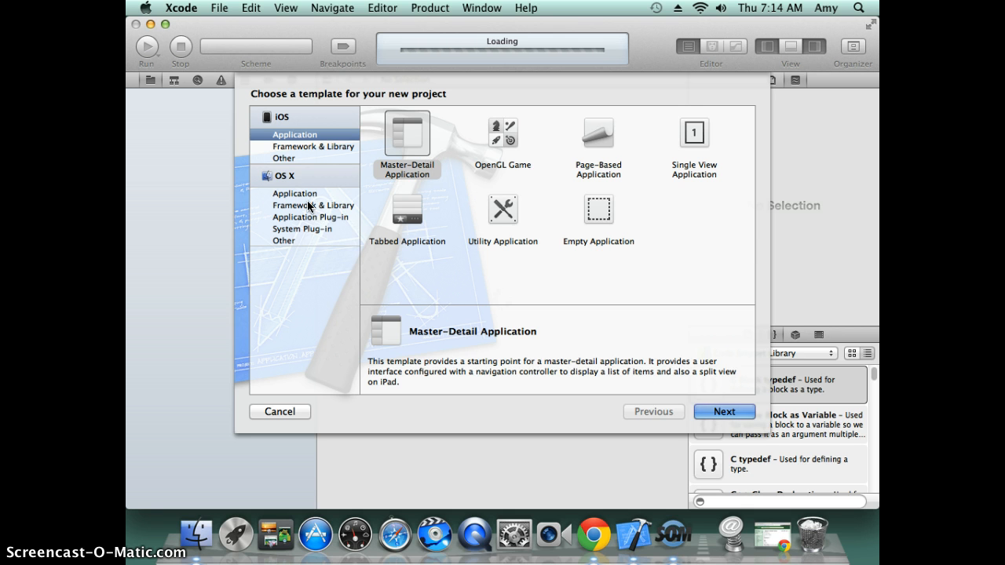
left_click(295, 193)
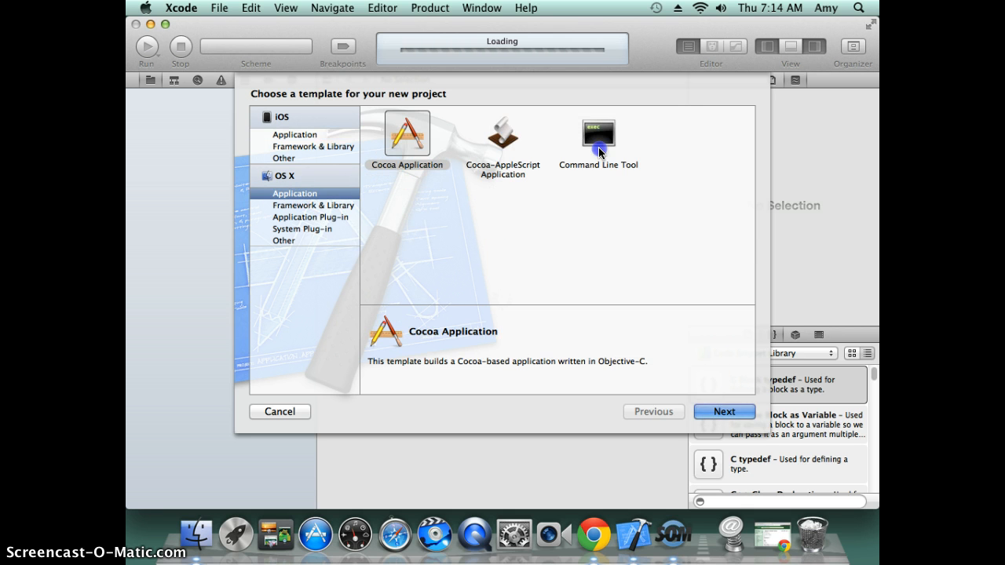
- Name the Command Line Tool project MyApp with Foundation type and continue to saving
left_click(724, 411)
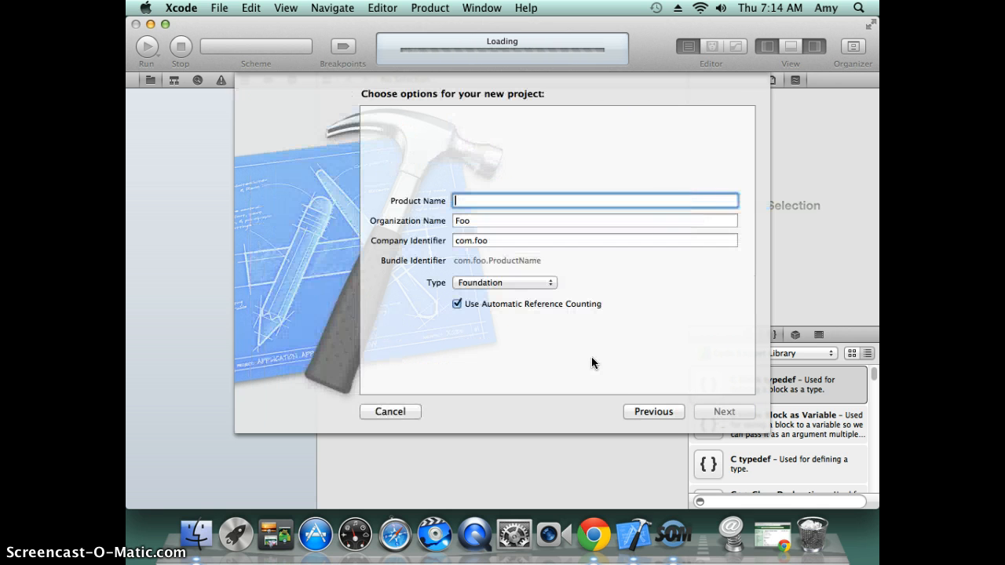
mouse_move(492, 215)
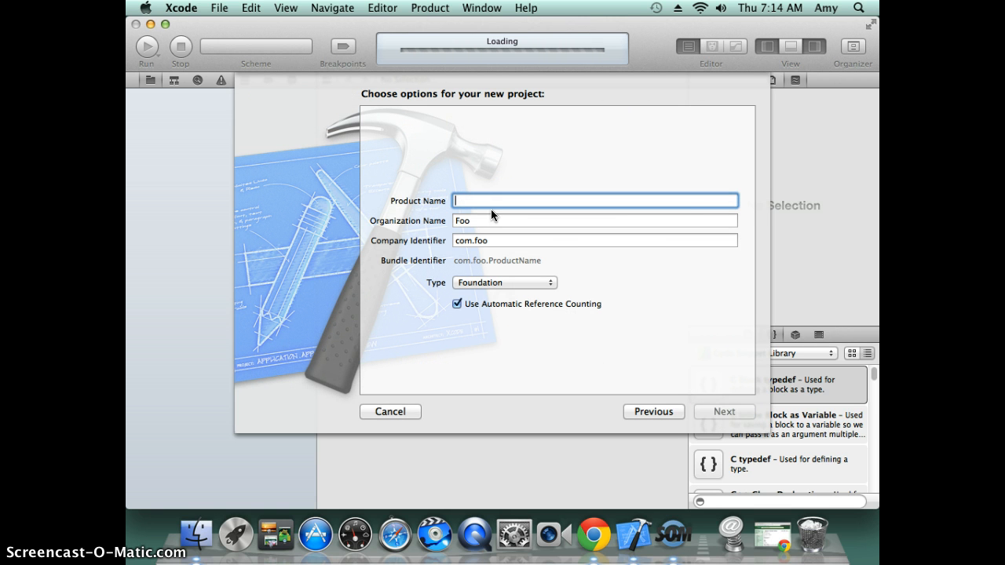
mouse_move(480, 213)
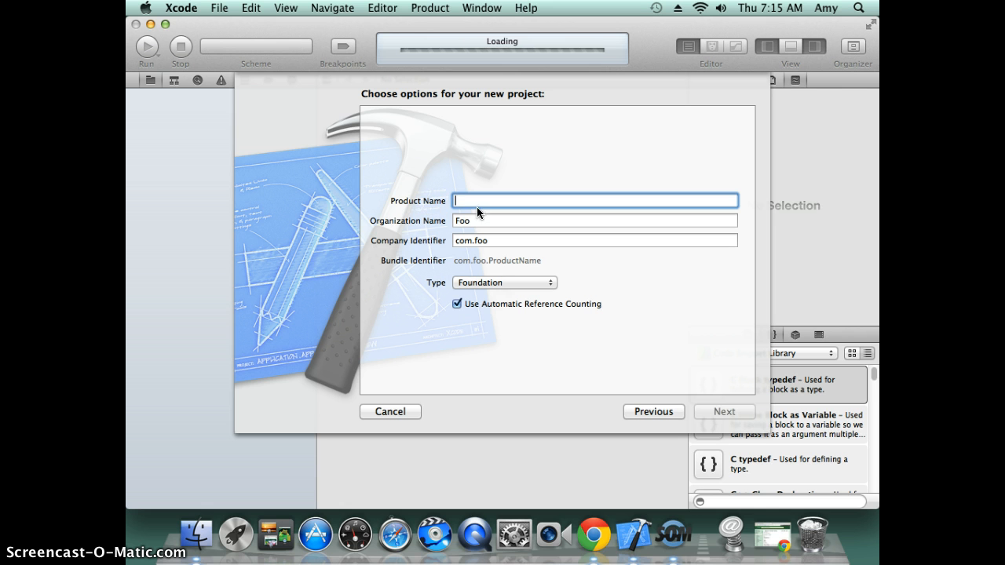
mouse_move(471, 212)
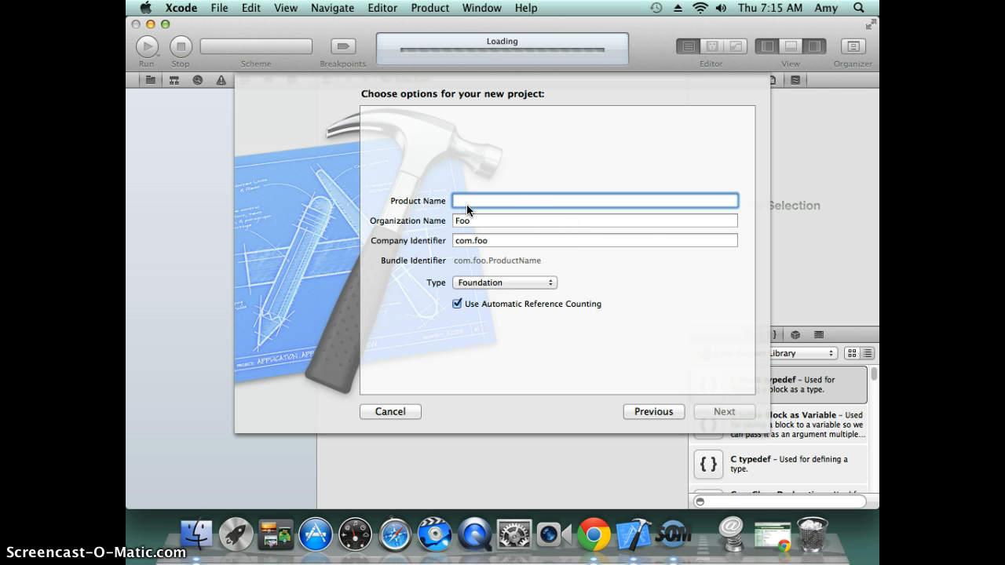
type("MyApp")
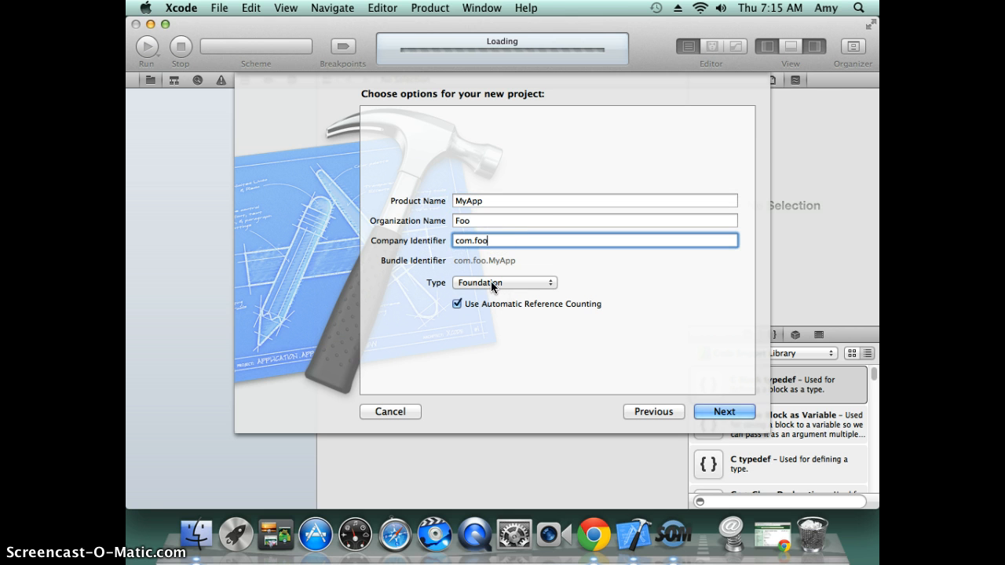
left_click(502, 282)
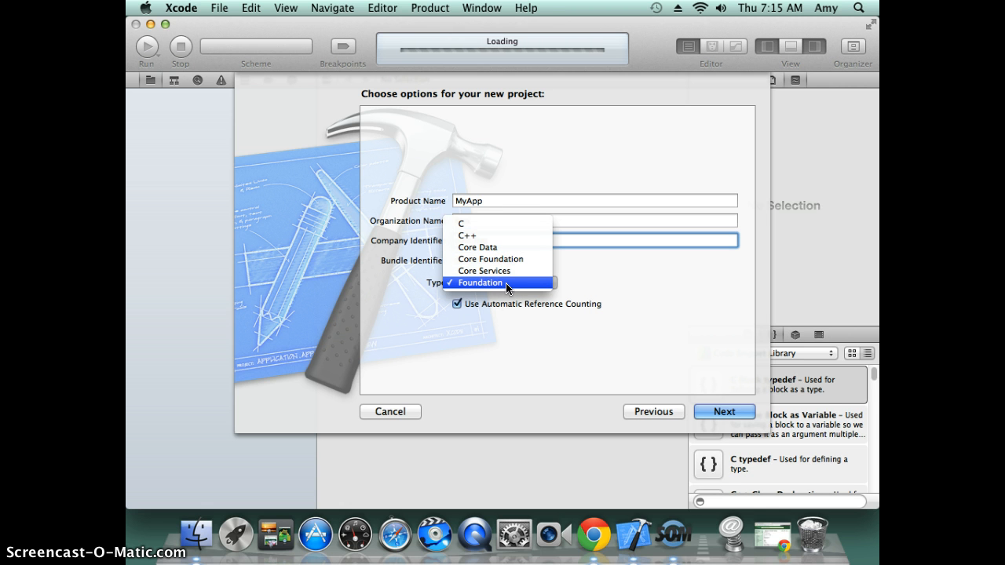
left_click(480, 282)
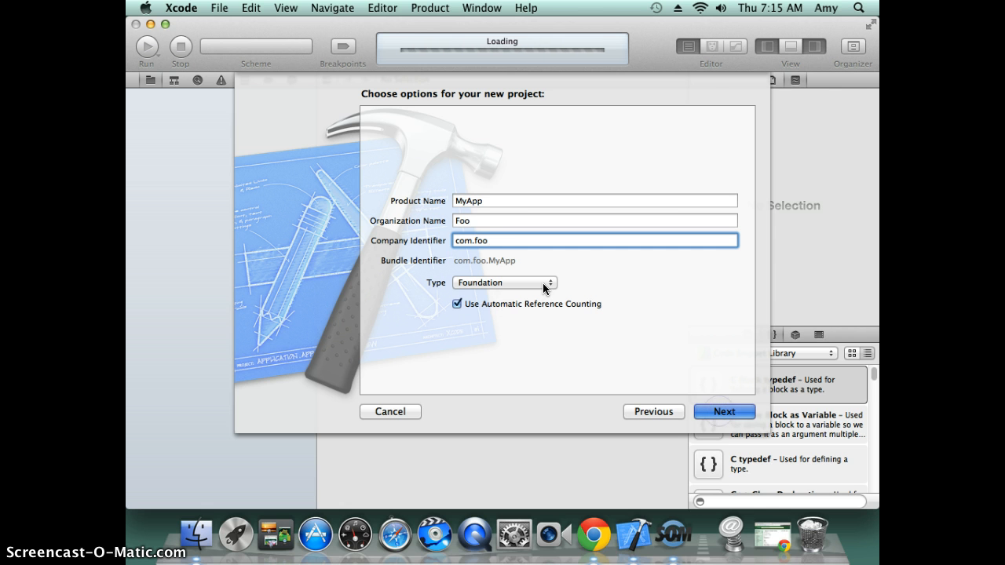
left_click(723, 411)
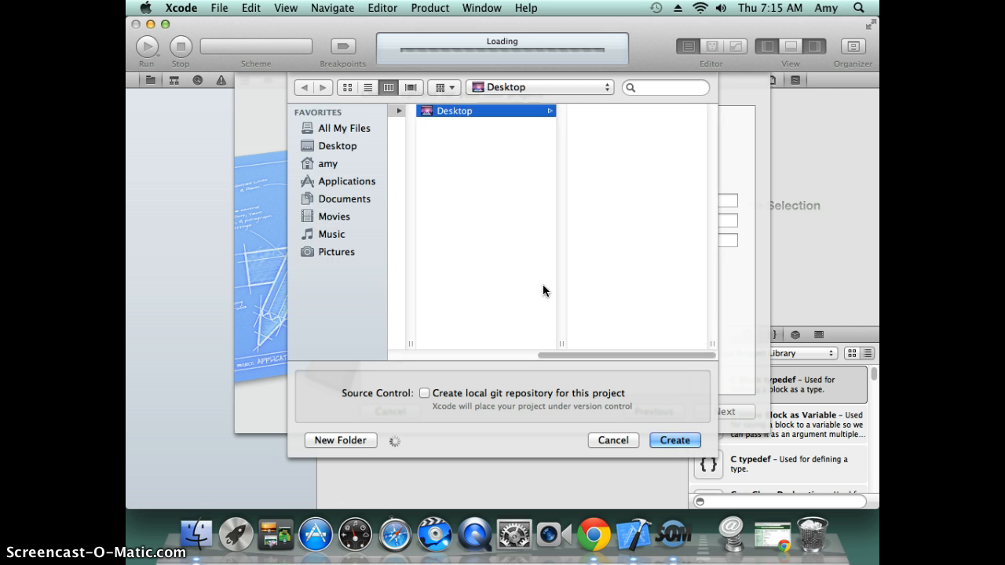
- Save MyApp into the Desktop folder with no local git repository
left_click(454, 110)
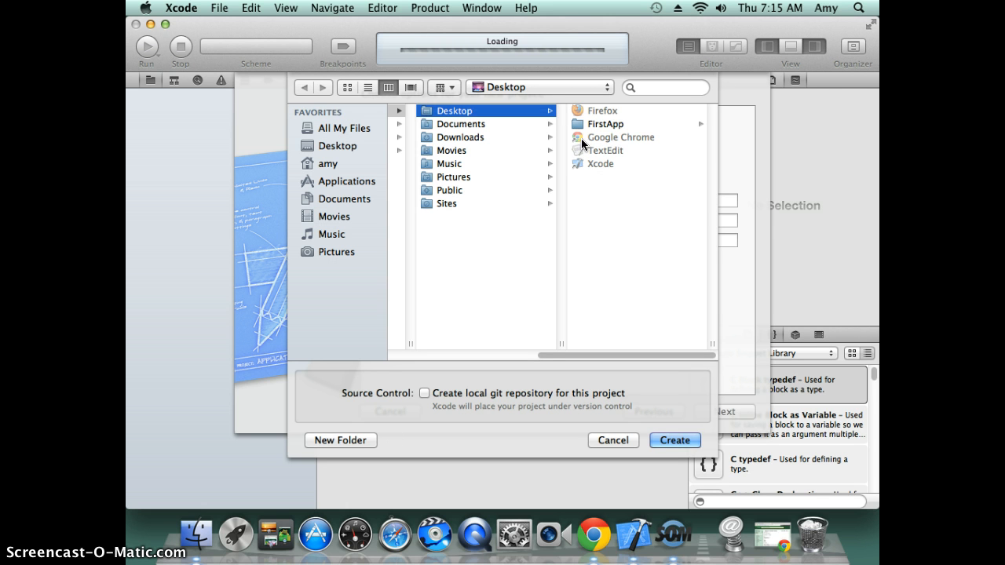
mouse_move(383, 127)
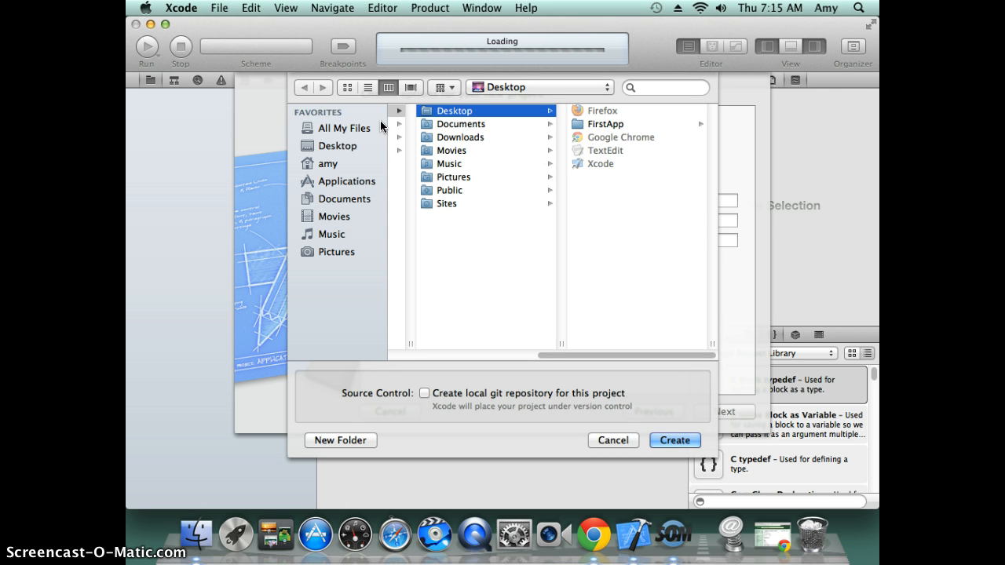
mouse_move(506, 139)
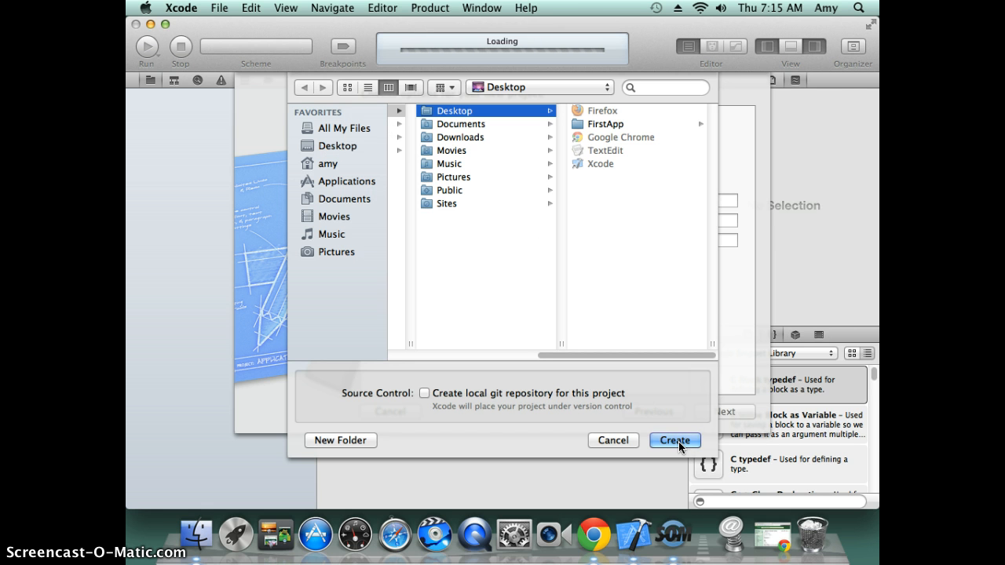
mouse_move(462, 408)
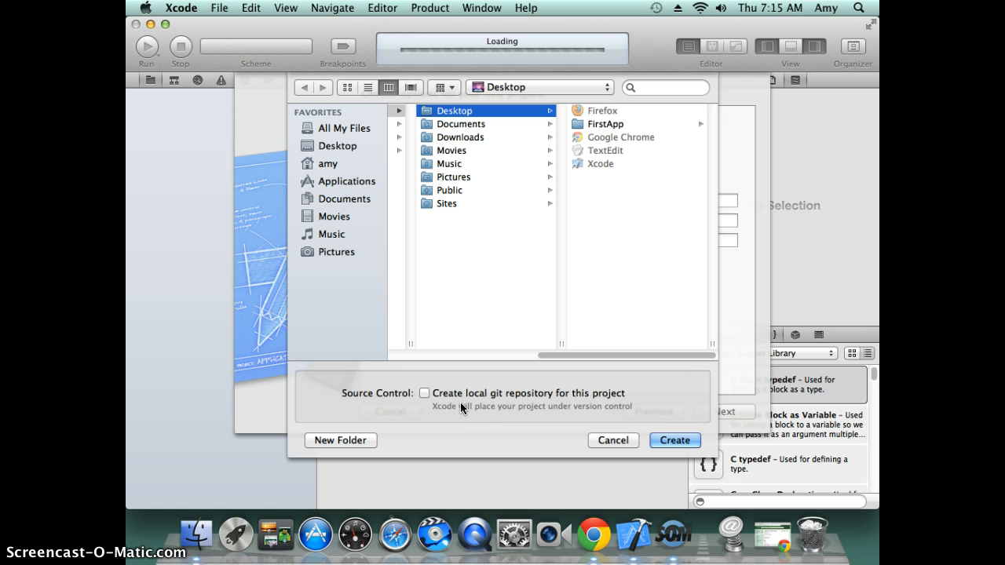
mouse_move(524, 399)
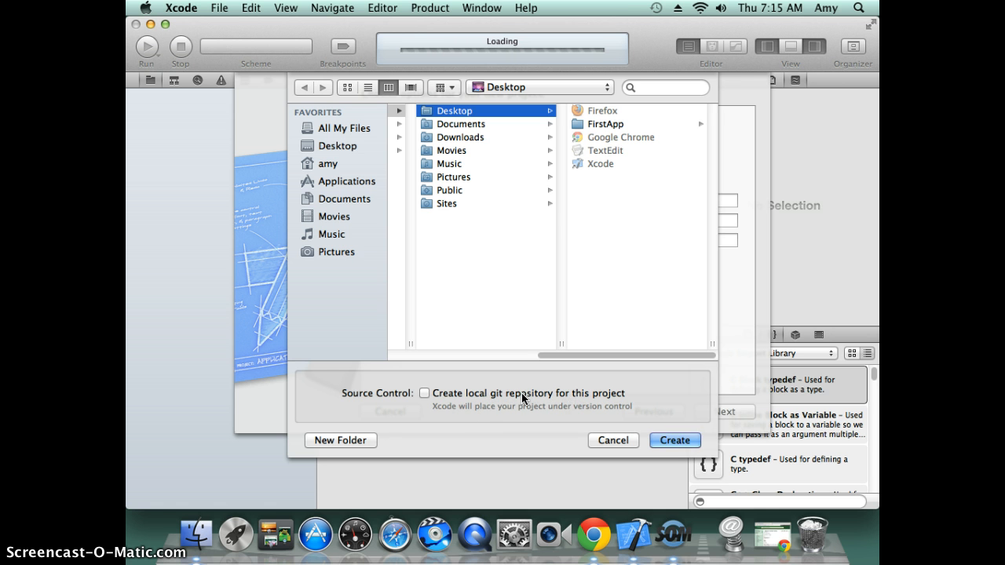
left_click(674, 440)
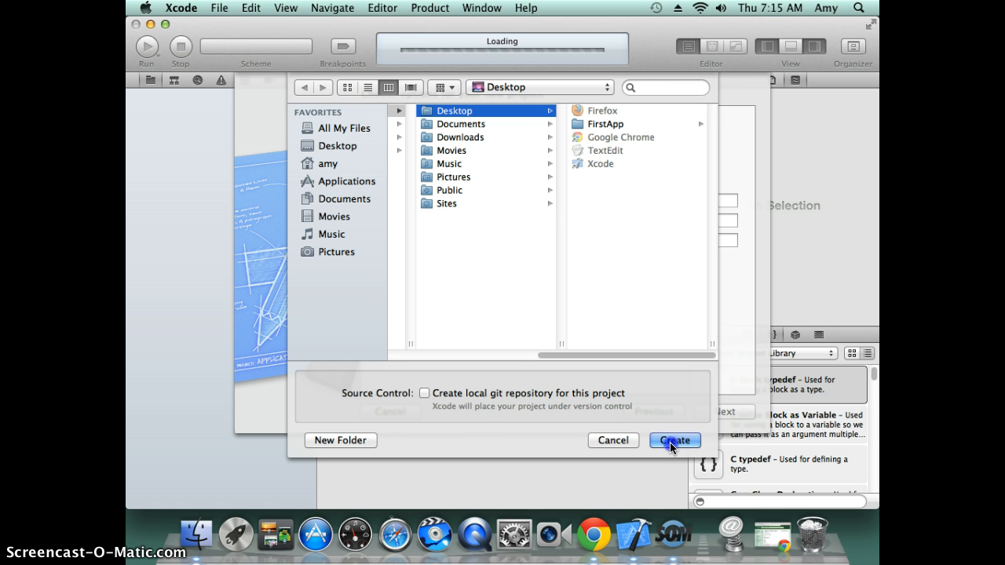
left_click(673, 440)
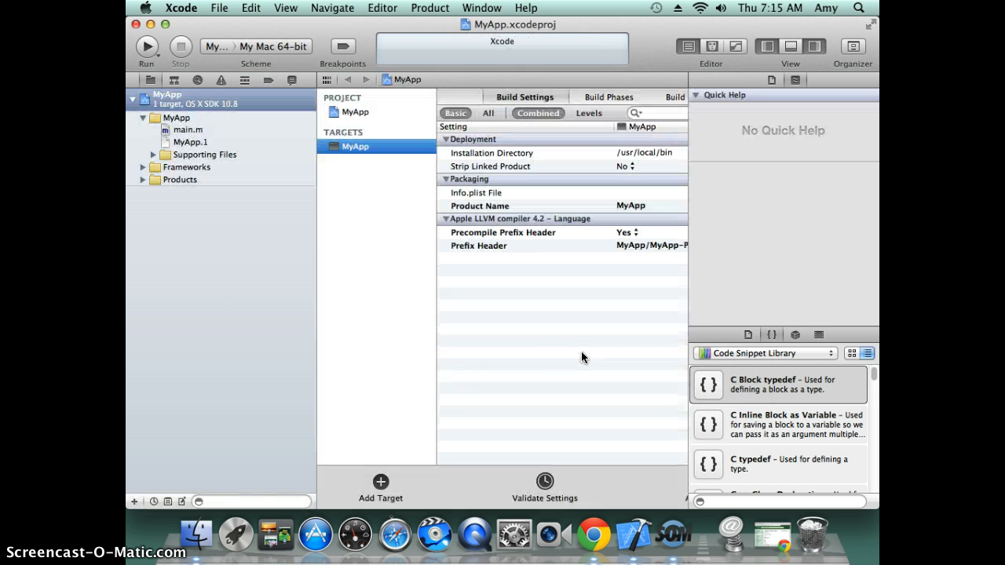
mouse_move(242, 219)
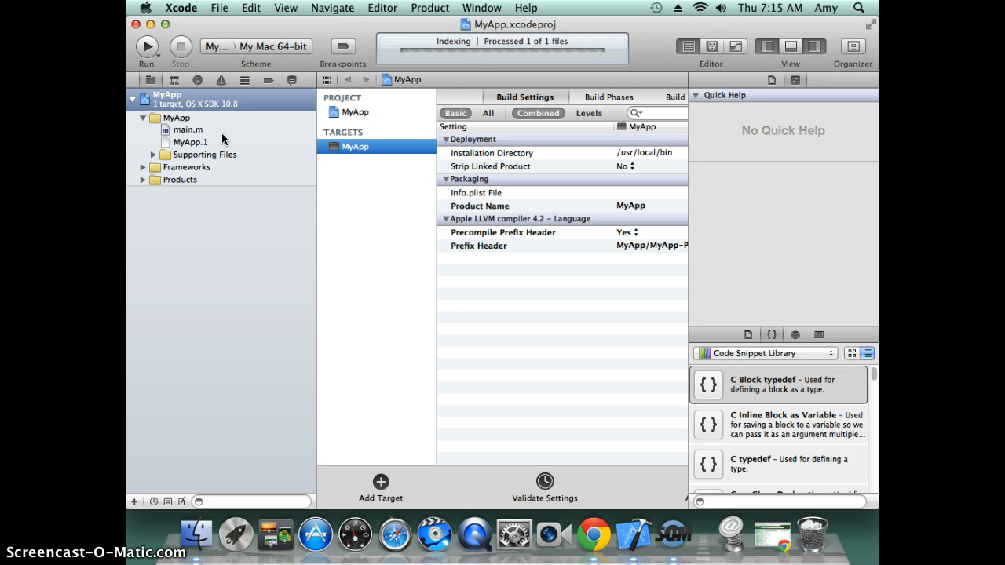
mouse_move(195, 132)
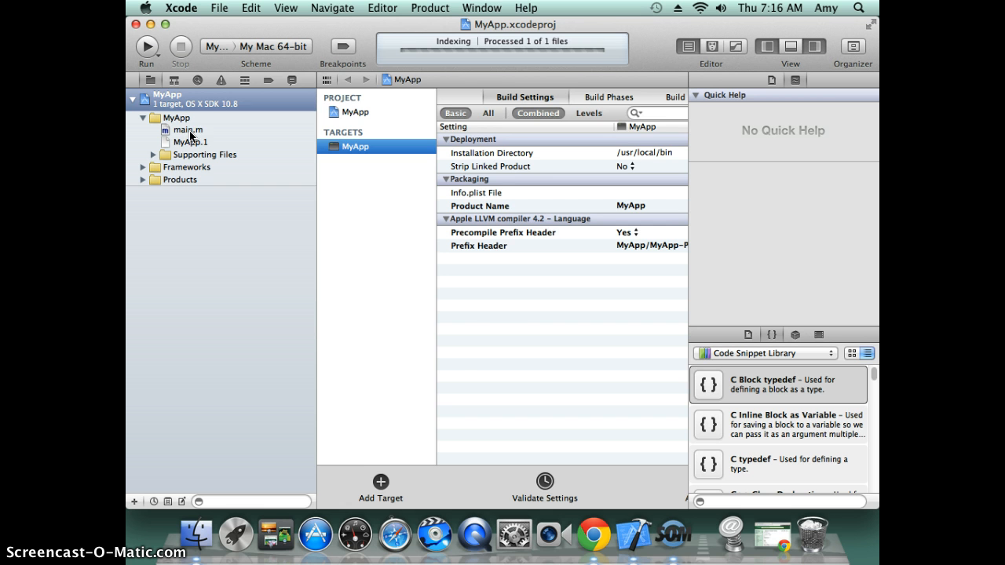
- Show main.m's Hello World code and expand Supporting Files, Frameworks and Products
left_click(187, 129)
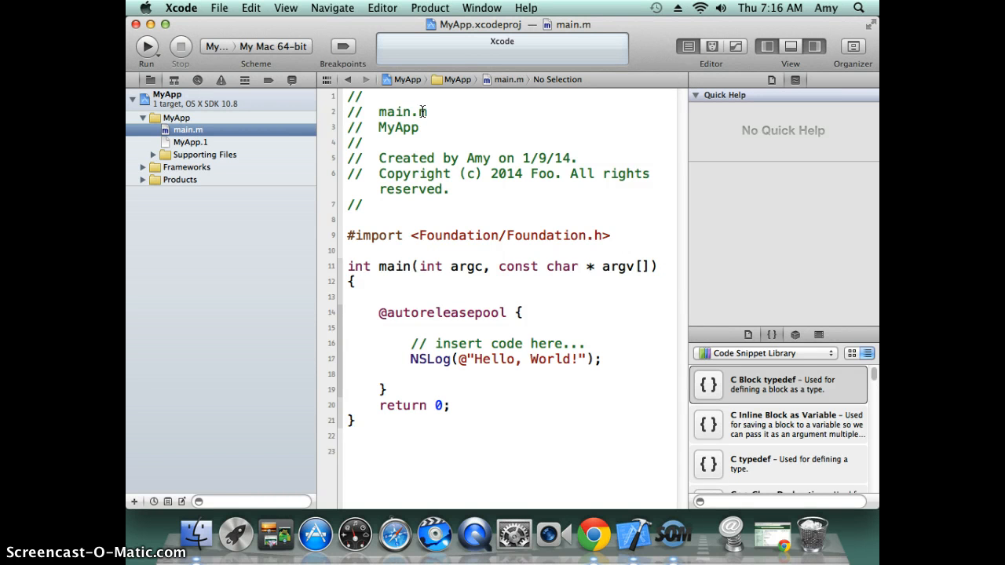
mouse_move(639, 175)
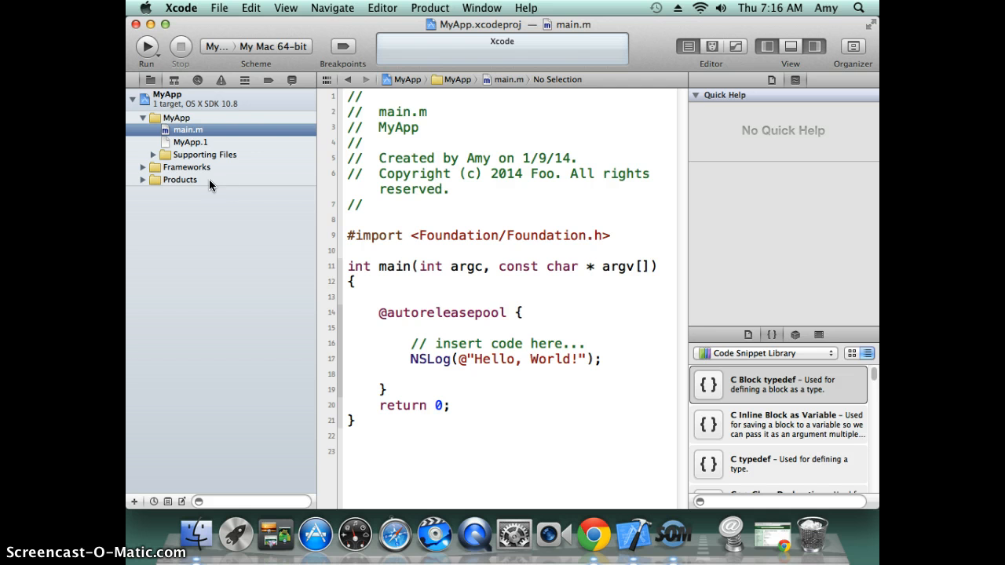
mouse_move(182, 251)
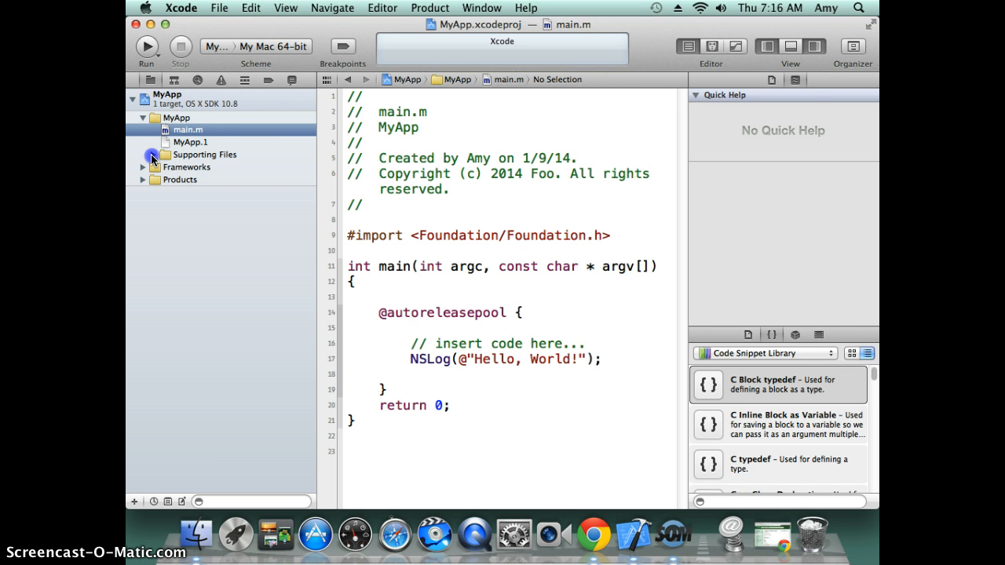
left_click(143, 154)
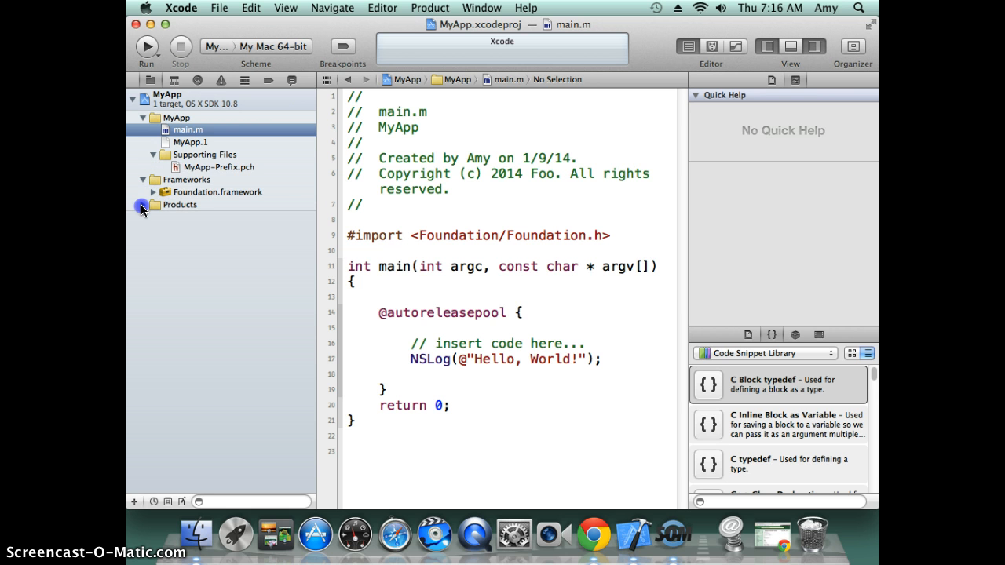
left_click(142, 204)
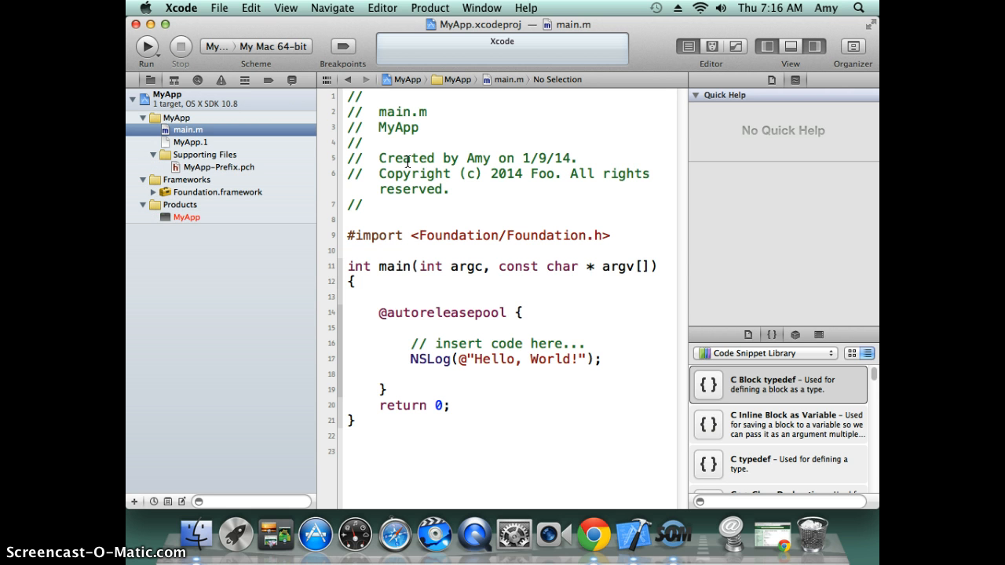
mouse_move(489, 211)
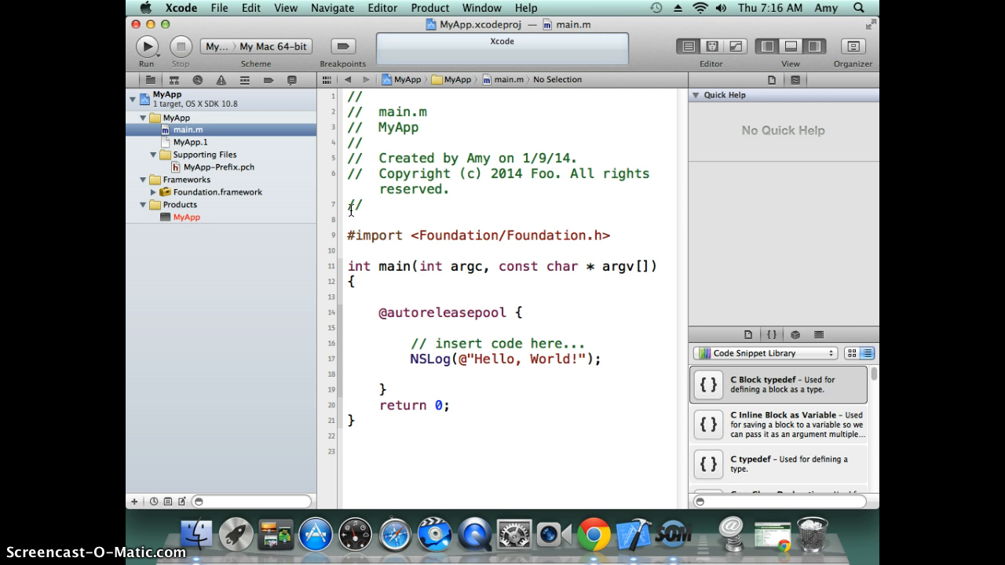
left_click(190, 142)
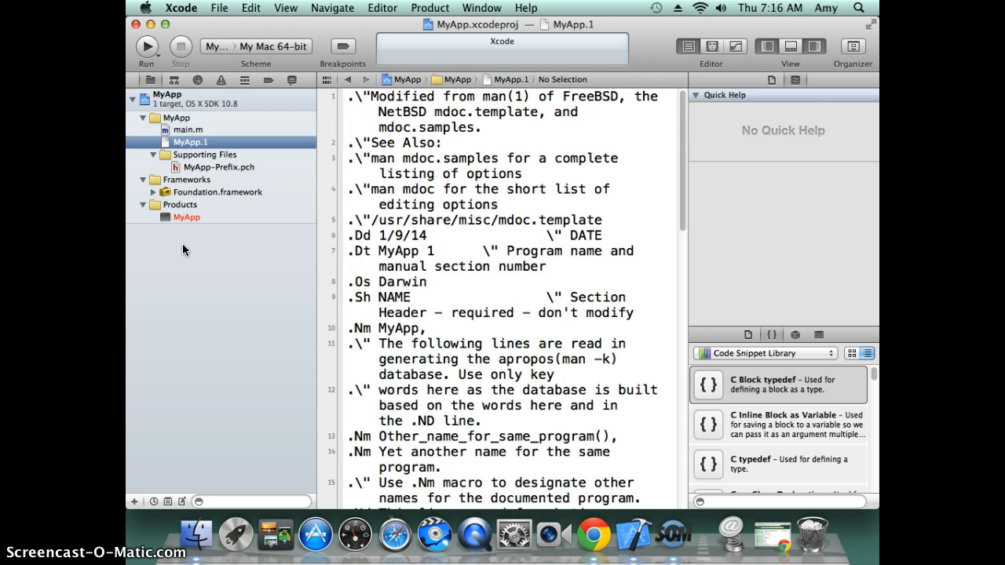
left_click(187, 129)
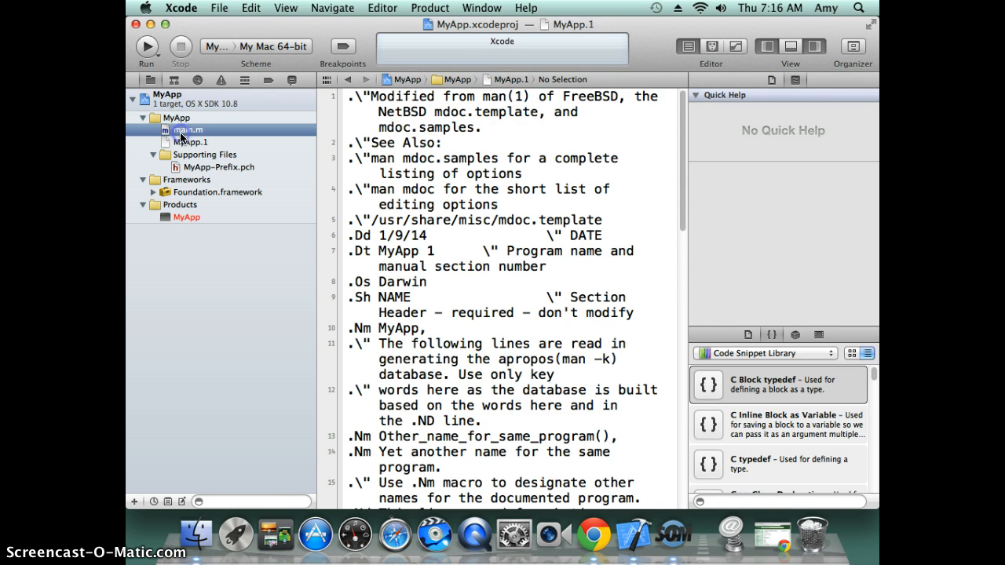
left_click(188, 129)
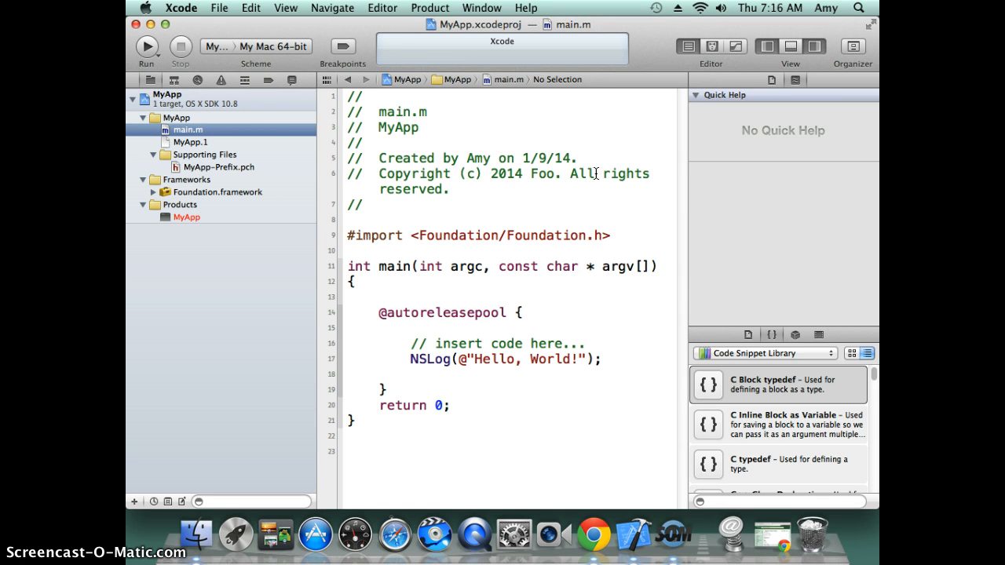
mouse_move(752, 144)
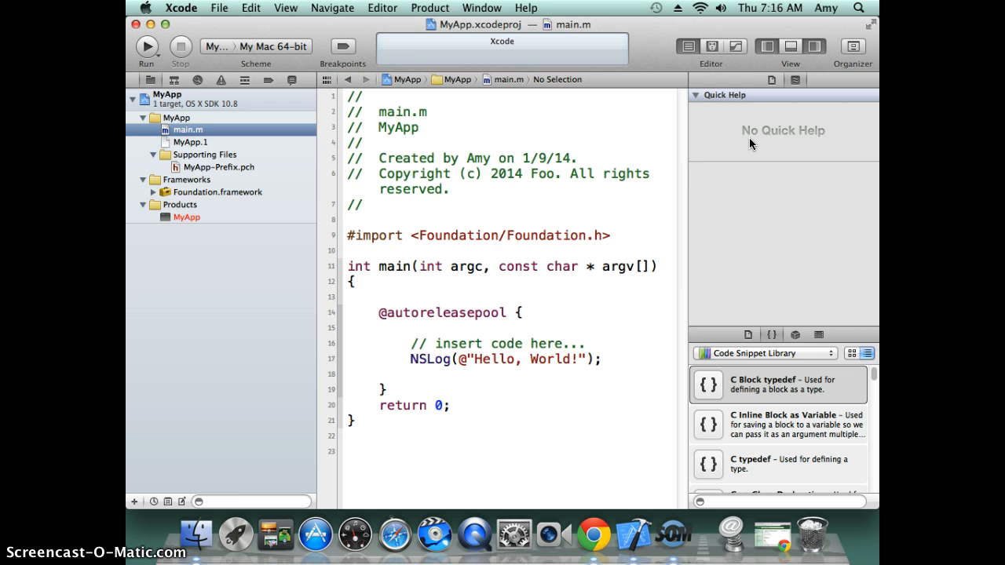
mouse_move(750, 239)
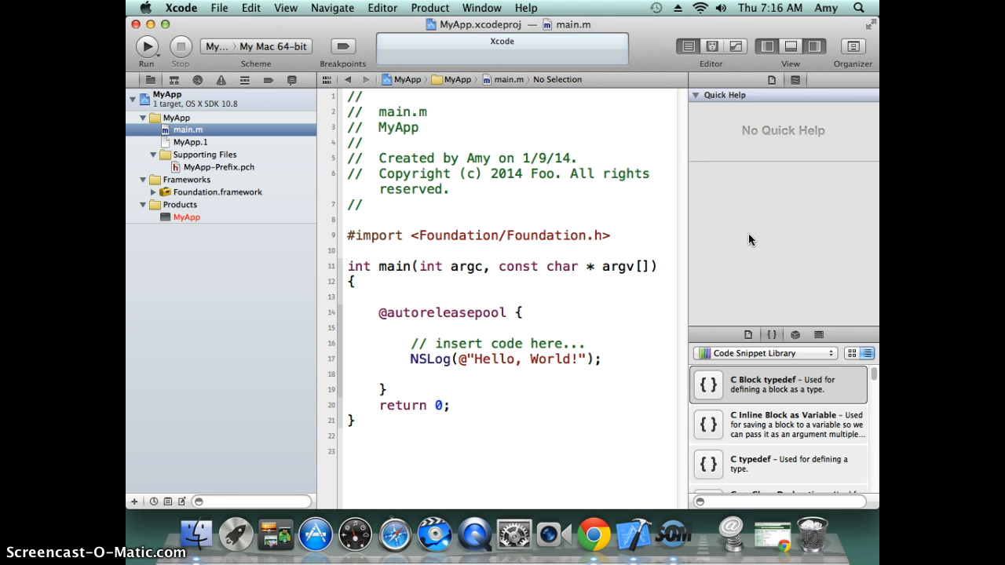
mouse_move(779, 88)
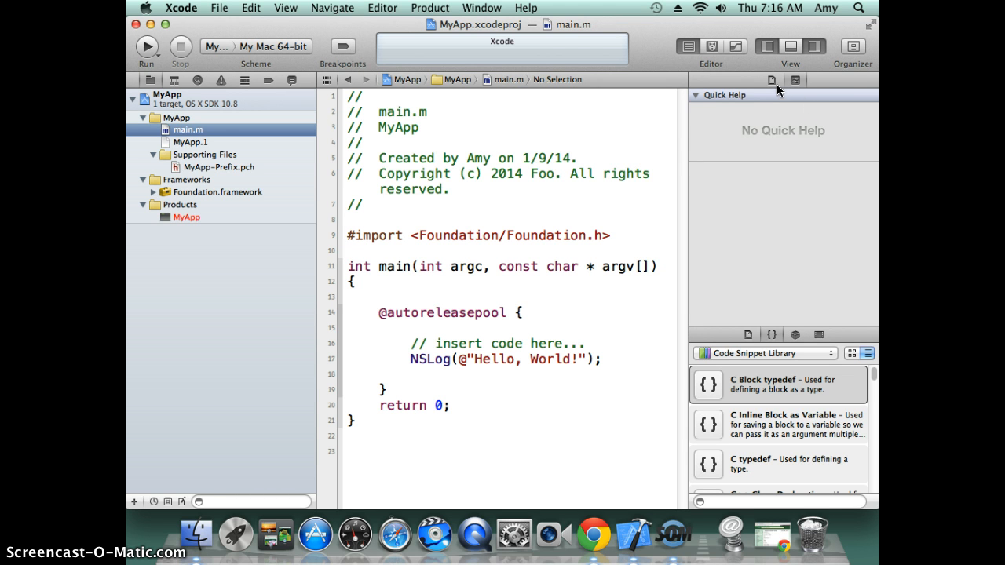
left_click(795, 79)
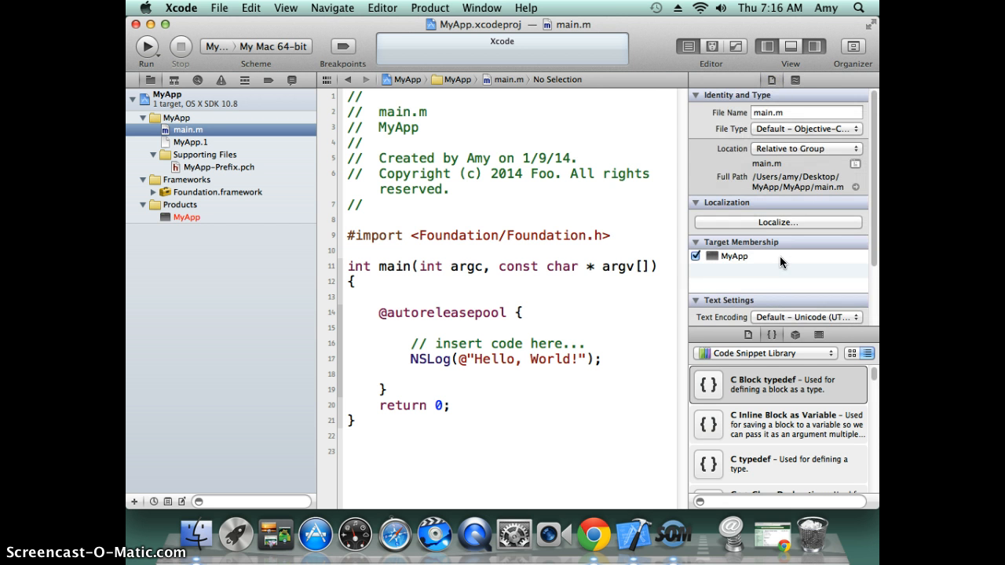
mouse_move(744, 346)
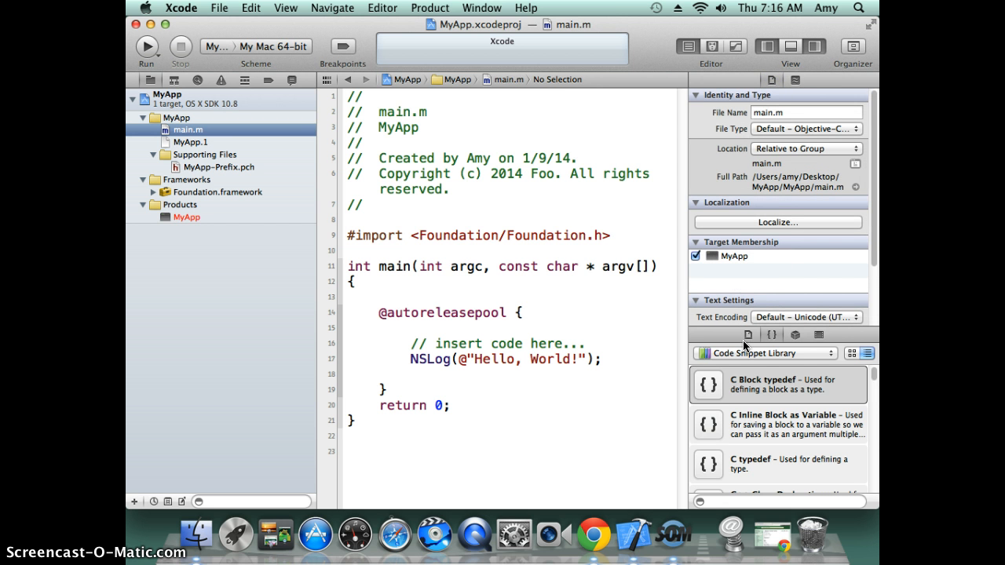
mouse_move(744, 201)
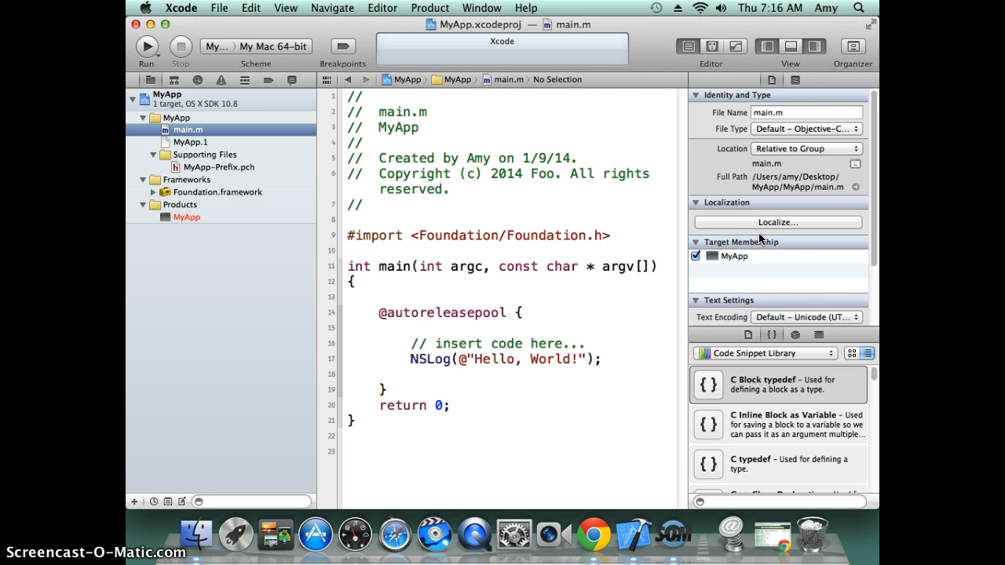
mouse_move(710, 169)
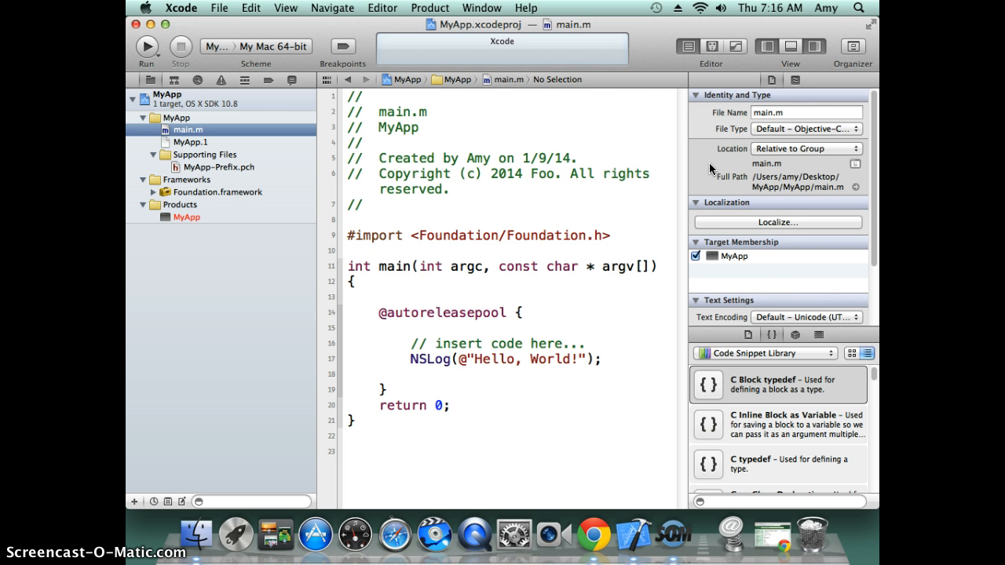
mouse_move(530, 149)
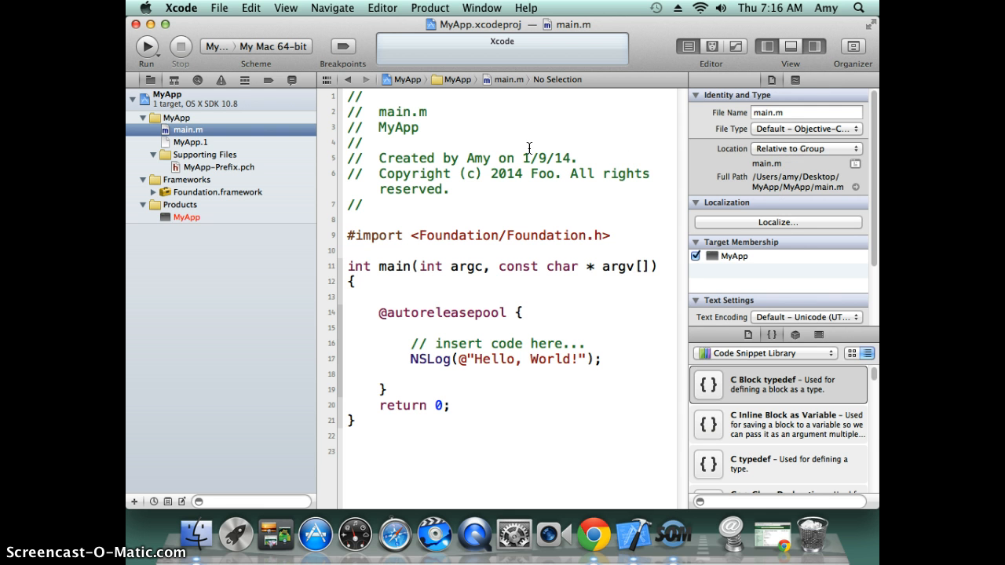
mouse_move(620, 109)
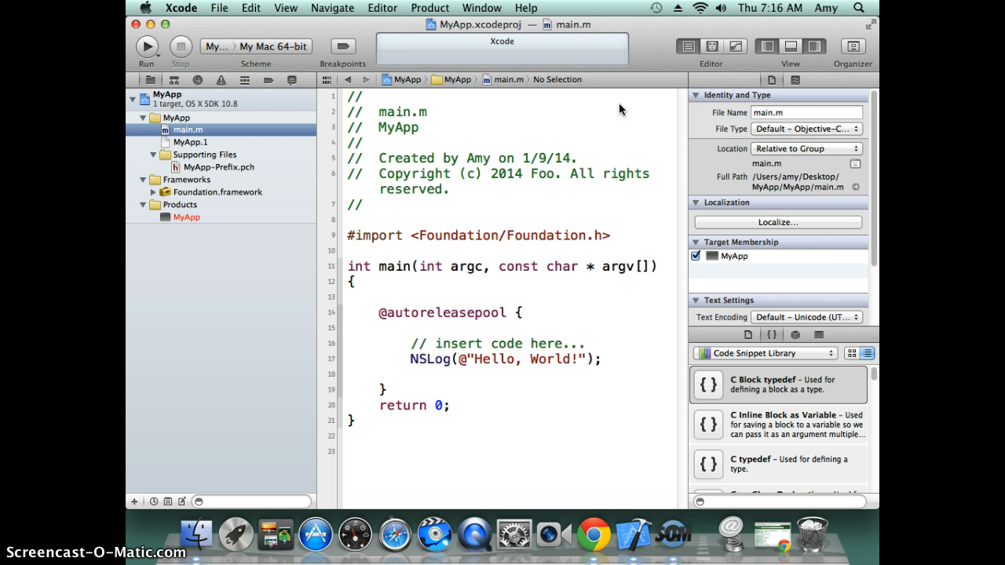
- Toggle off the Navigator and Utilities views from the toolbar's View group
left_click(767, 46)
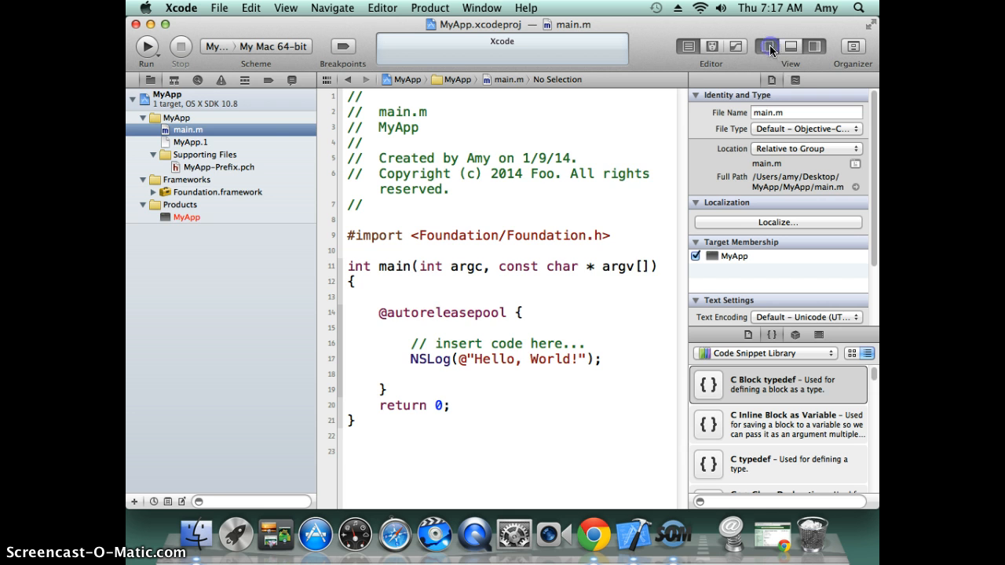
left_click(815, 45)
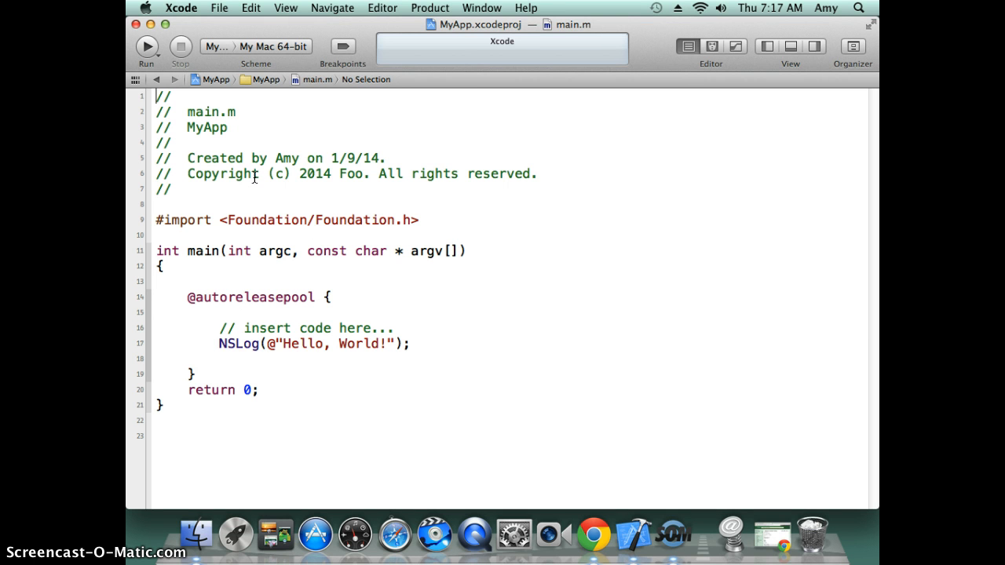
mouse_move(139, 191)
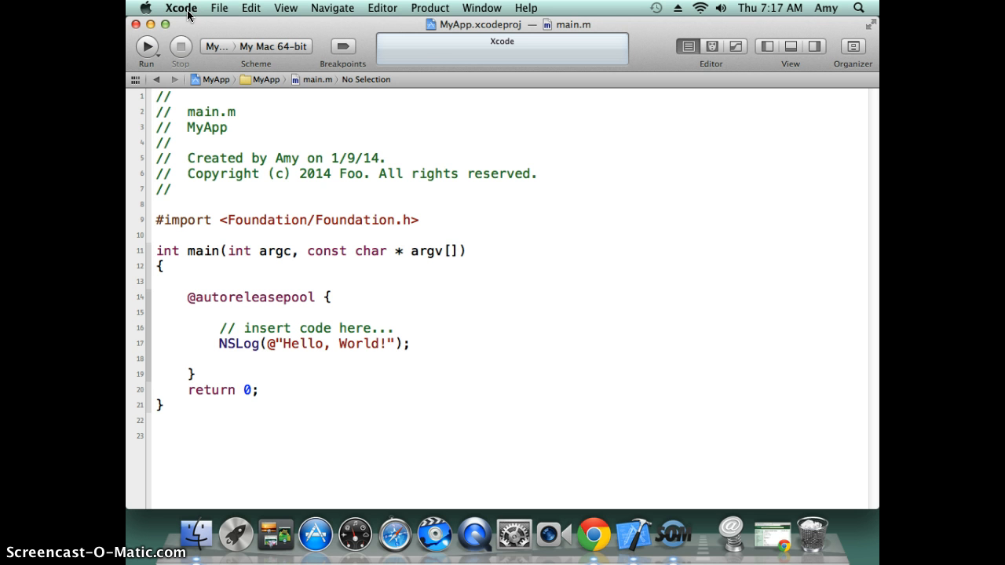
left_click(180, 8)
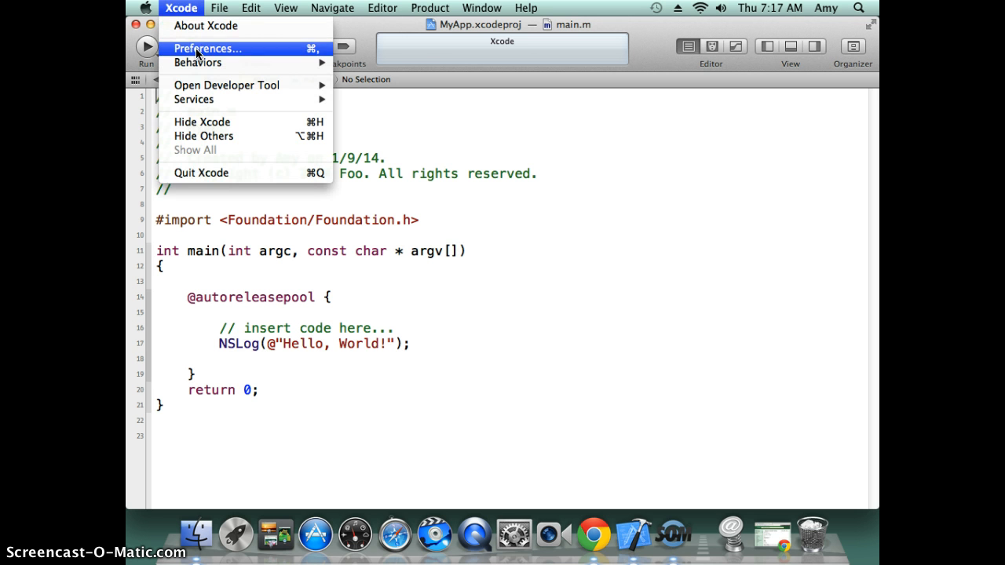
left_click(207, 47)
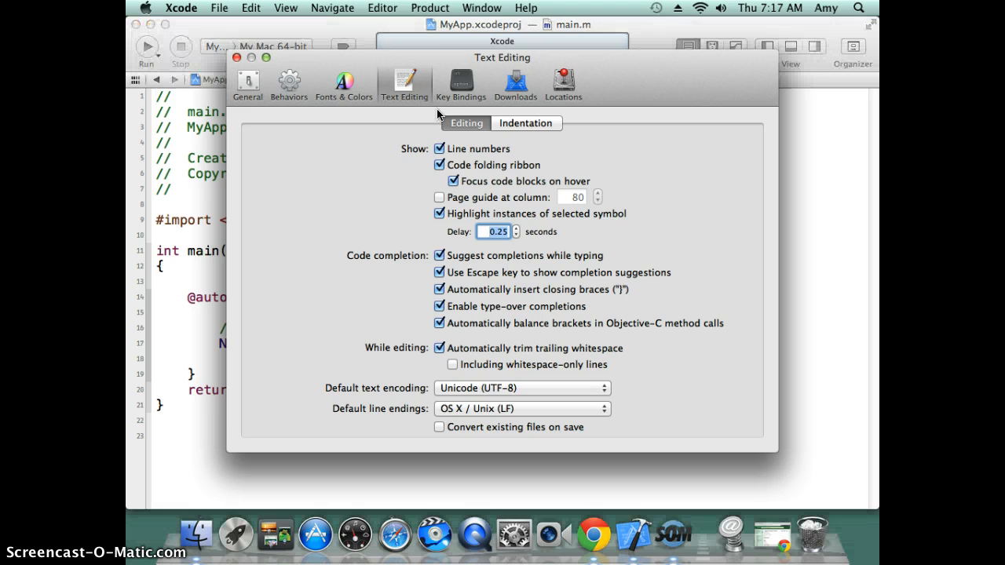
left_click(440, 148)
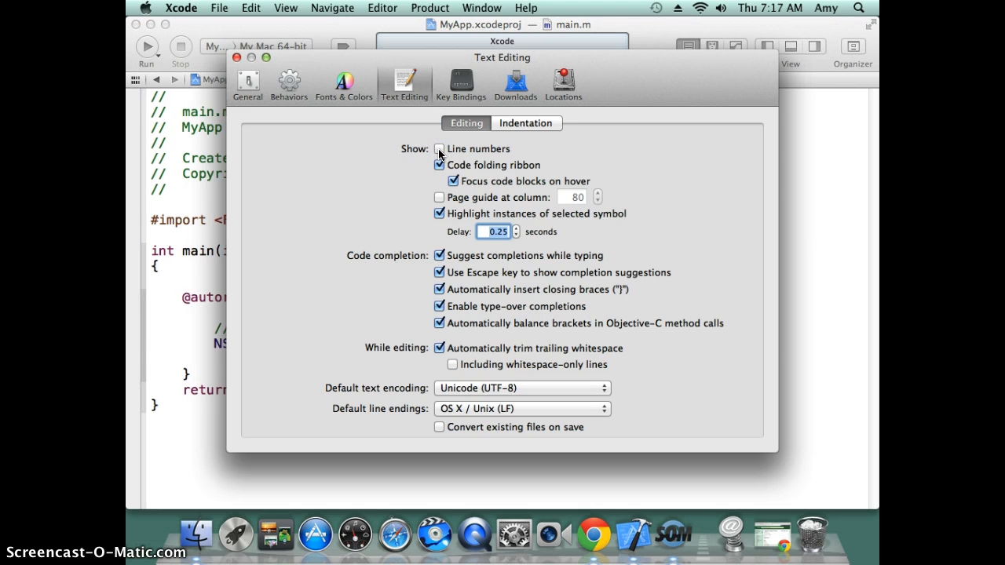
left_click(344, 85)
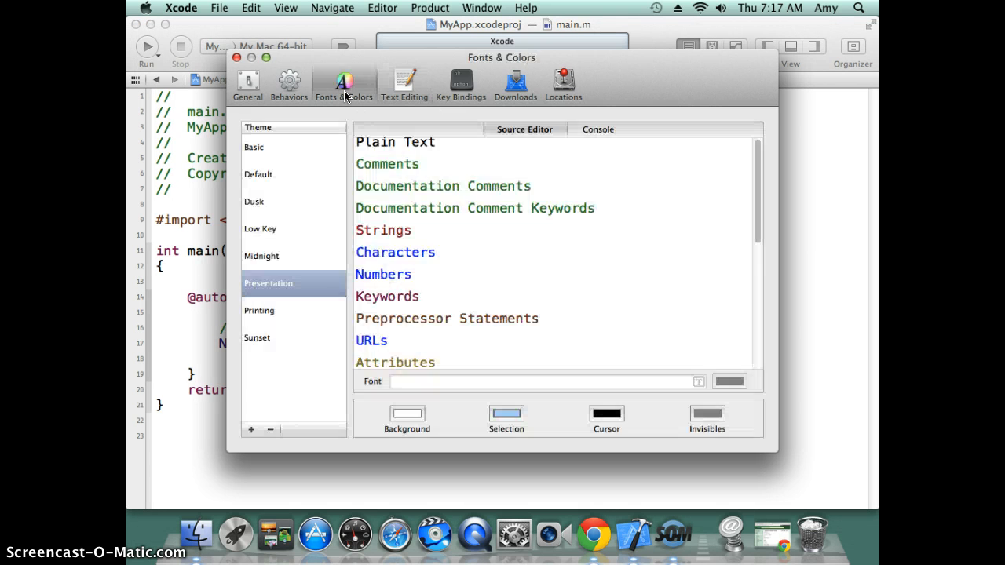
left_click(261, 256)
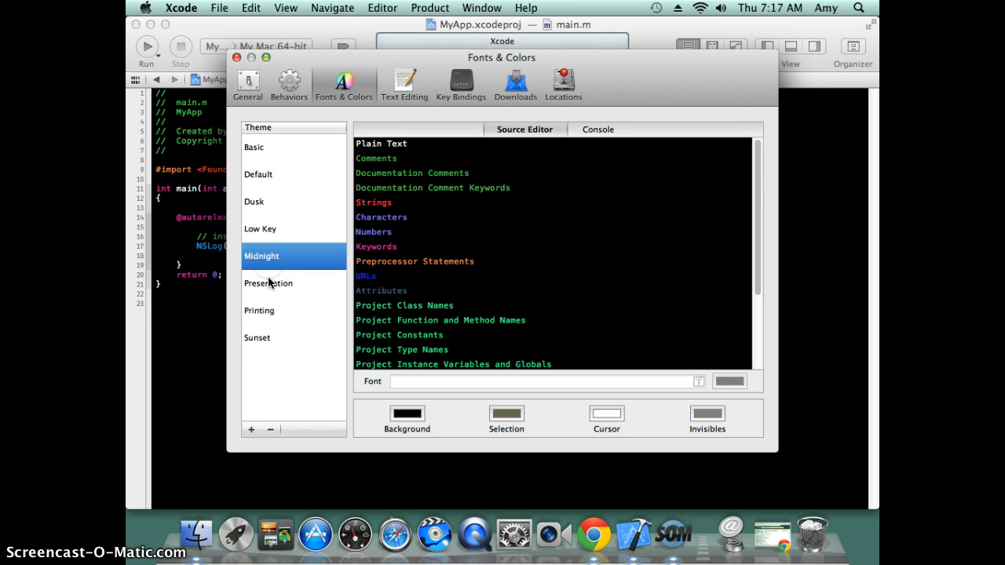
left_click(267, 283)
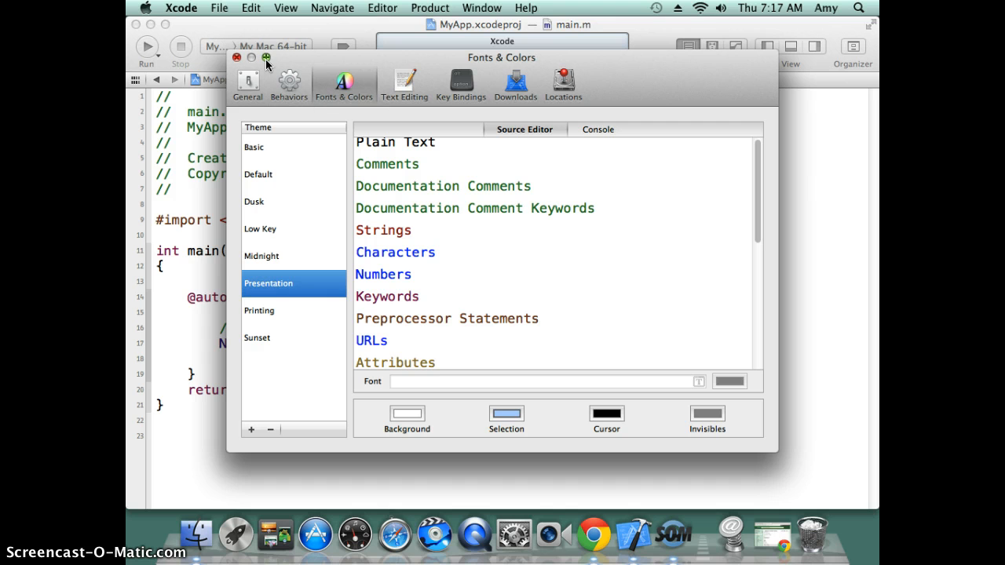
left_click(237, 58)
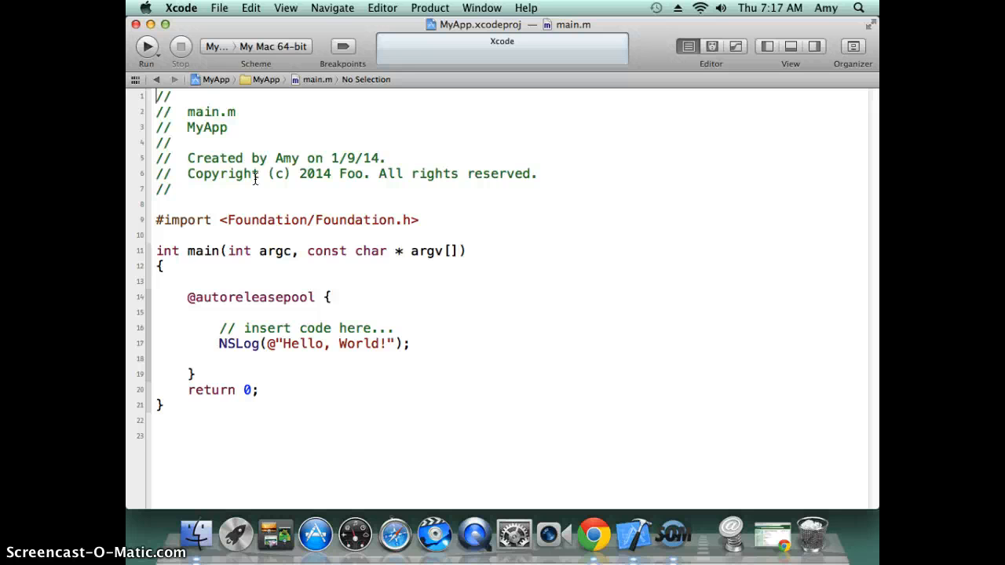
mouse_move(375, 208)
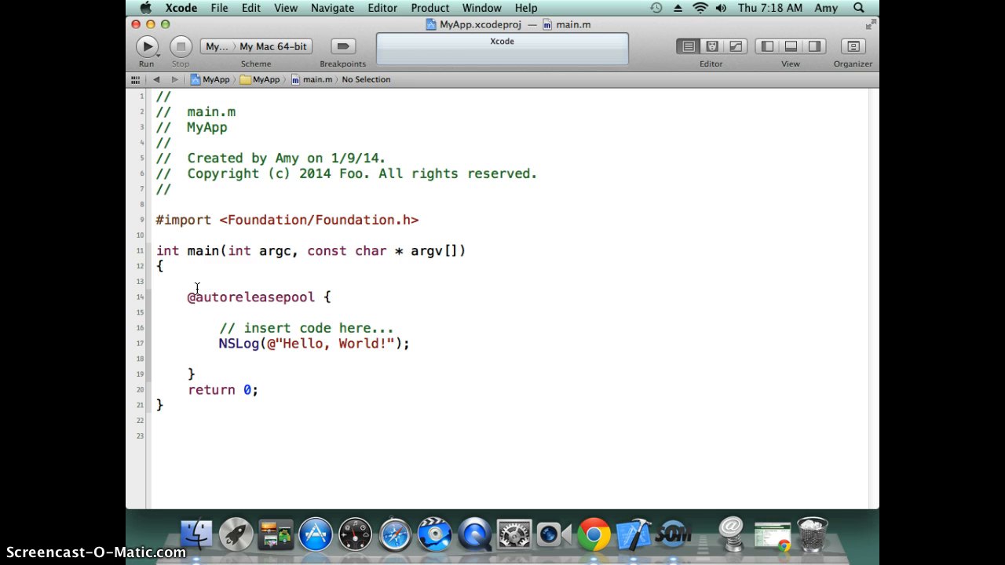
double_click(252, 296)
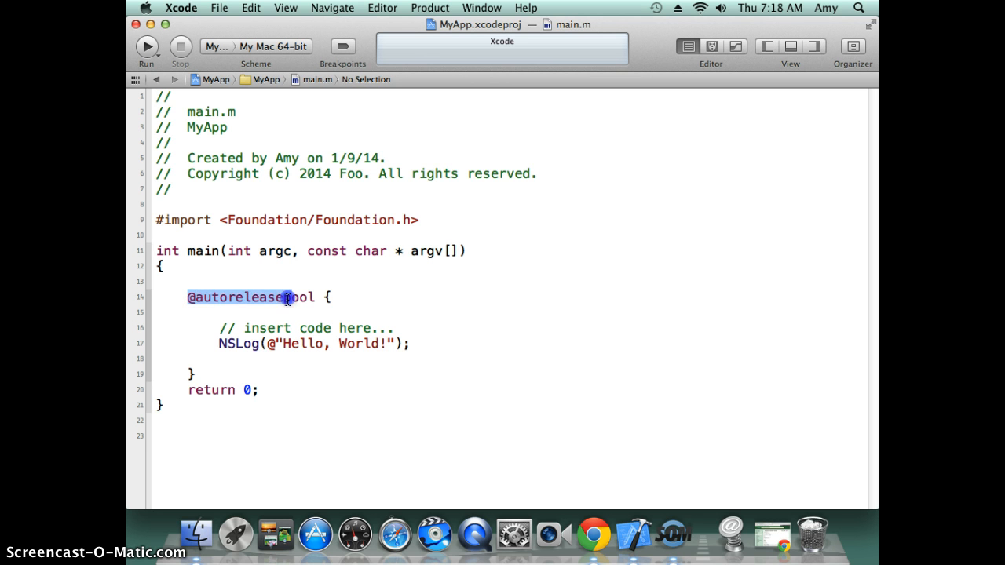
double_click(251, 297)
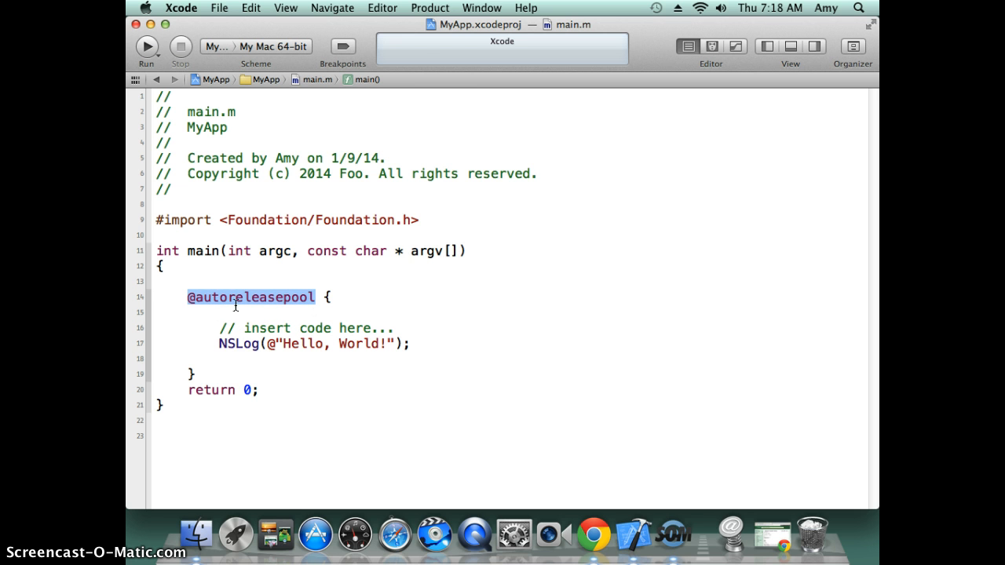
left_click(189, 297)
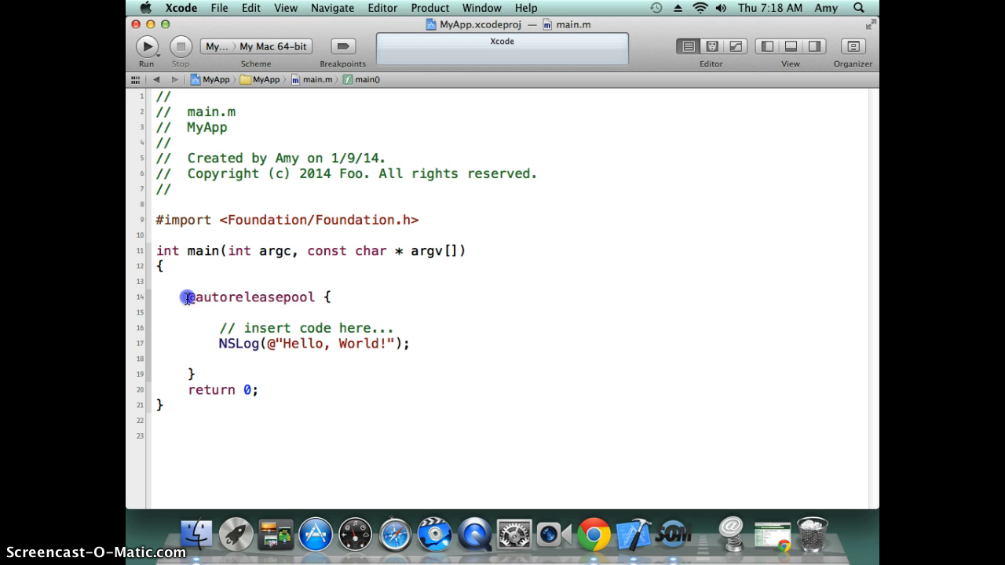
double_click(251, 297)
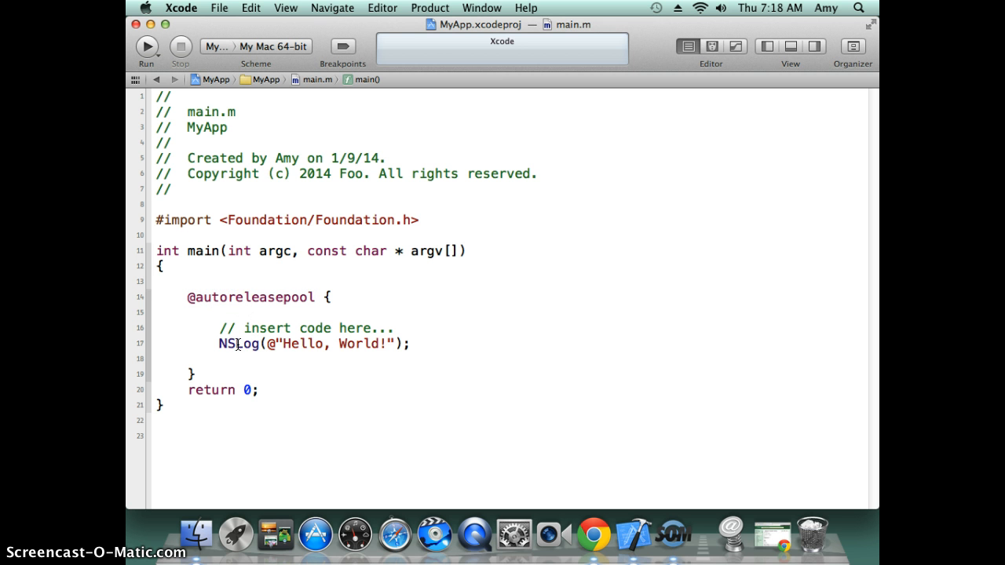
double_click(238, 343)
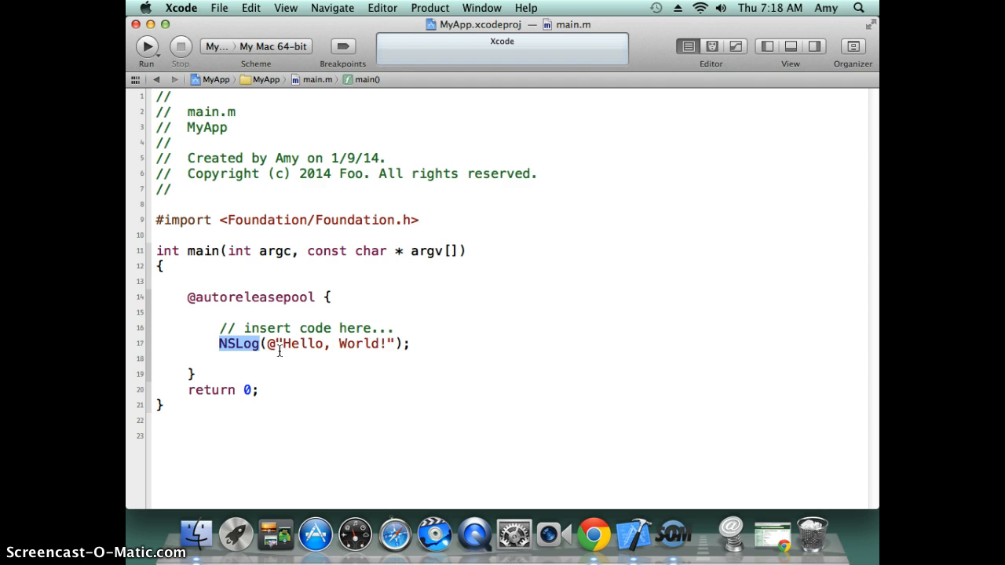
left_click(267, 343)
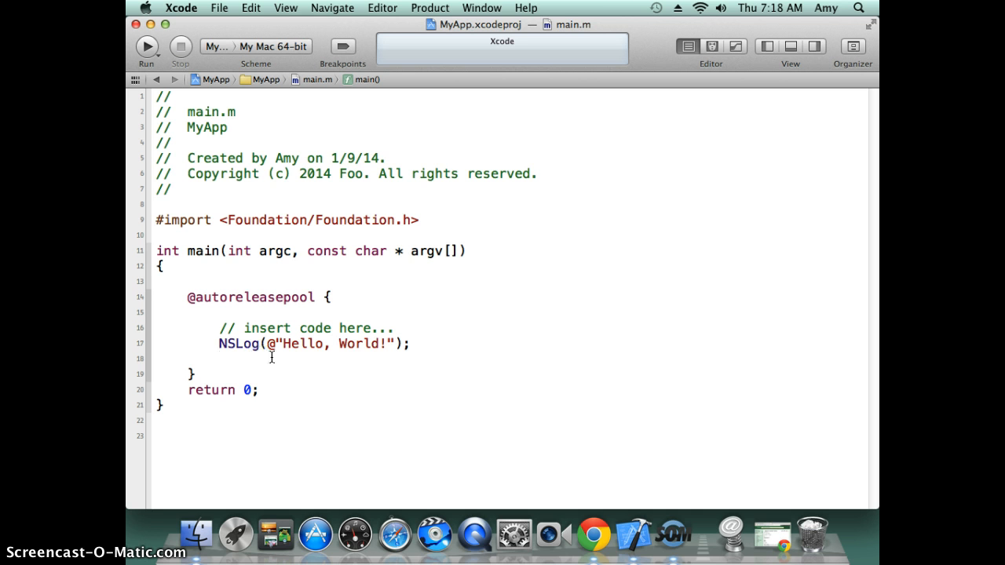
mouse_move(417, 341)
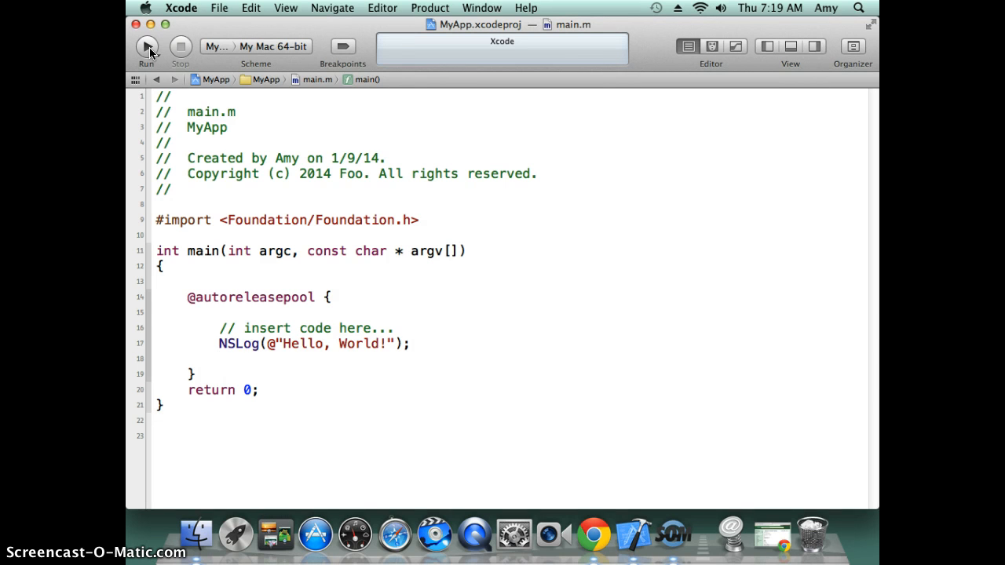
- Run MyApp from the toolbar so the console prints Hello, World!
left_click(146, 47)
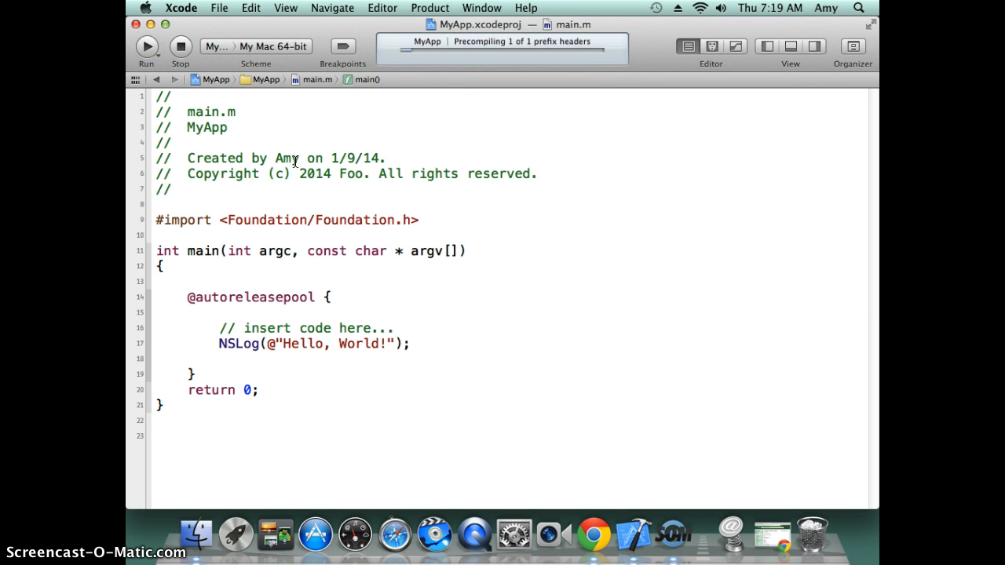
mouse_move(470, 92)
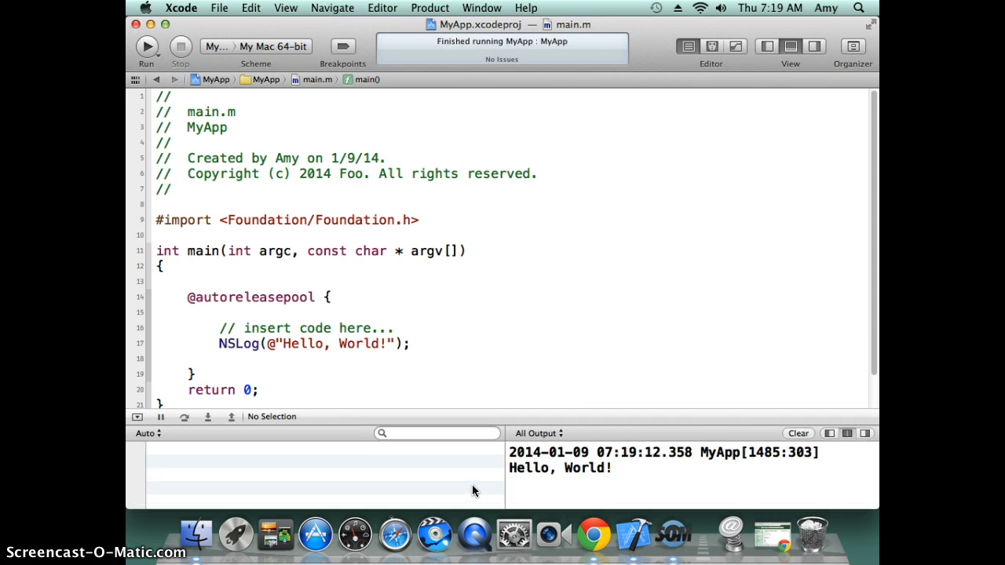
mouse_move(671, 440)
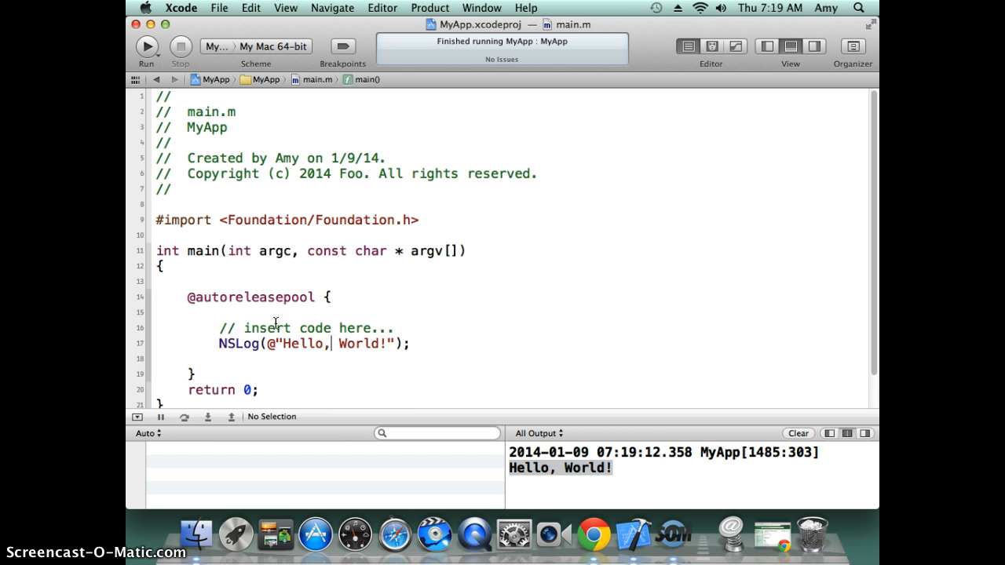
mouse_move(185, 251)
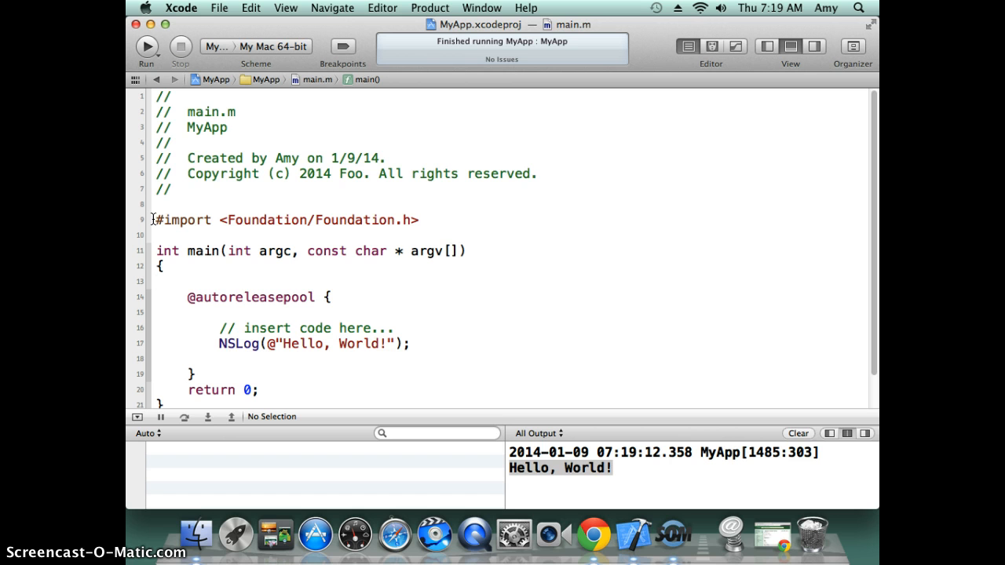
double_click(184, 220)
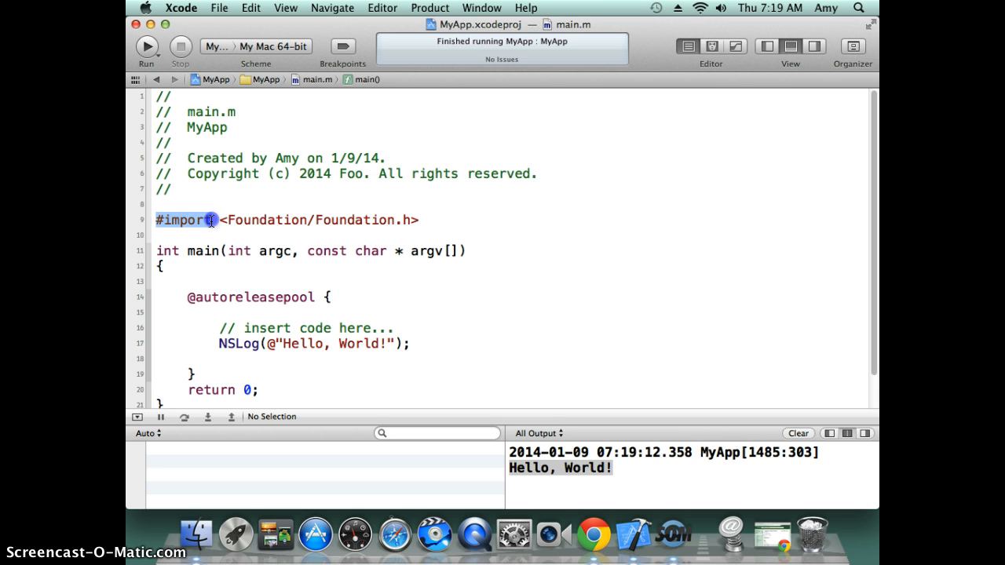
left_click_drag(212, 220, 302, 220)
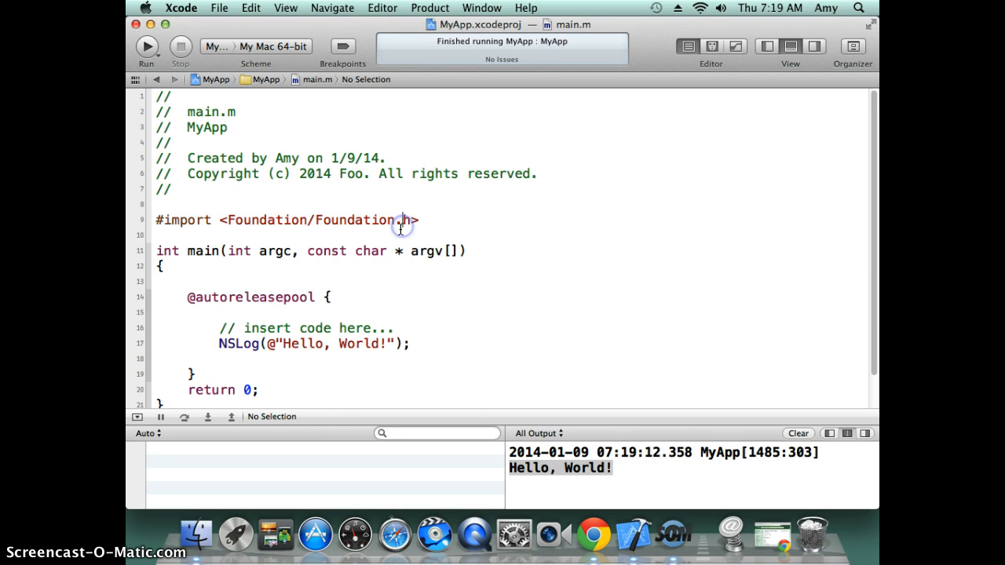
double_click(186, 220)
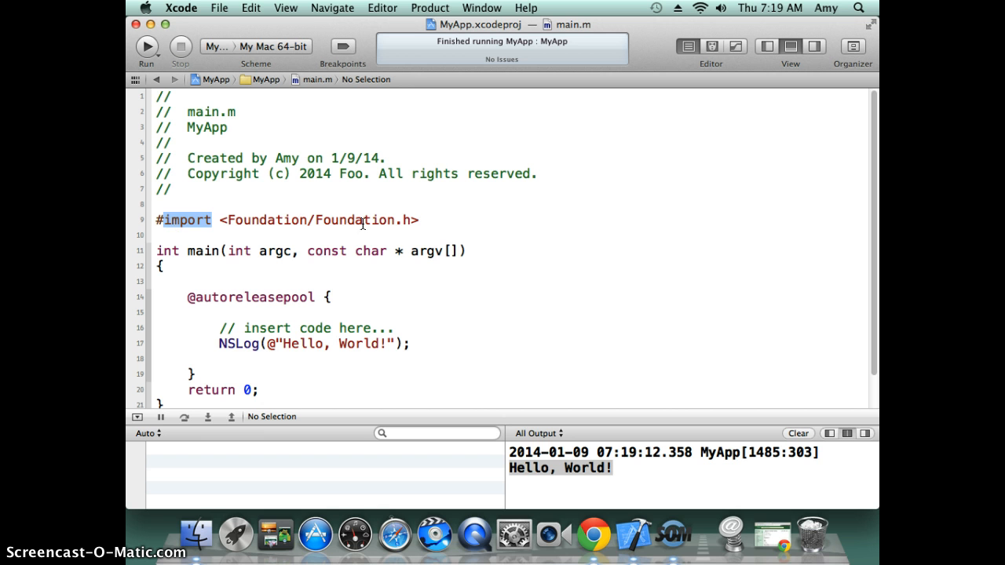
double_click(361, 220)
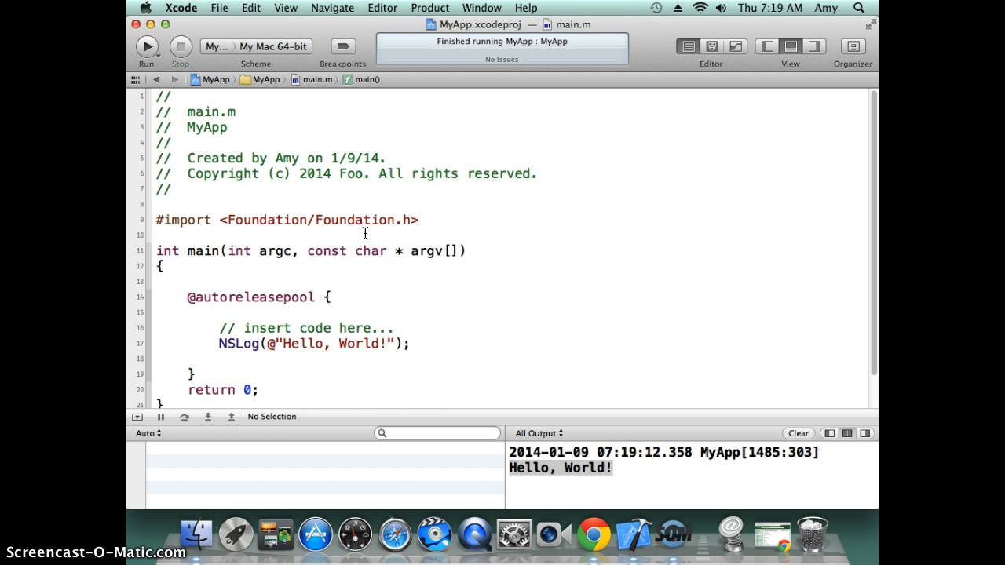
mouse_move(495, 235)
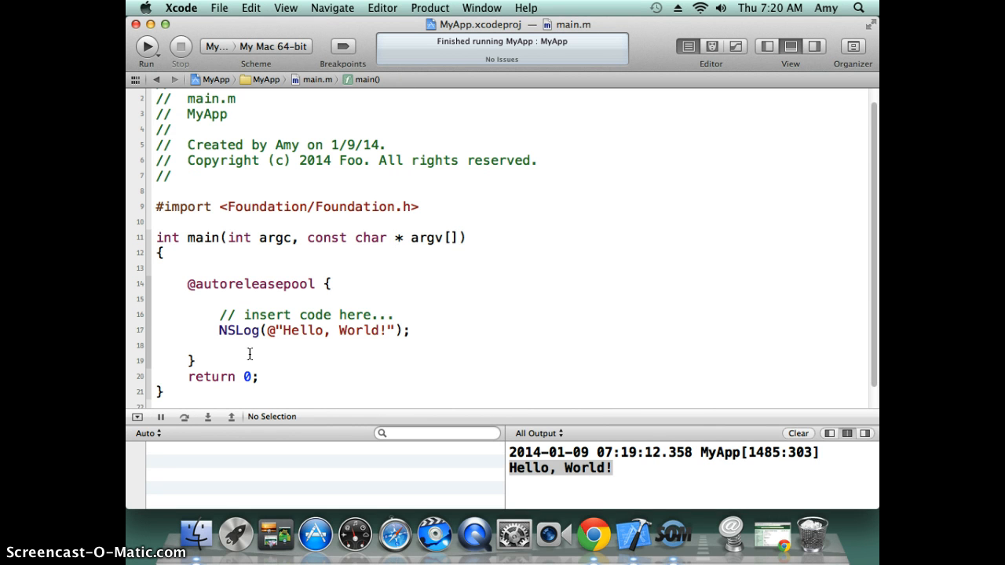
- Add the line NSString* myStr = @"My String"; below the autoreleasepool closing brace
left_click(193, 361)
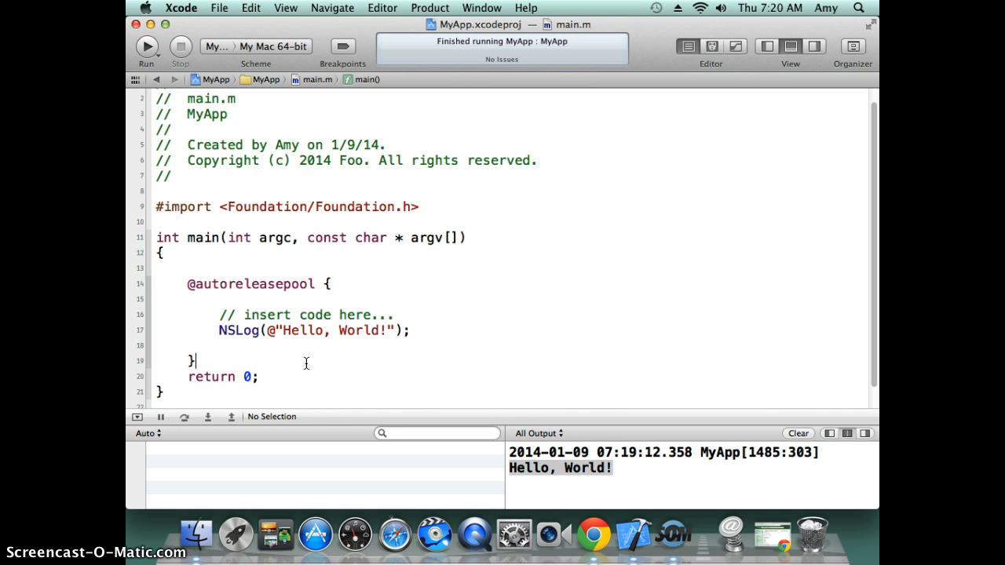
key("Return")
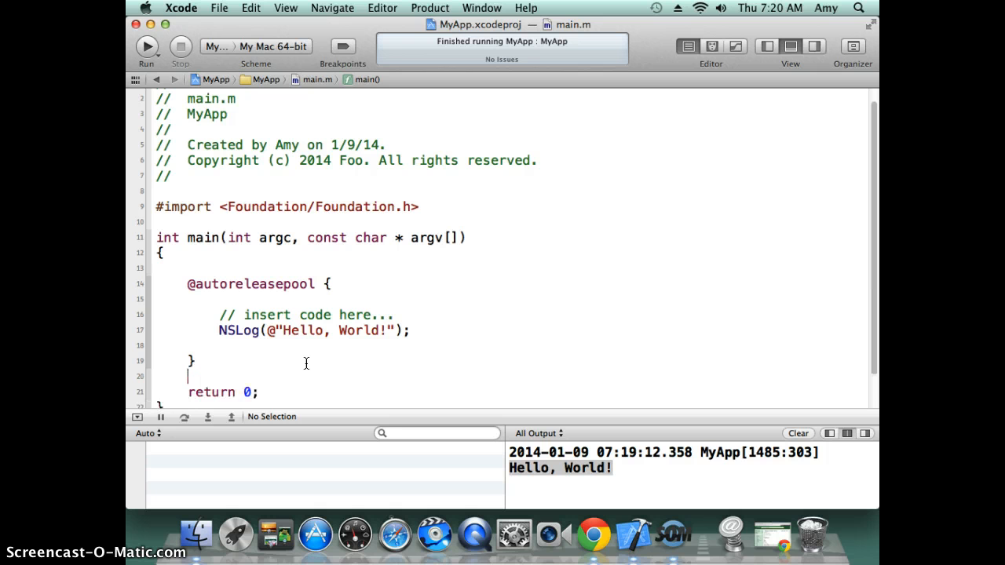
type("N")
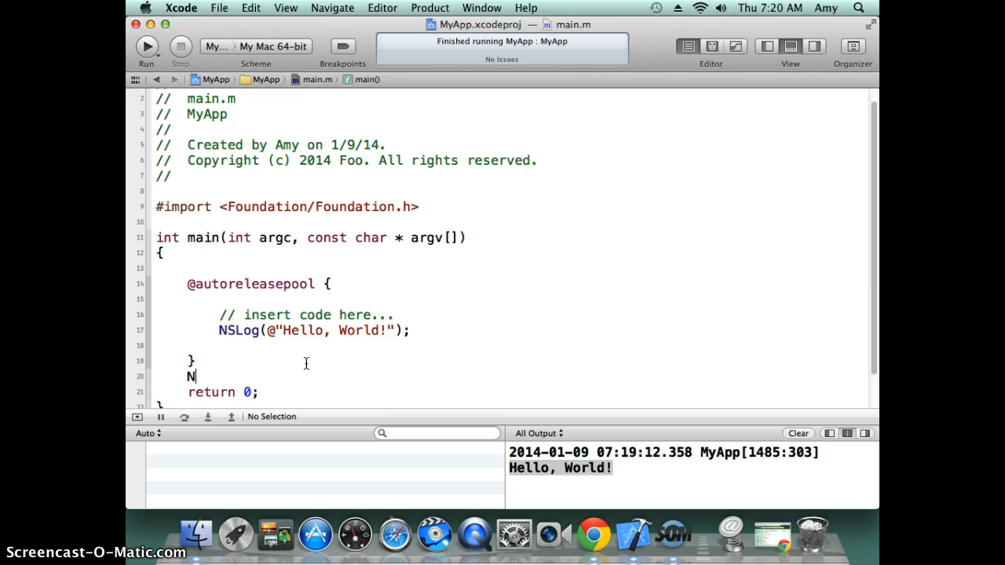
type("SString")
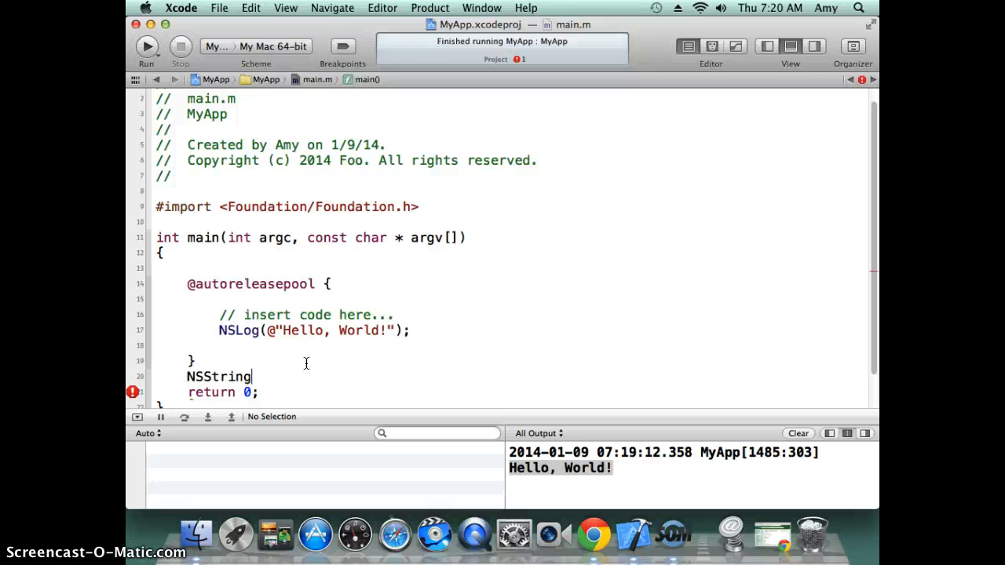
type("*")
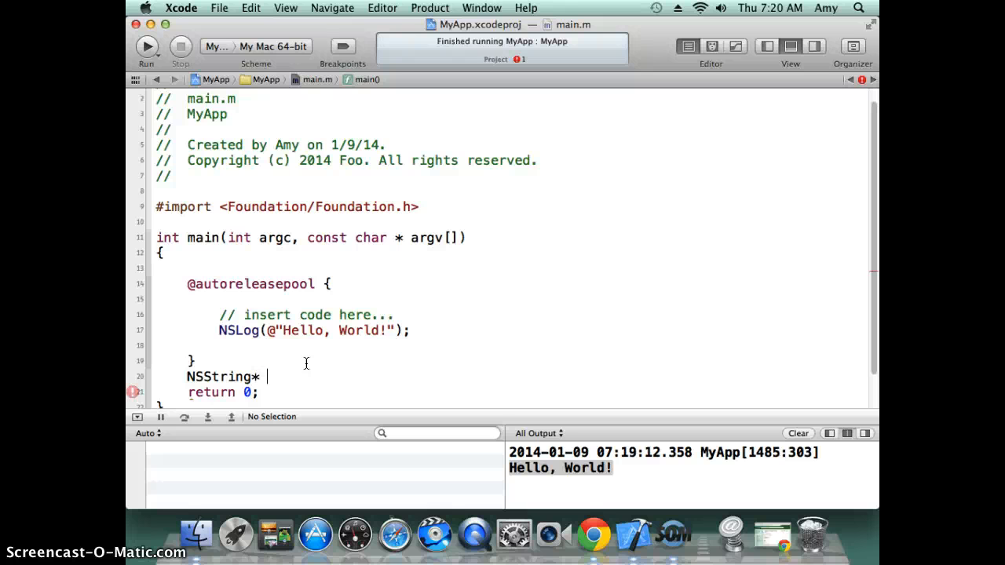
type("myStr")
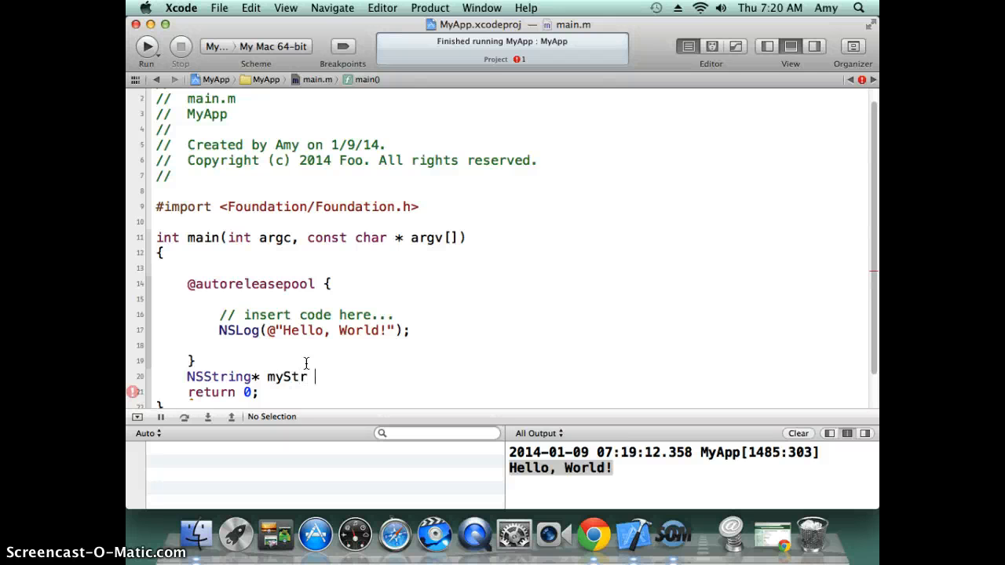
type("= @\"")
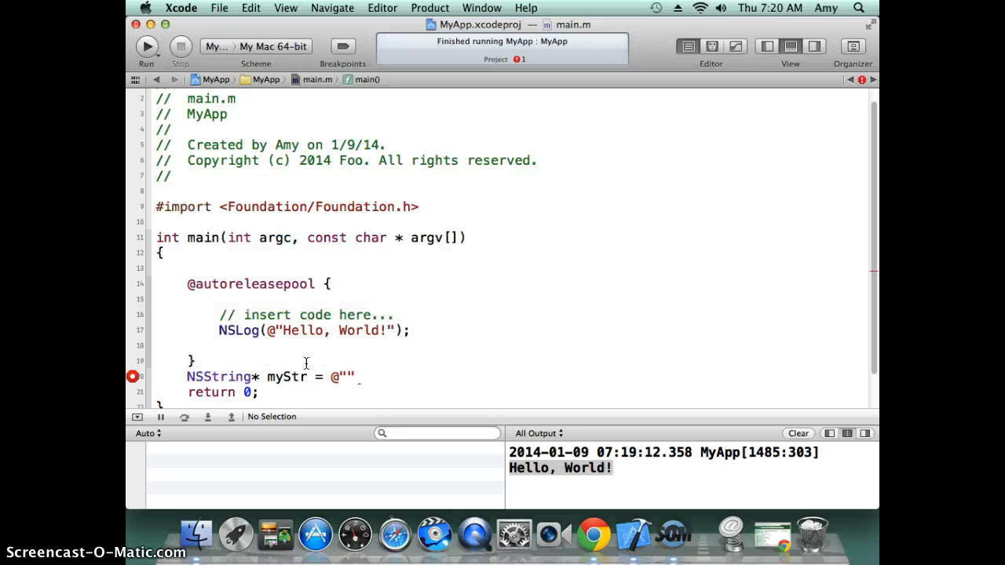
type("My String")
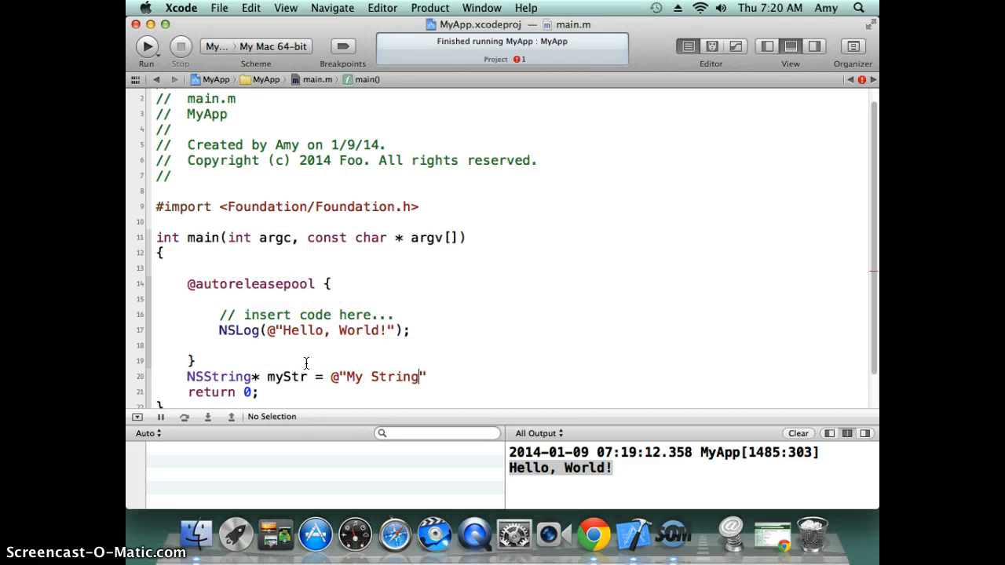
type(";")
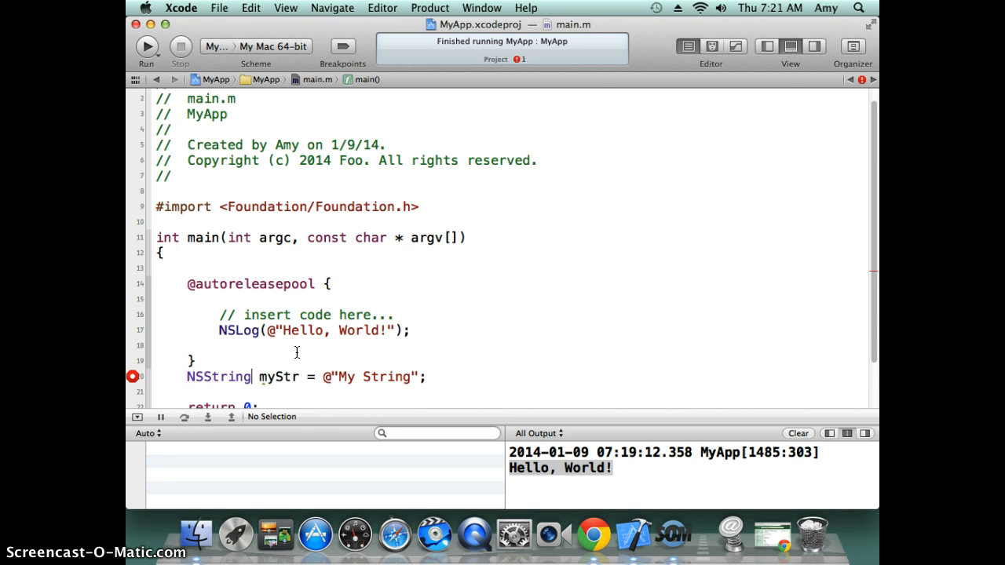
type("*")
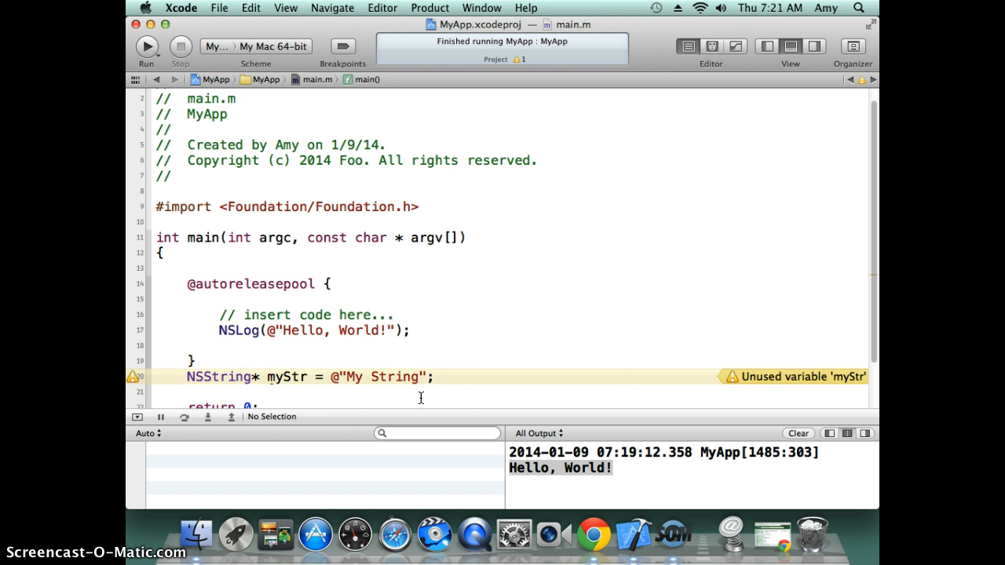
- Write myStr = myStr.uppercaseString; below the myStr declaration
scroll("down", 3)
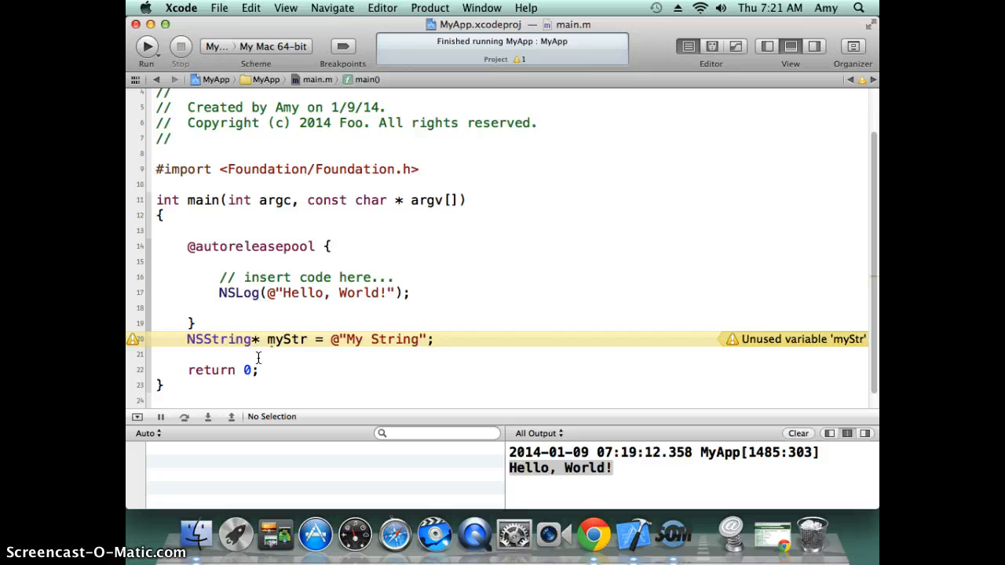
type("myStrin")
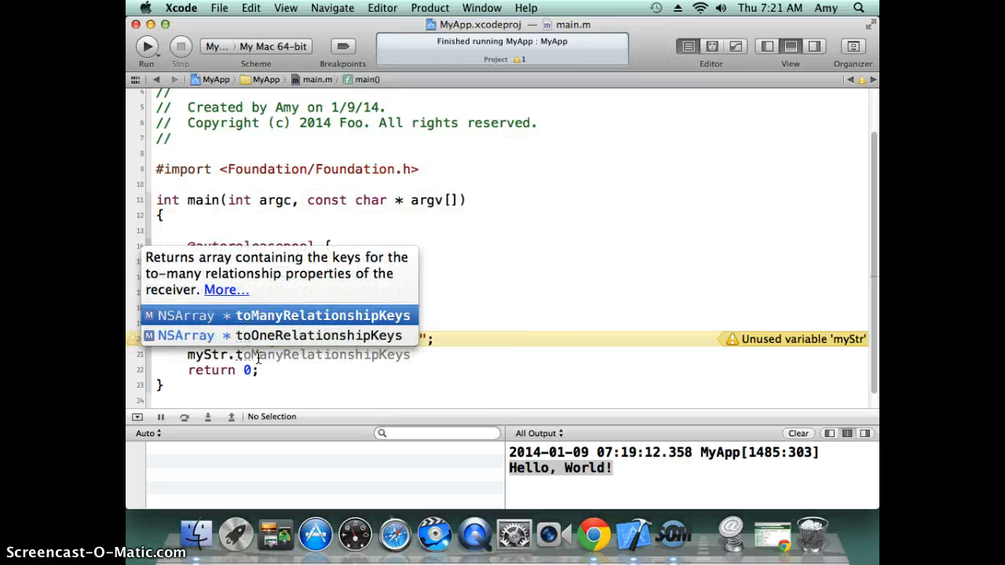
type("uppercaseString")
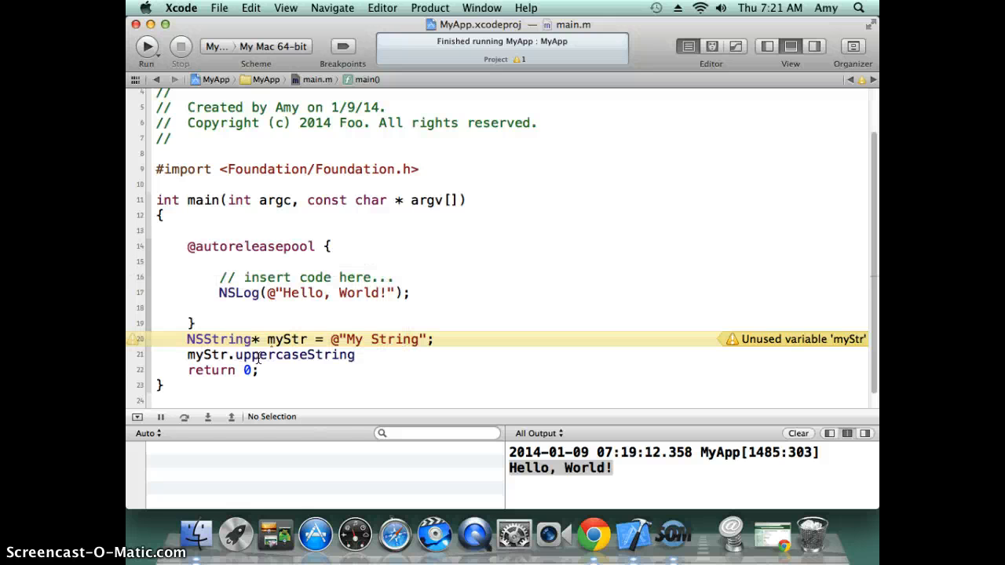
type(";")
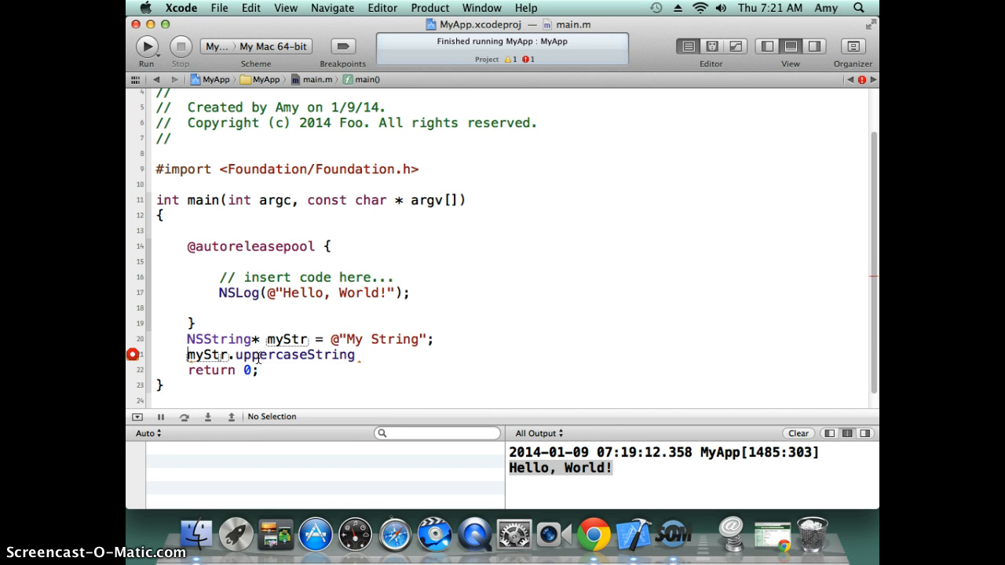
type("mystr =")
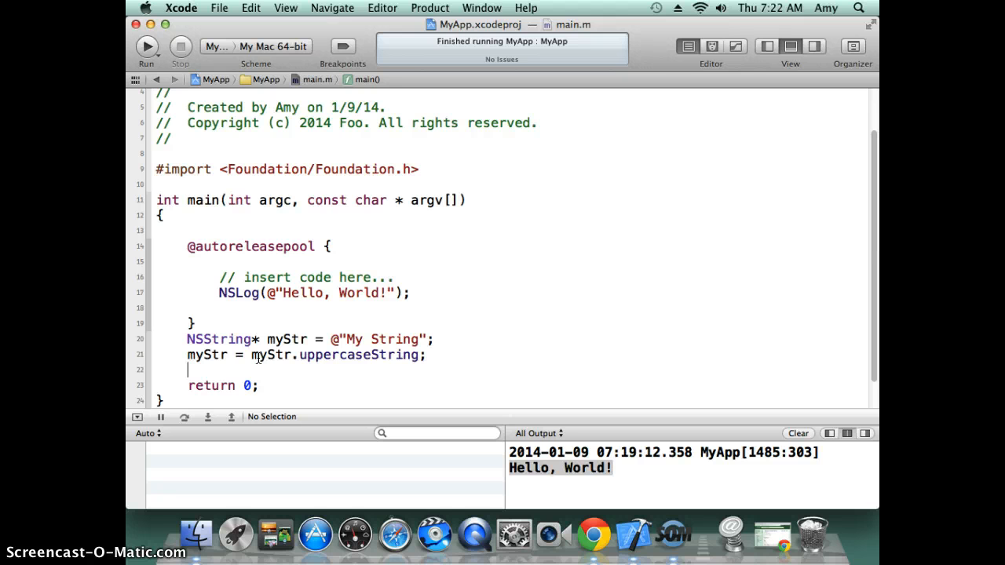
type("NSLog(NSString *format, ...")
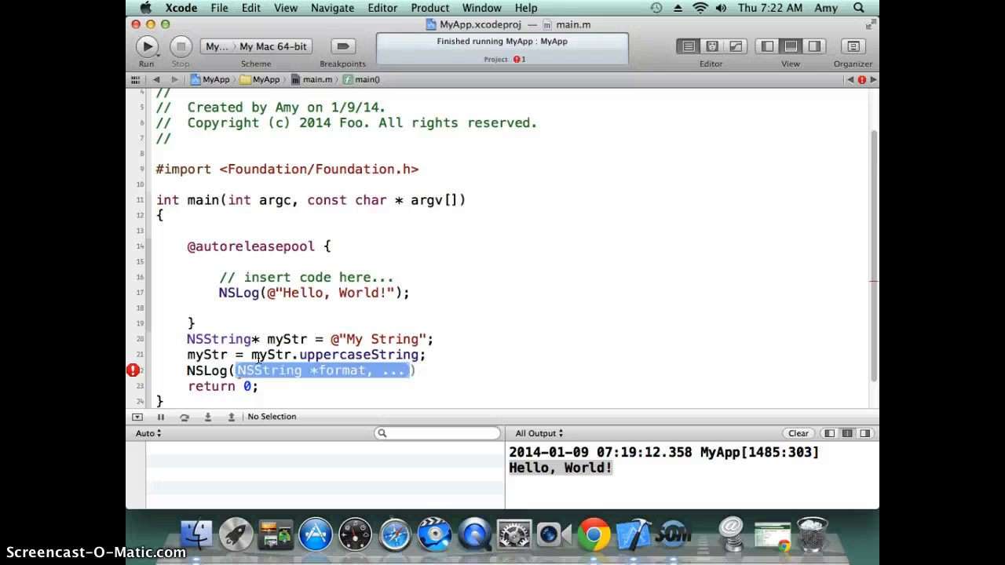
- Type NSLog(@"my string is %@", myStr); then select the three added string lines
type("@\"\"")
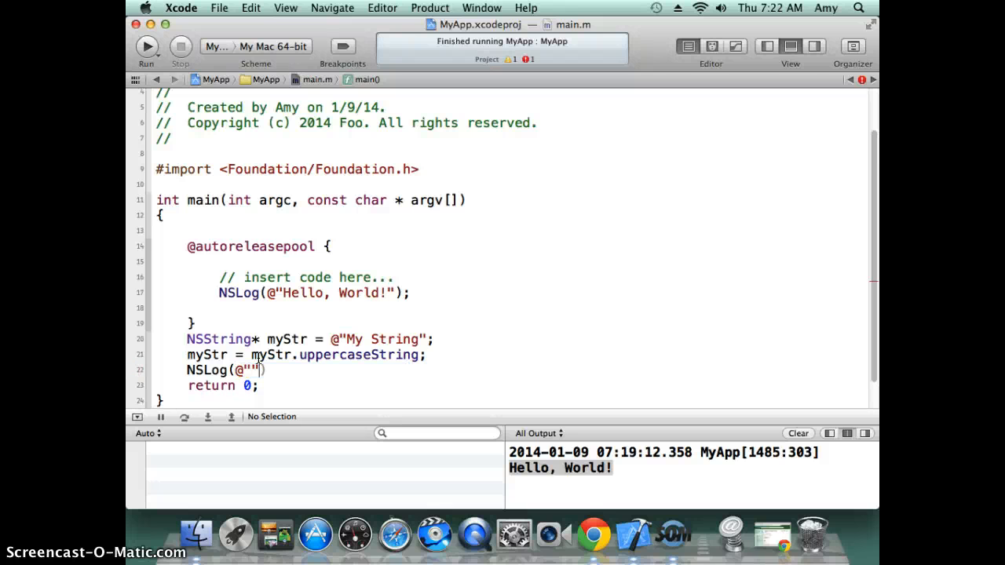
type("my string is")
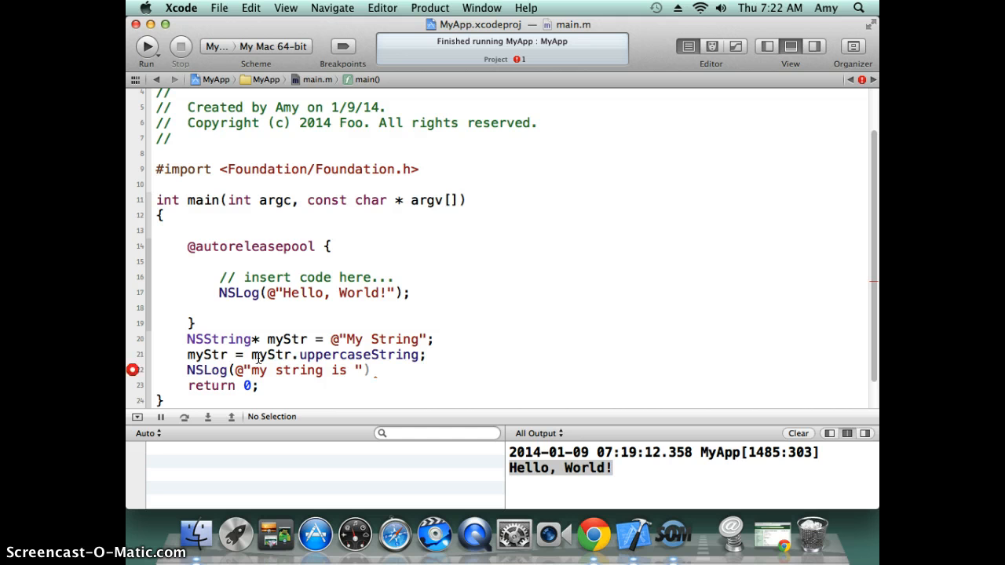
left_click(314, 370)
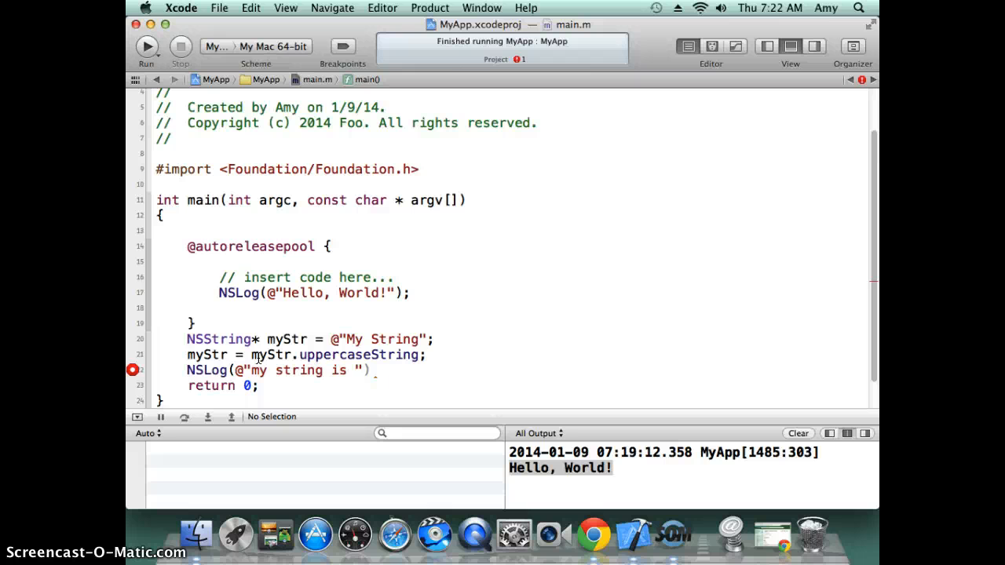
type("%")
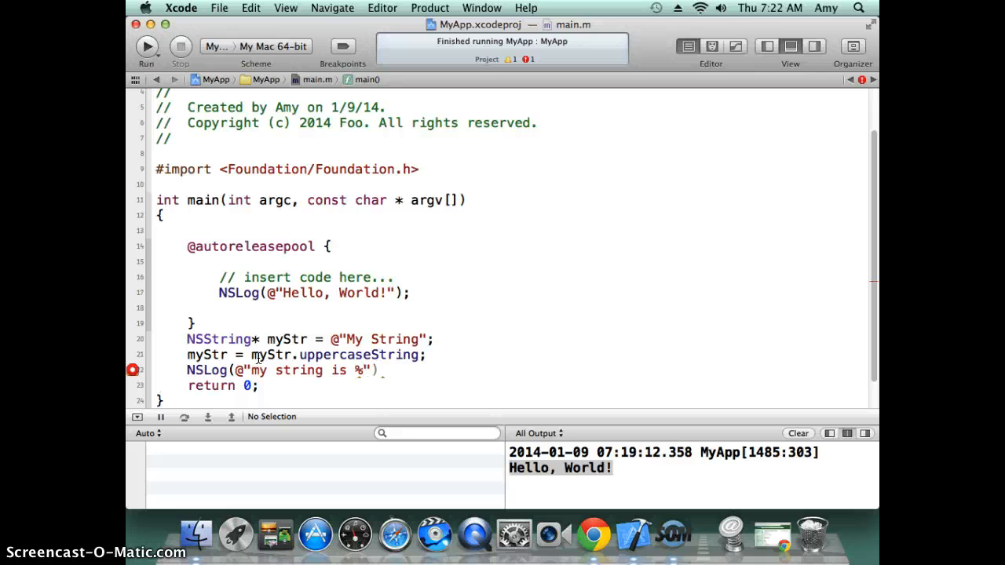
type("@")
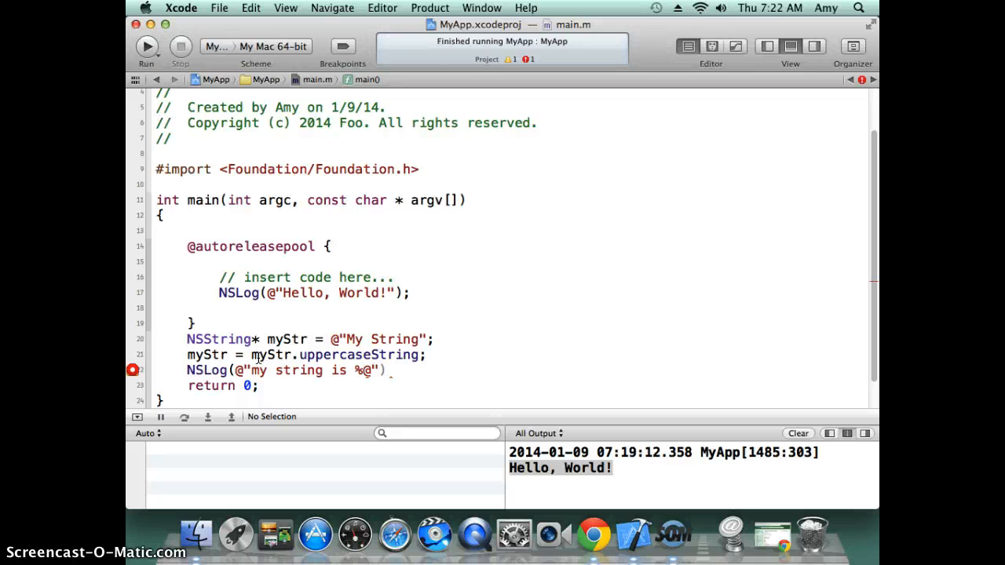
type(", myStr")
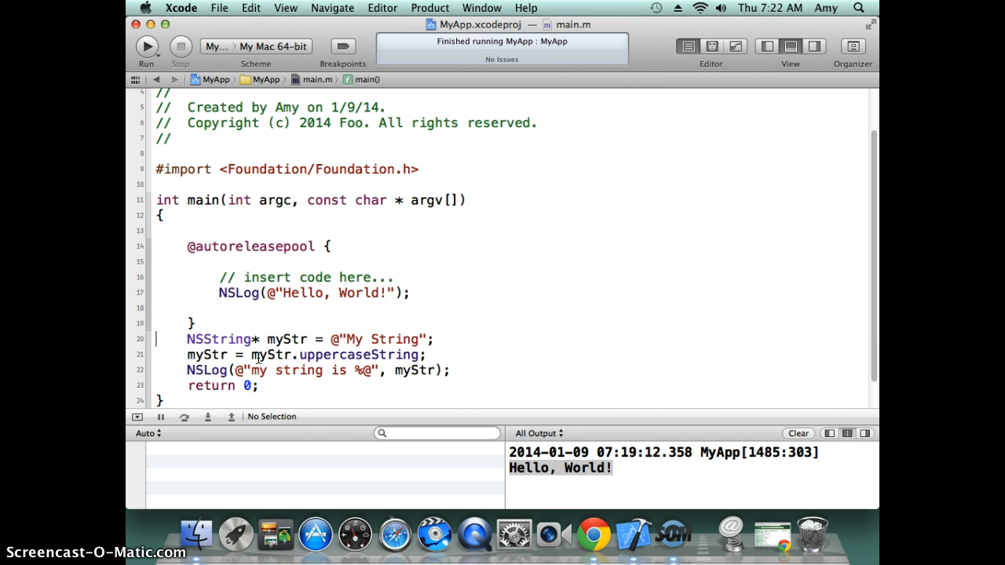
left_click_drag(186, 339, 450, 370)
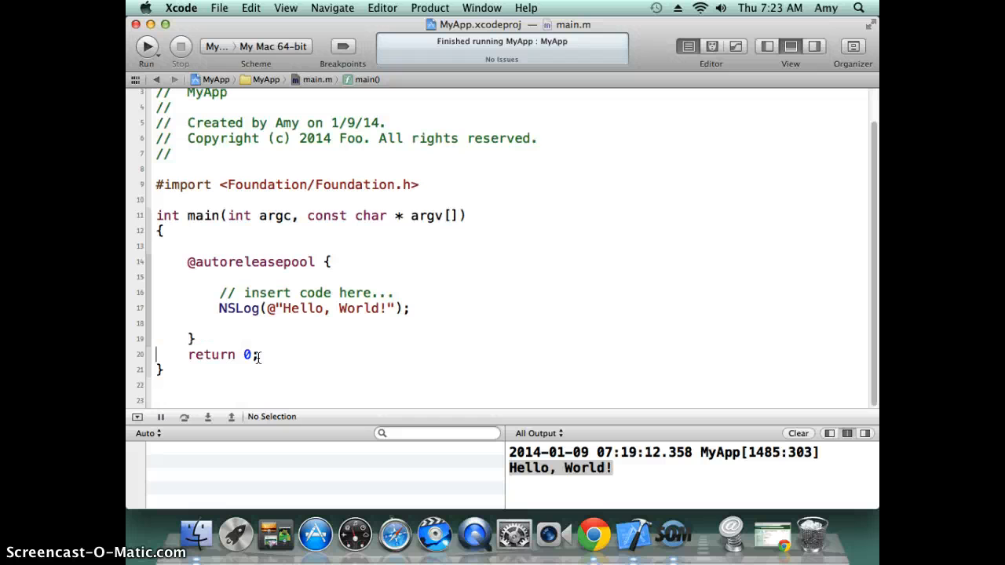
- Add NSString* myStr = @"My String", run the app, and add a blank line
type("NSString* myStr = @\"My String\";")
type("NSLog(@\"my string is %@\", myStr);")
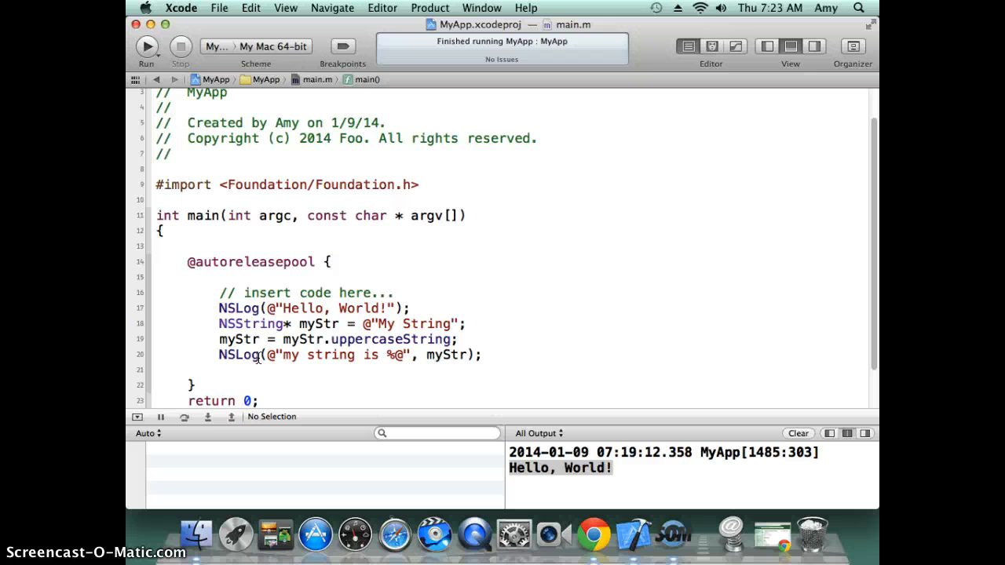
mouse_move(182, 297)
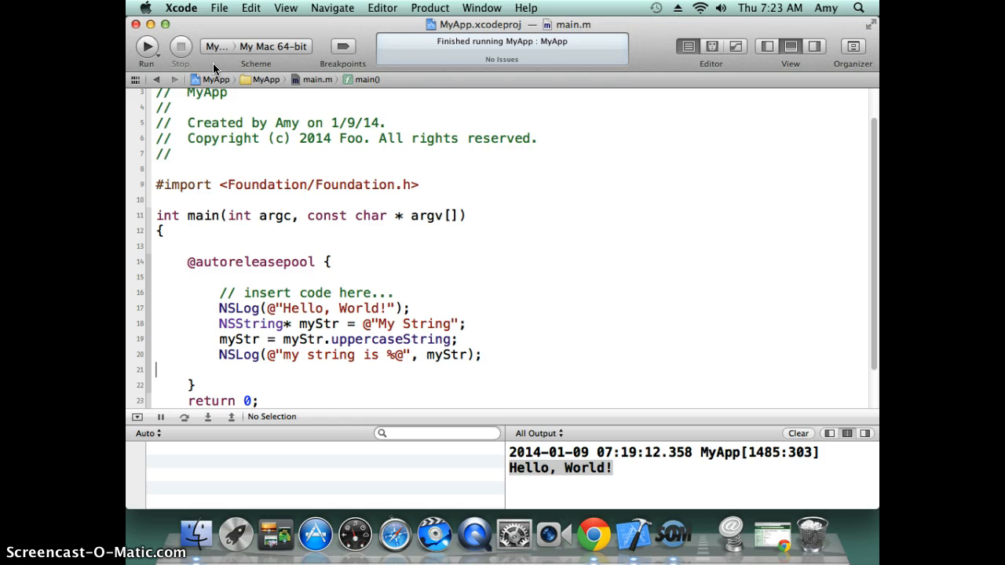
mouse_move(218, 66)
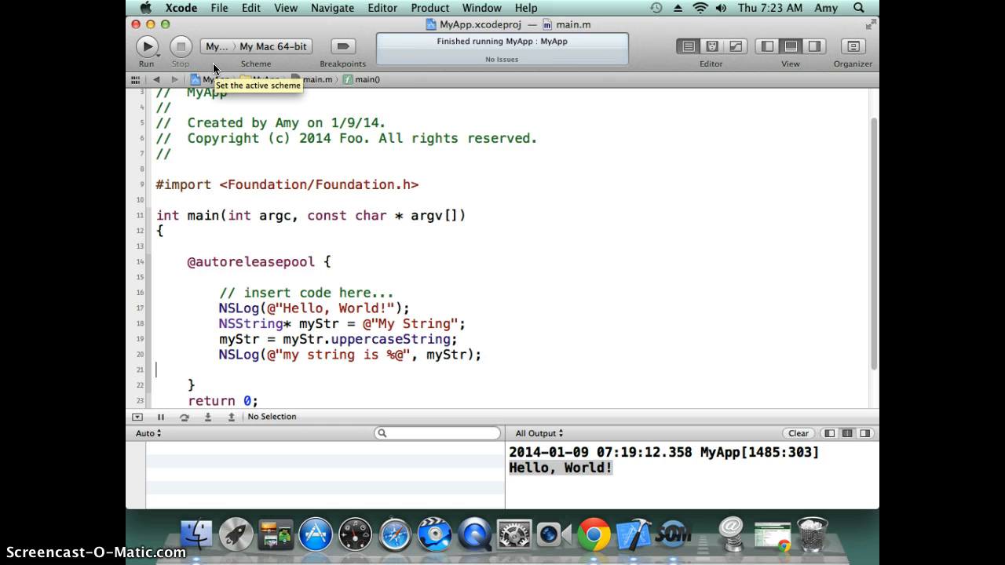
left_click(147, 46)
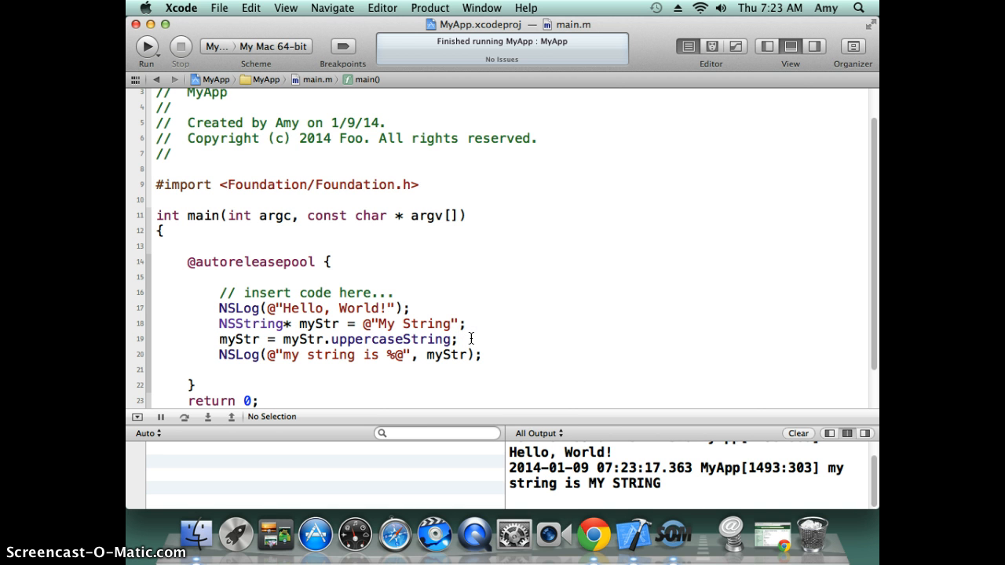
key("Return")
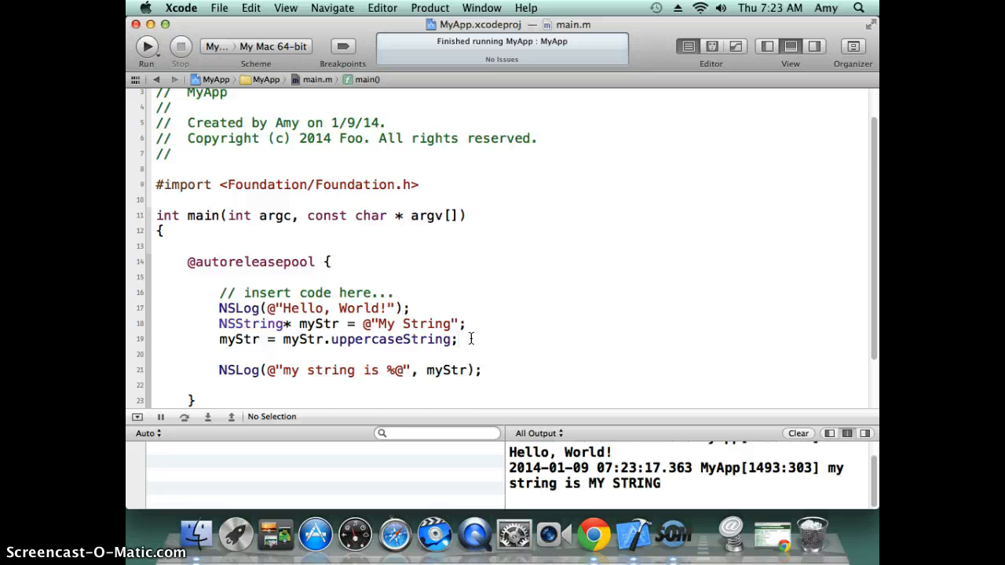
- Change the call to [myStr uppercaseString], rerun the app, and show the Utilities panel
scroll("down", 3)
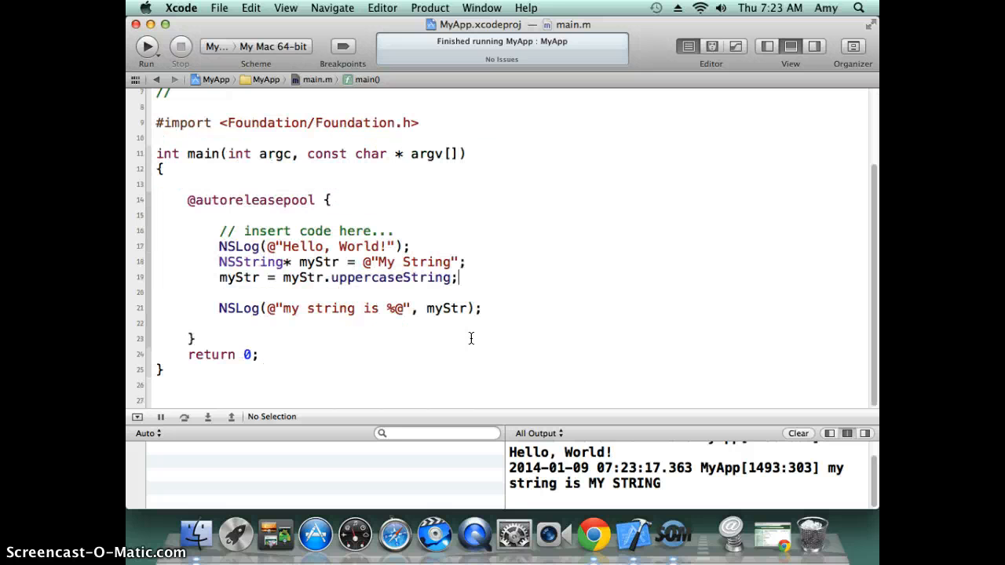
type("()")
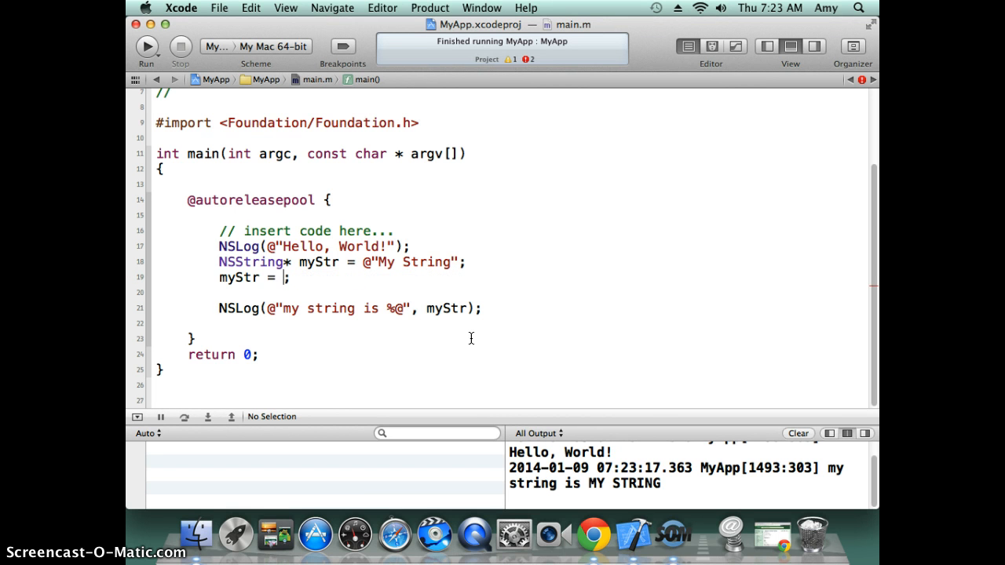
type("[")
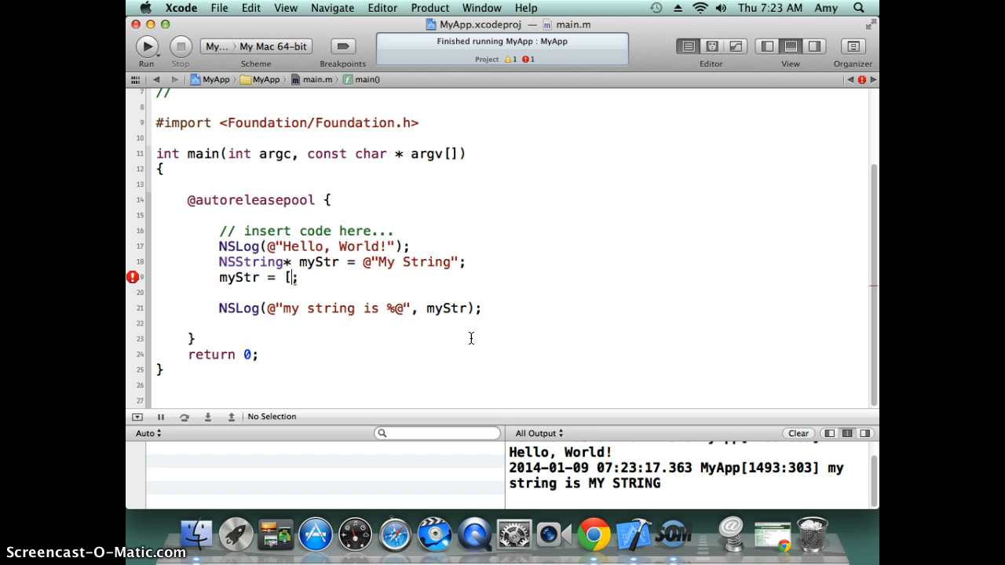
type("myStr")
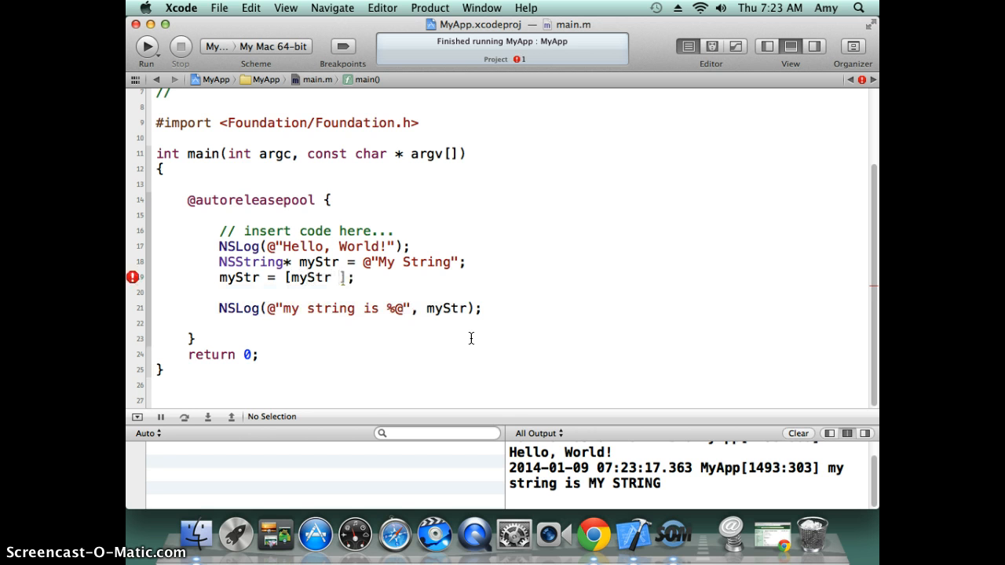
type("uppercaseString")
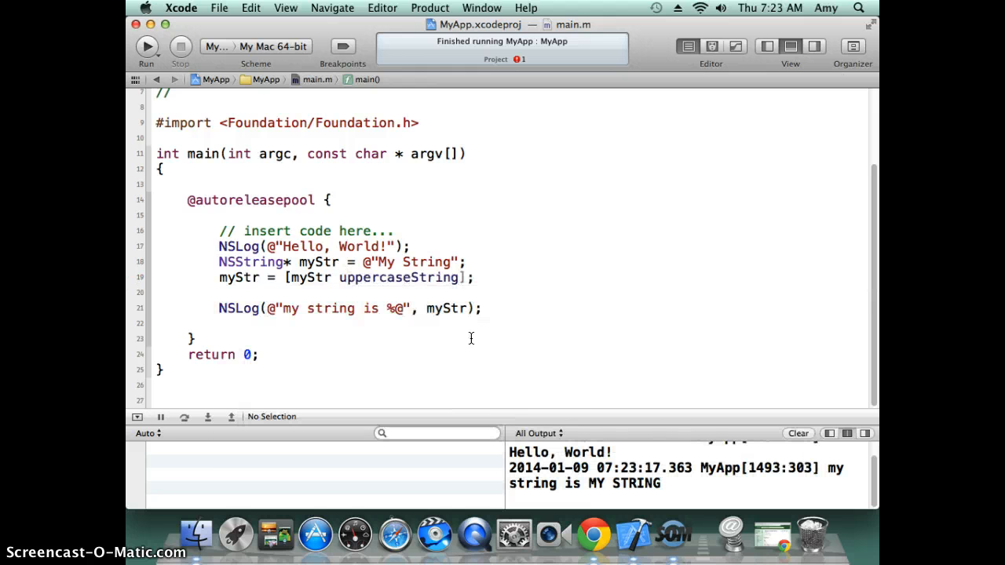
left_click(147, 47)
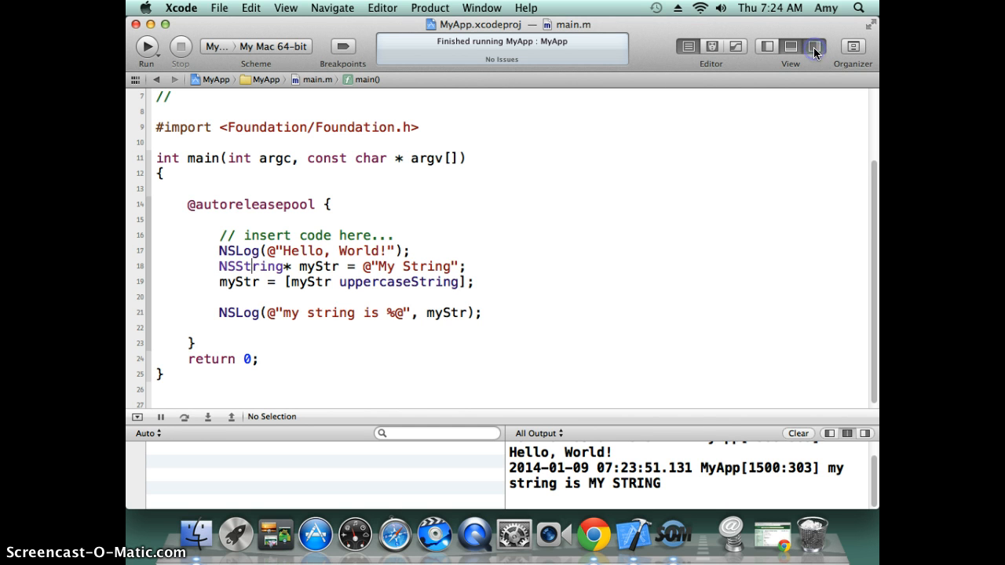
left_click(814, 45)
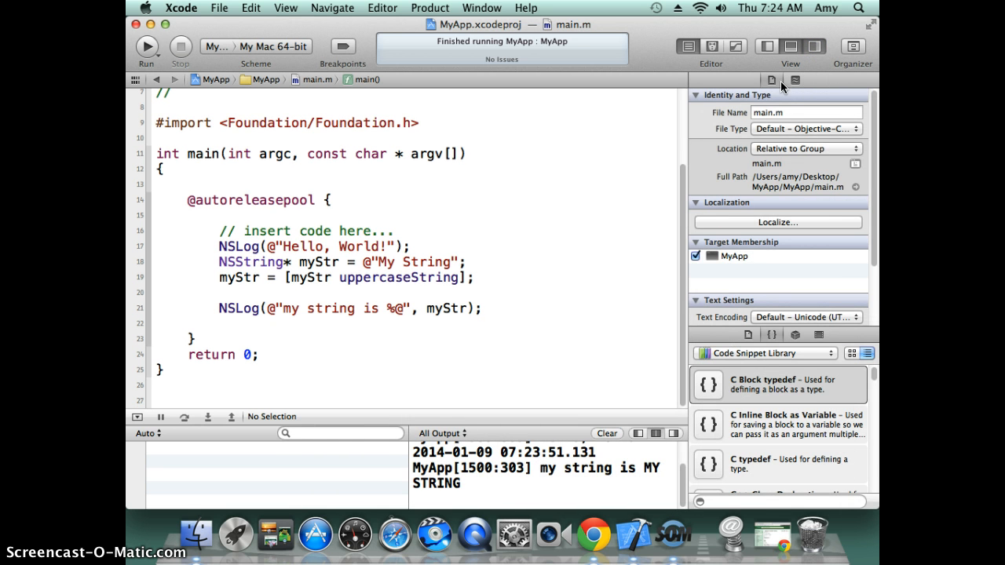
- Look up NSLog and NSString in Quick Help and select the NSString description
left_click(796, 79)
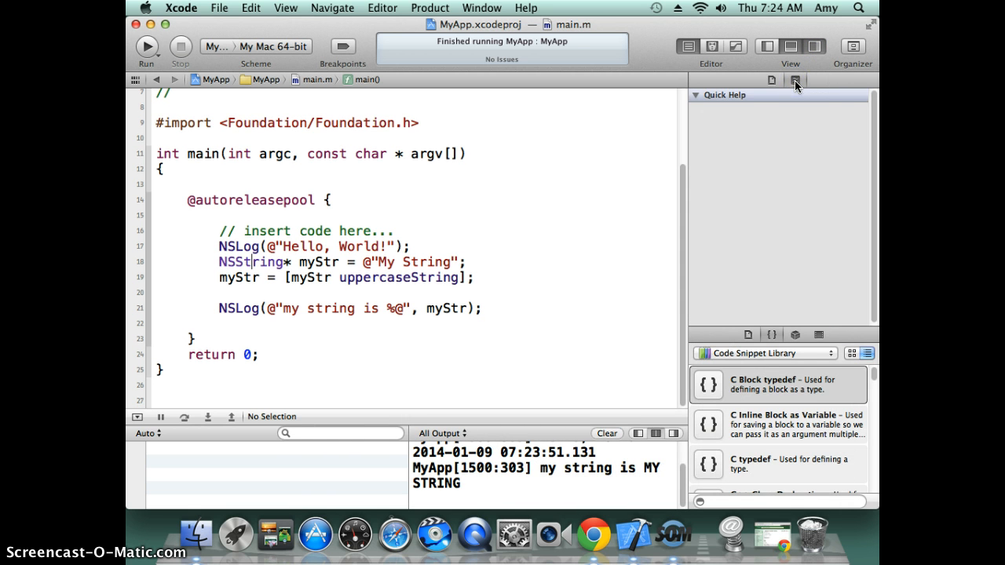
left_click(249, 262)
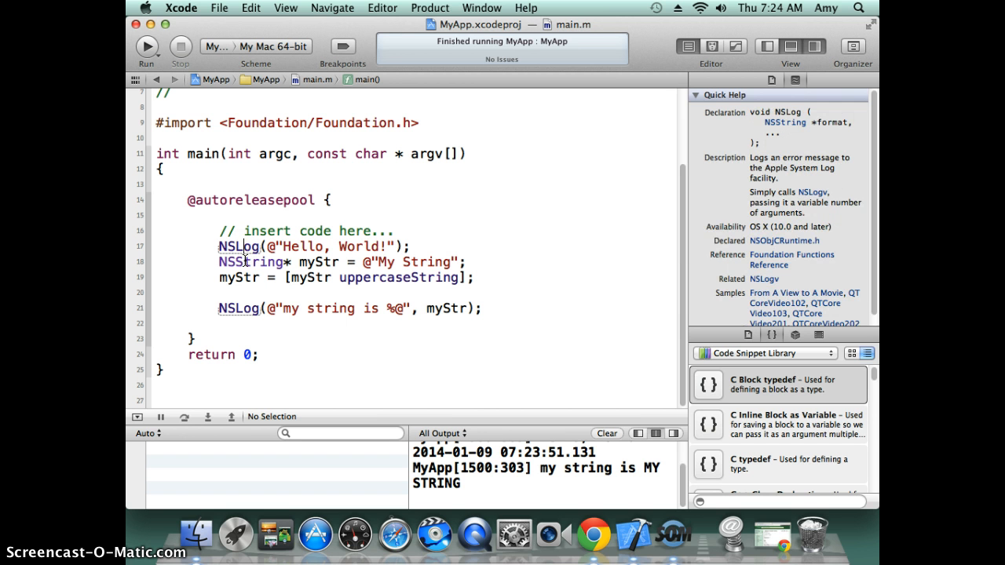
left_click(250, 261)
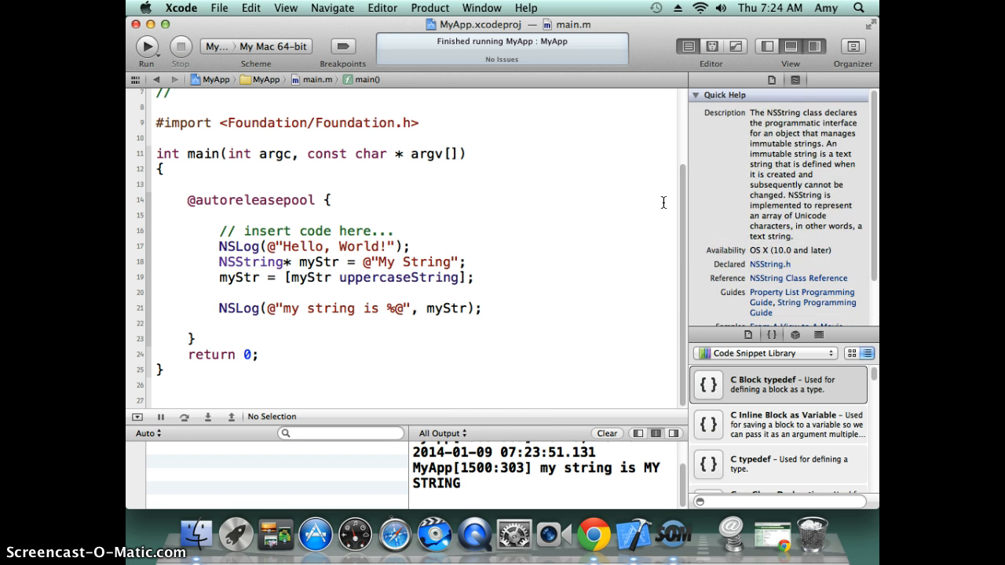
mouse_move(752, 114)
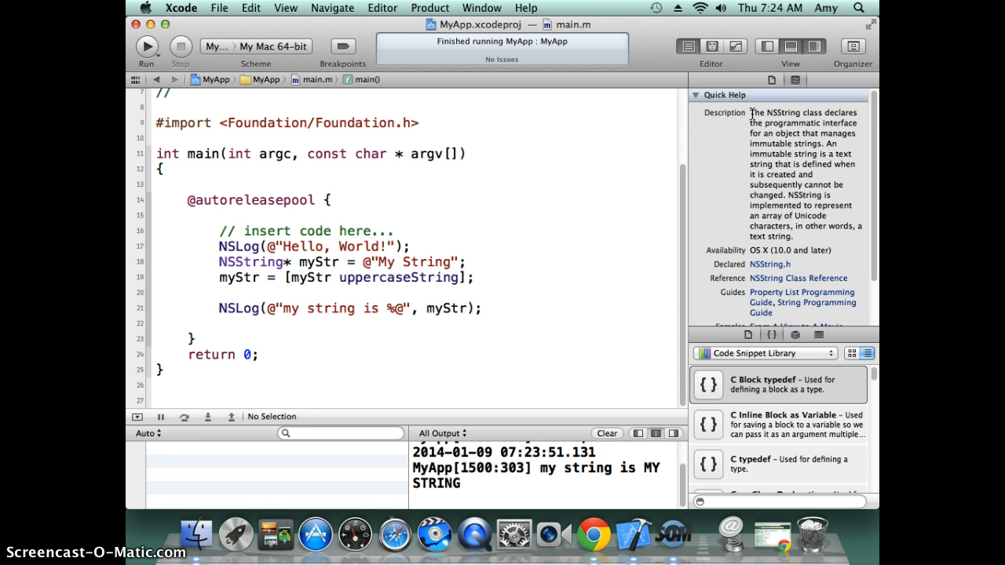
left_click_drag(751, 111, 793, 164)
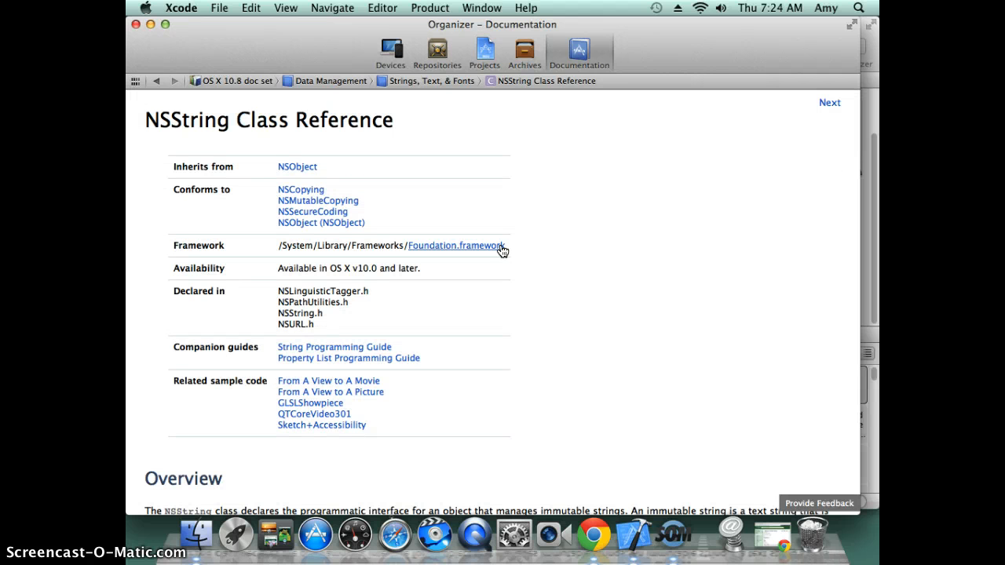
mouse_move(432, 433)
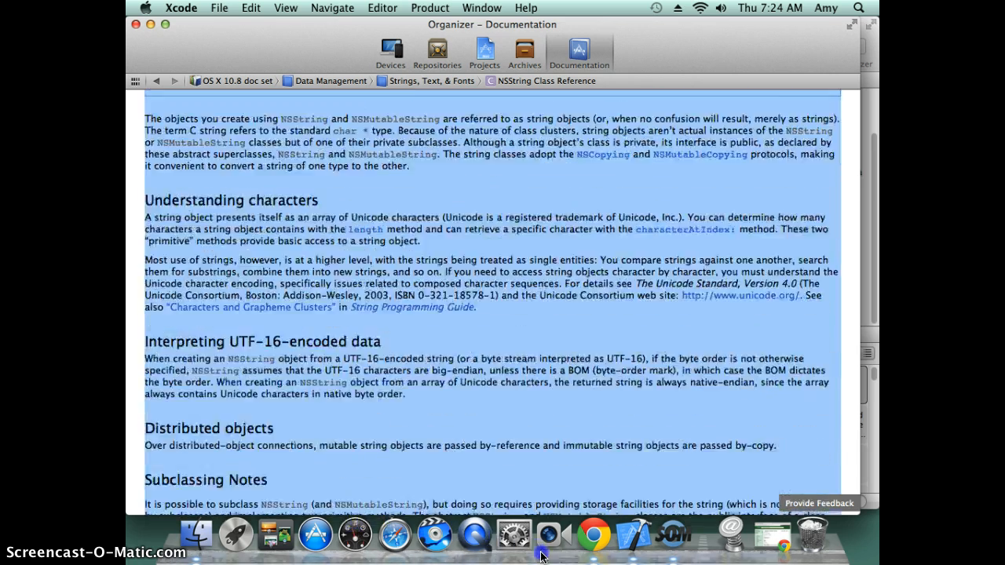
scroll("down", 3)
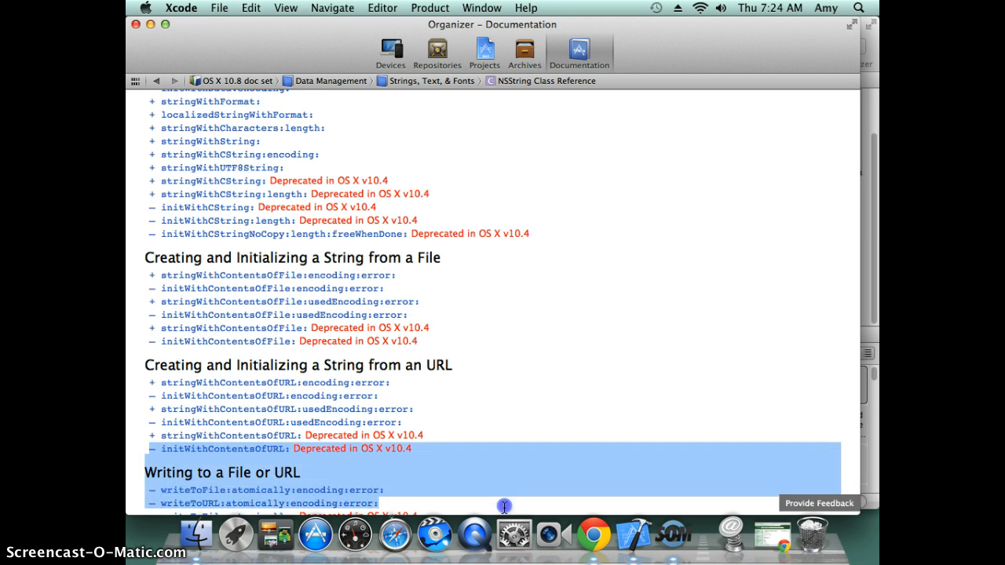
scroll("down", 3)
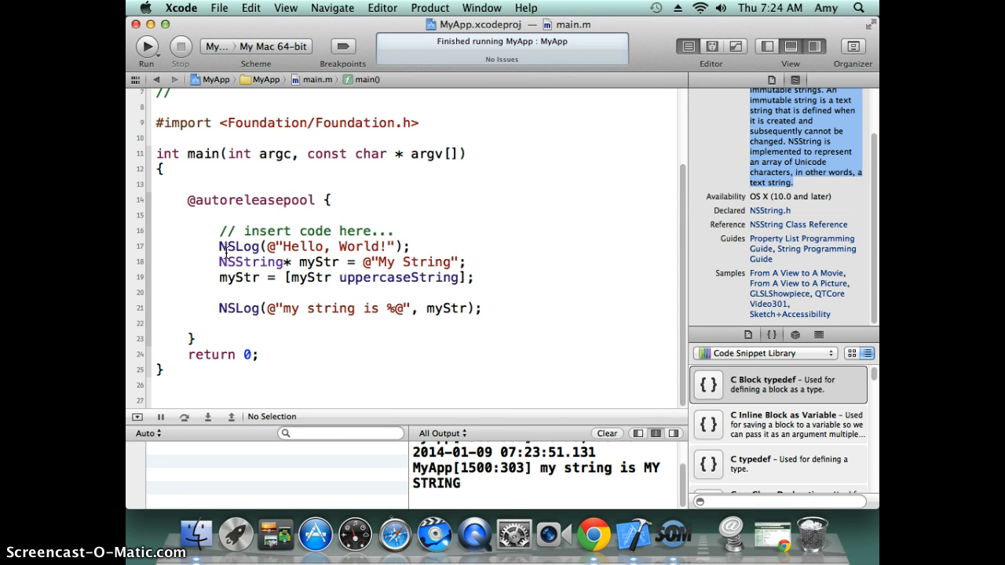
mouse_move(153, 265)
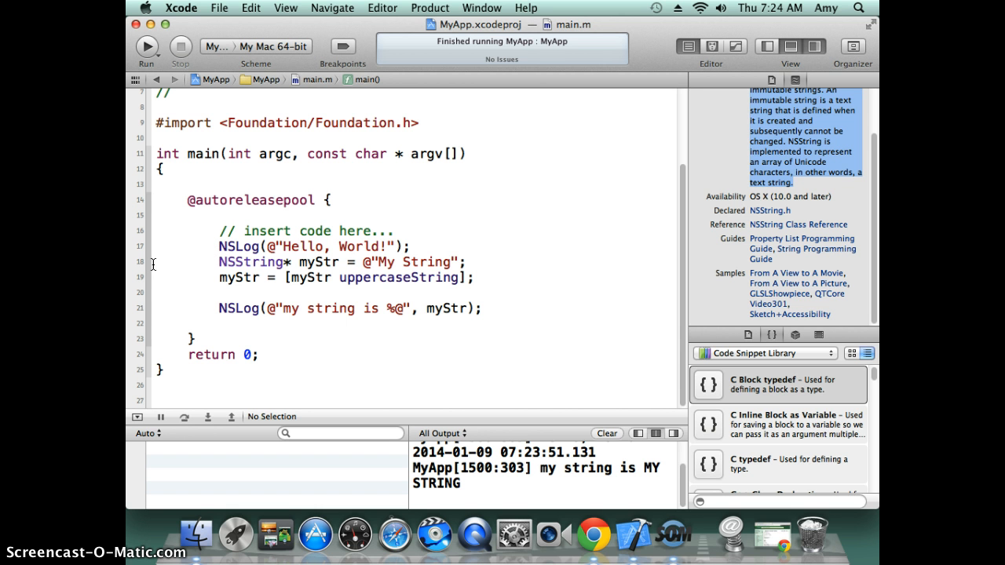
- Select the myStr lines, extract them into a new function named myFunction, and preview
left_click(271, 269)
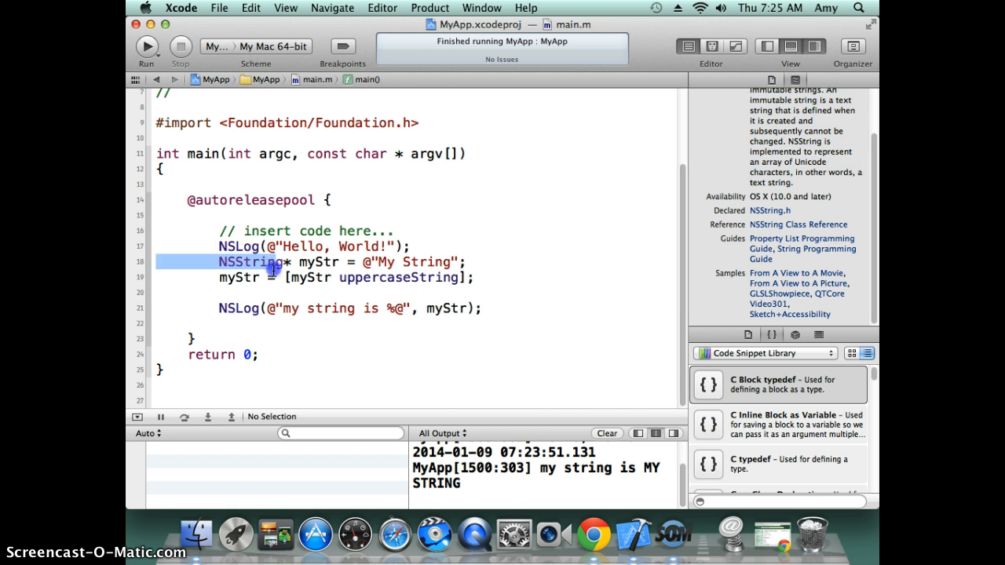
left_click_drag(271, 261, 501, 314)
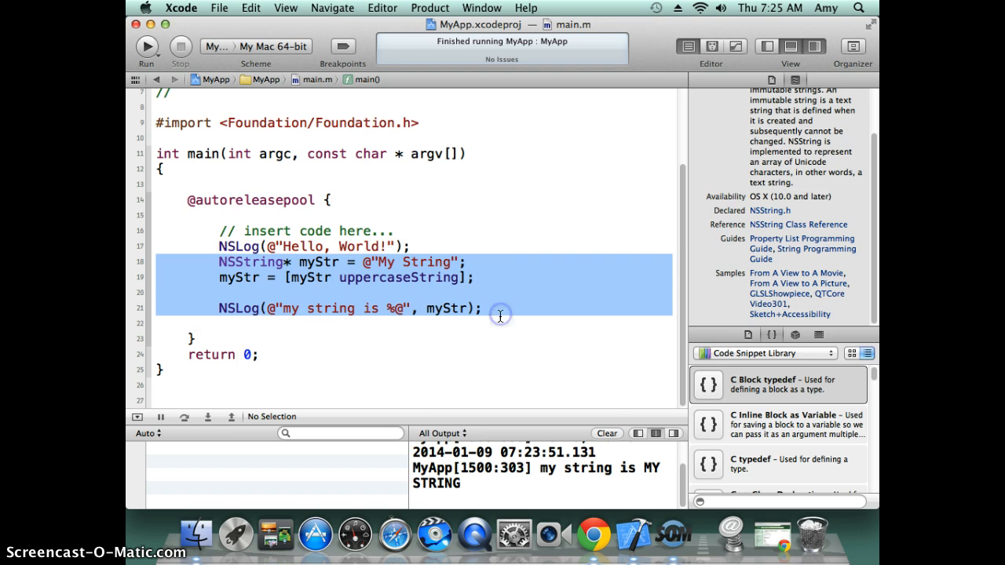
right_click(500, 314)
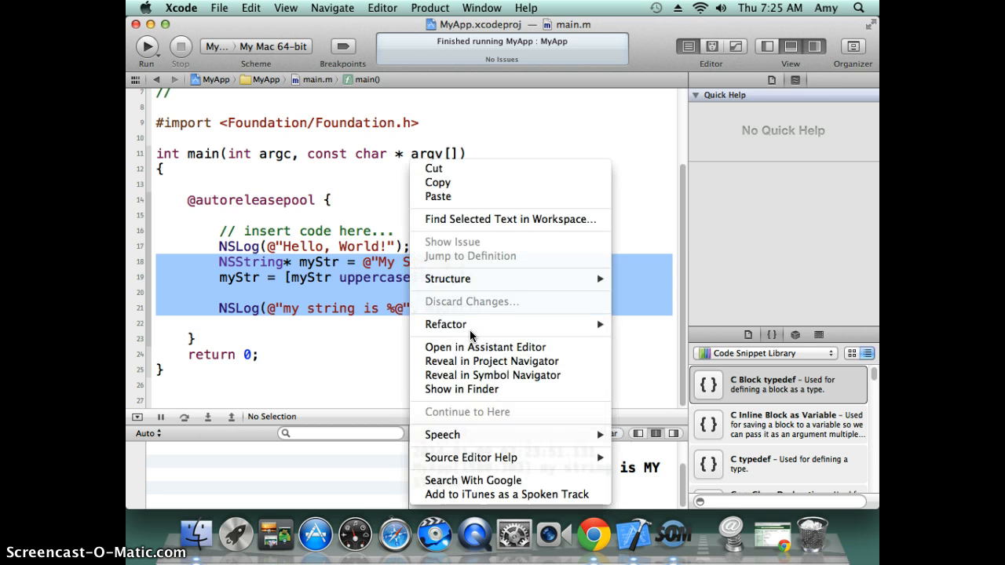
mouse_move(511, 324)
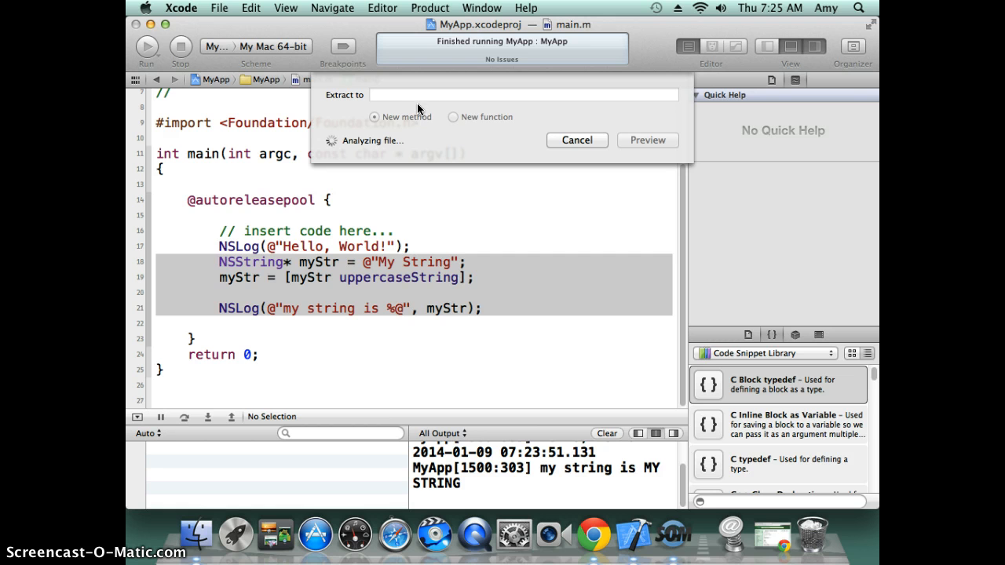
mouse_move(385, 106)
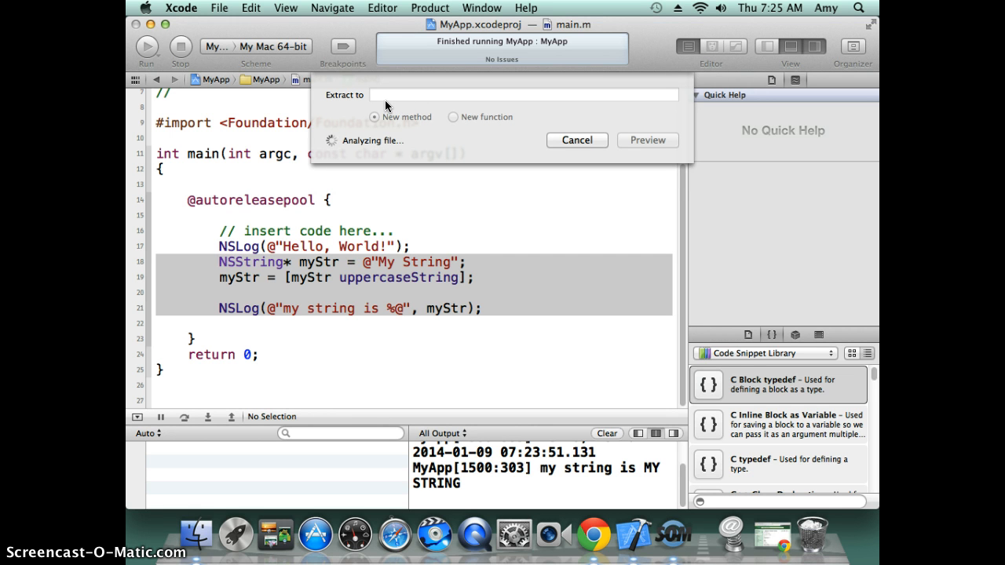
mouse_move(489, 104)
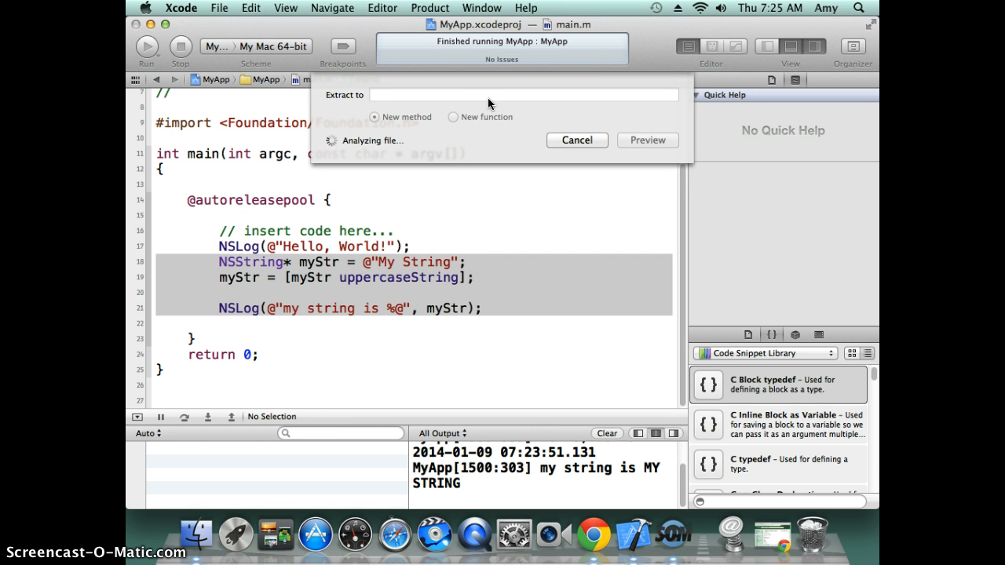
mouse_move(329, 296)
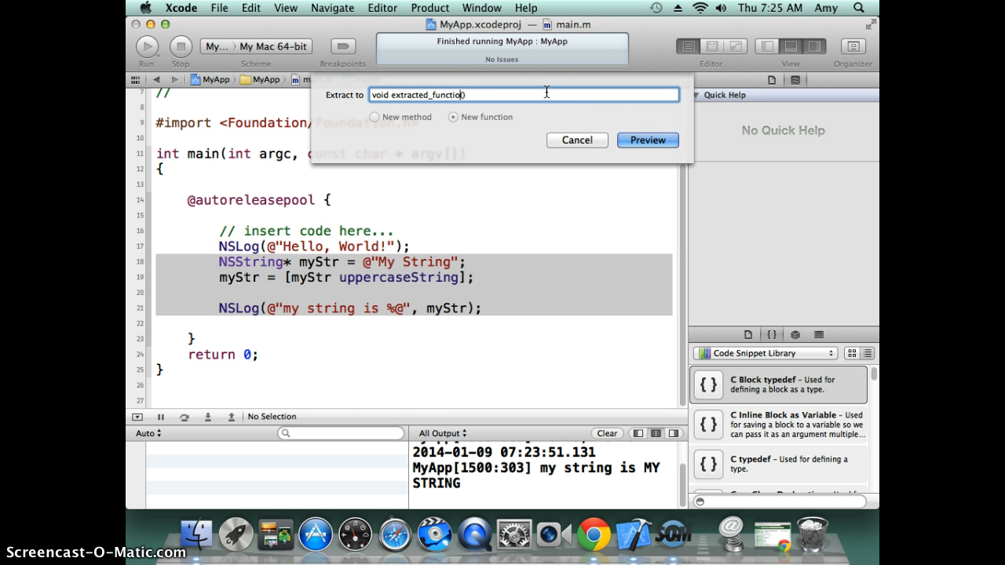
key("Backspace")
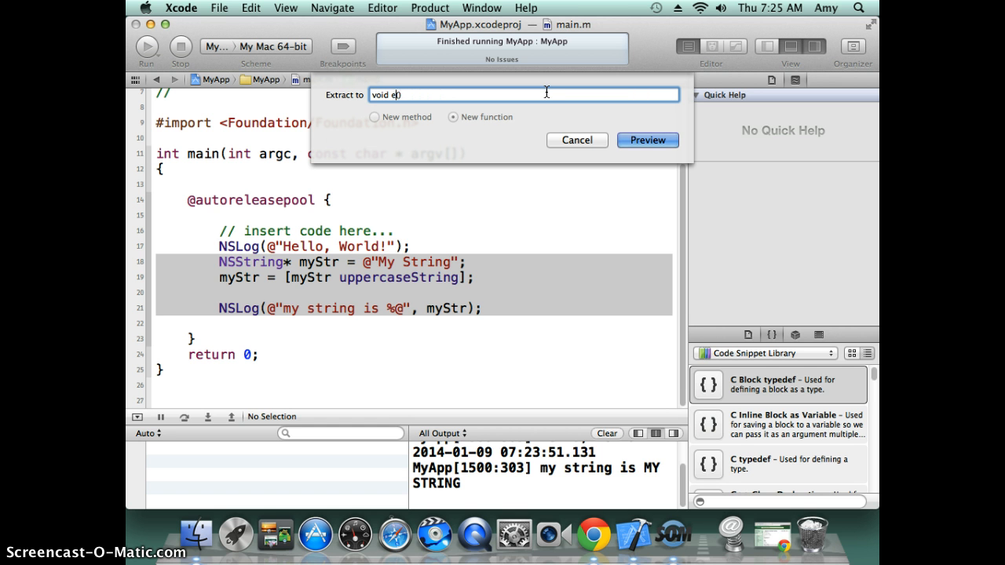
type("myFunction")
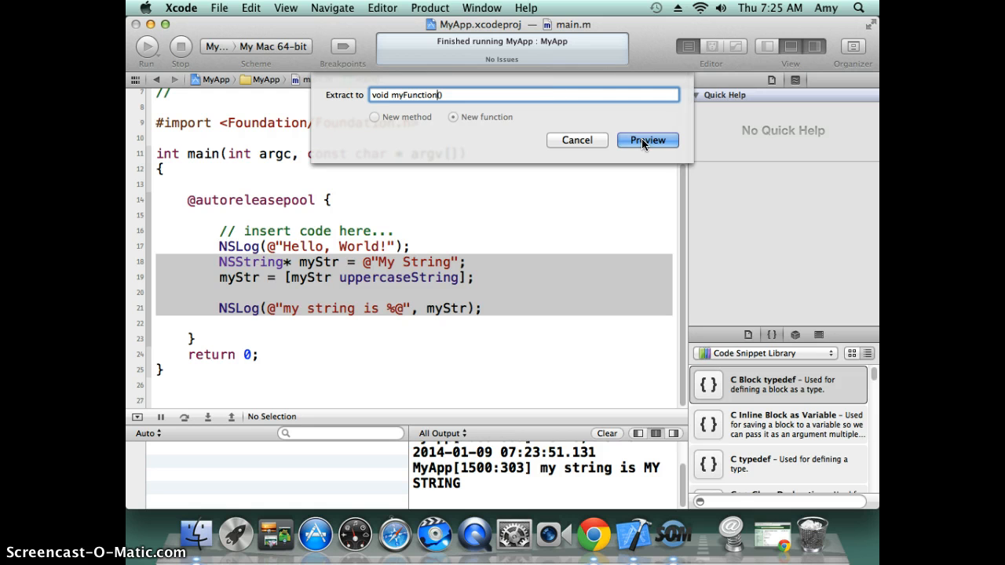
left_click(647, 140)
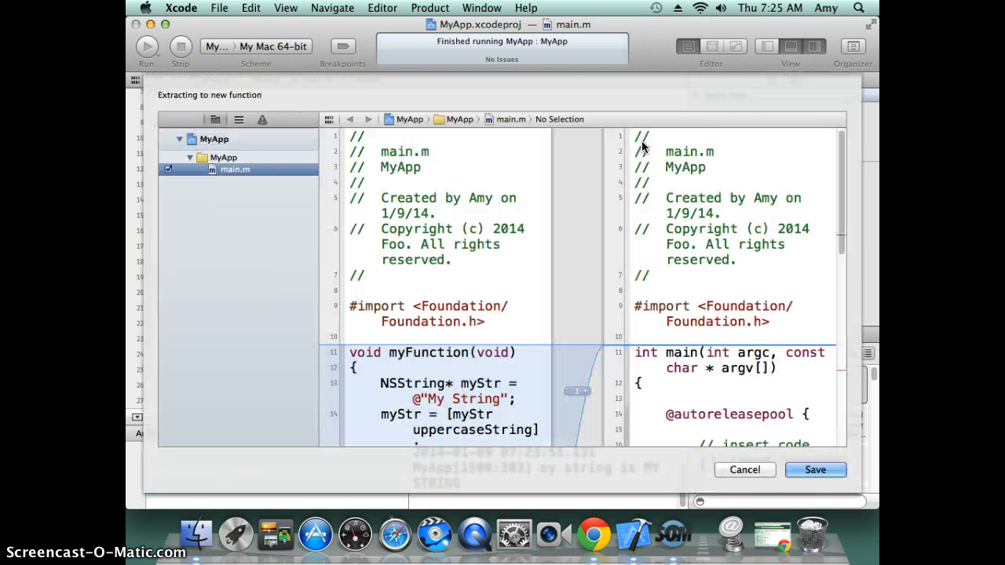
- Save the previewed myFunction extraction and disable automatic snapshots
scroll("down", 3)
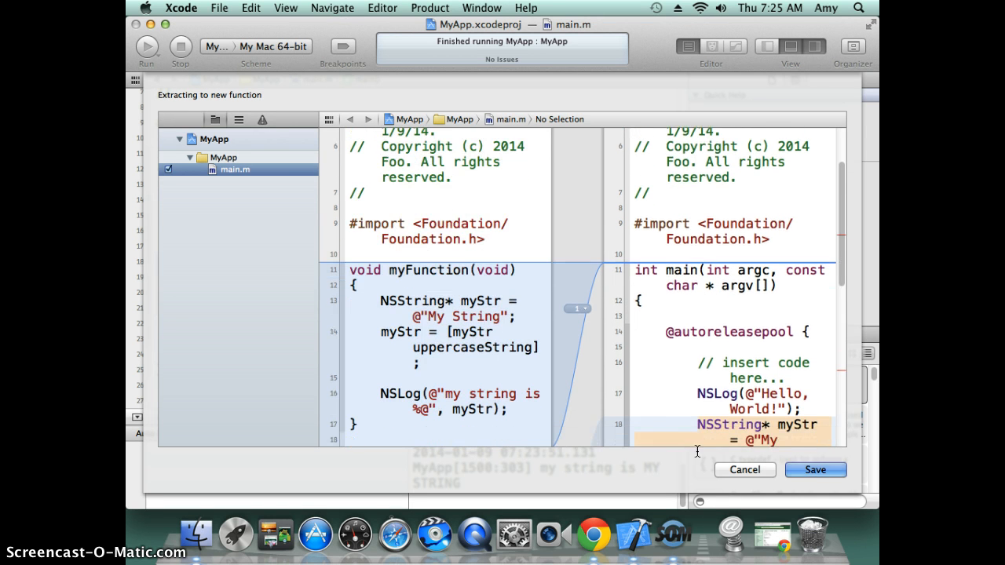
left_click(815, 470)
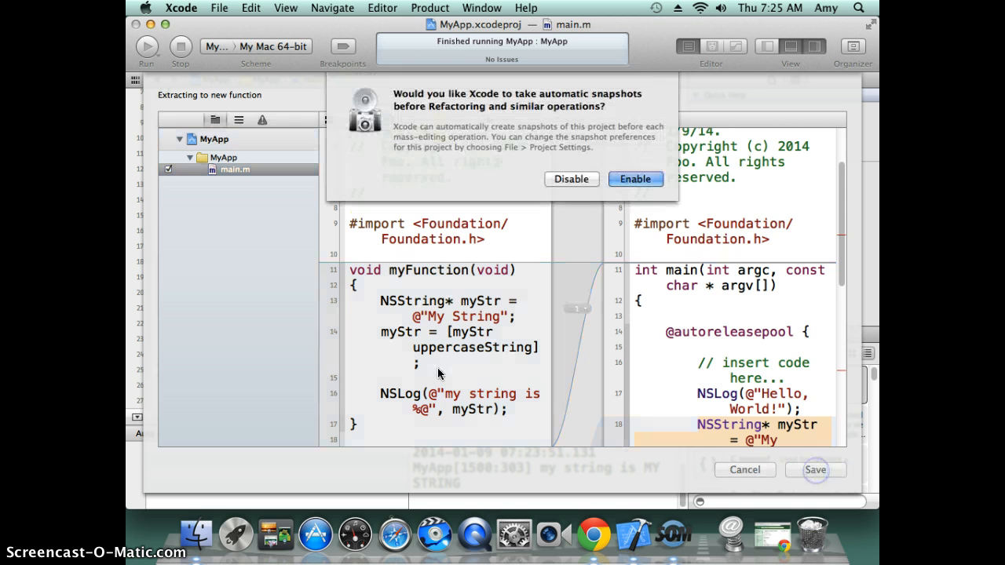
mouse_move(571, 180)
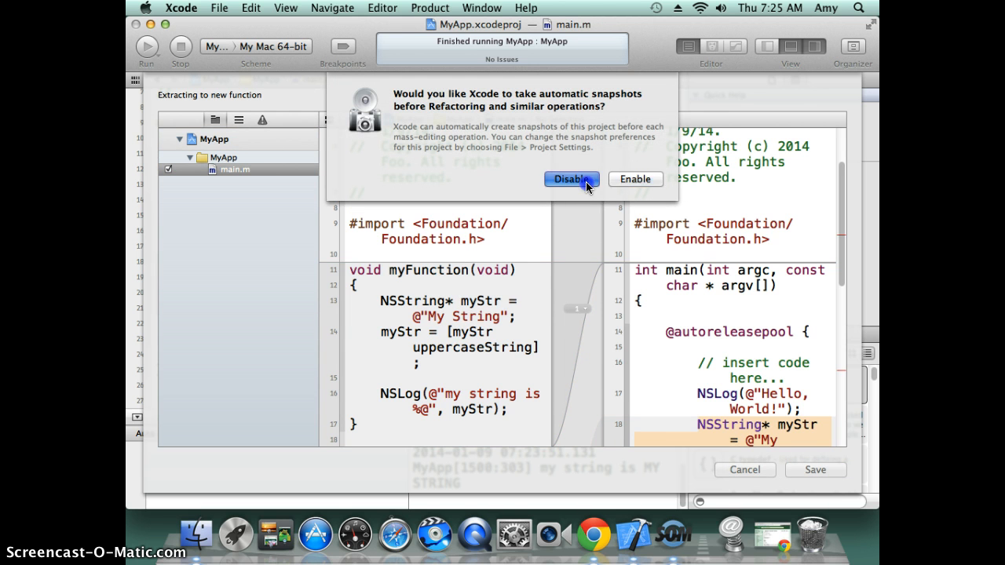
left_click(571, 179)
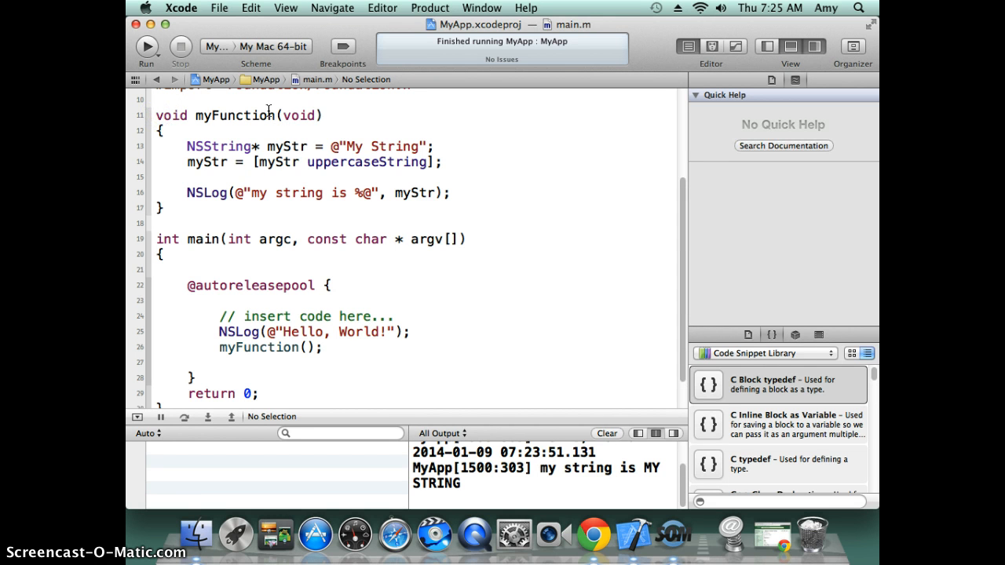
- Move myFunction below main and add a void myFunction(void) prototype above main
left_click_drag(157, 116, 161, 208)
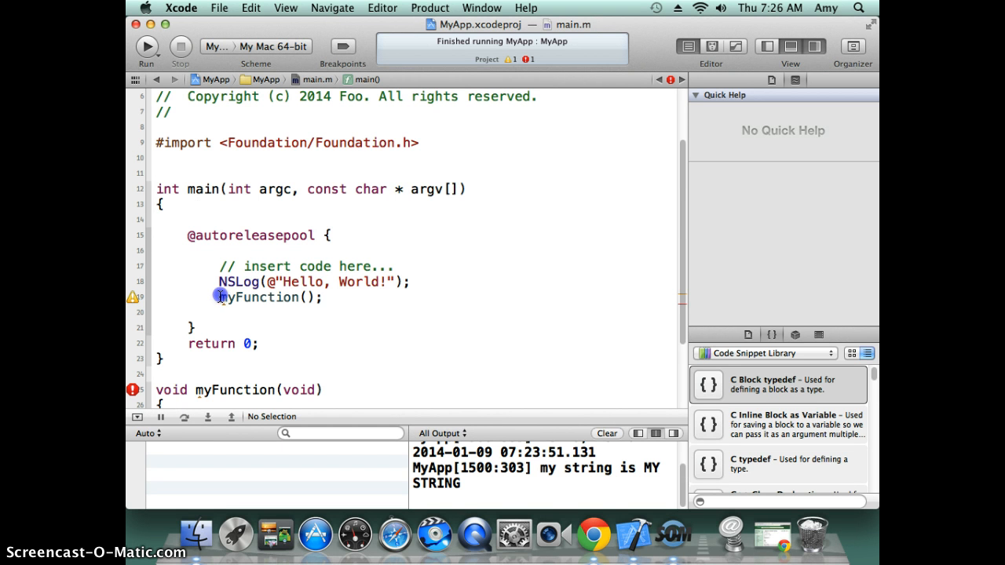
left_click(221, 297)
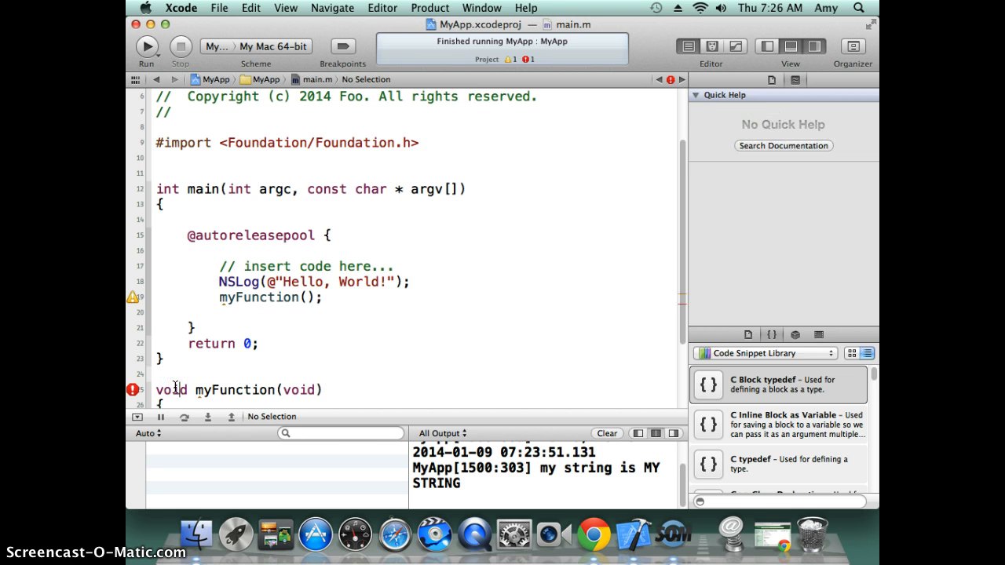
left_click(178, 389)
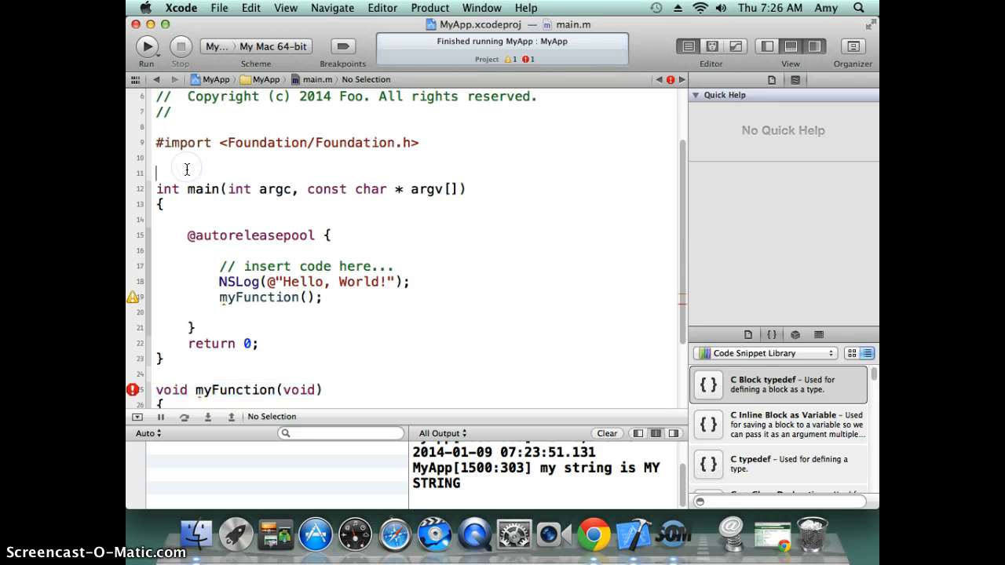
type("void myFunction(void);")
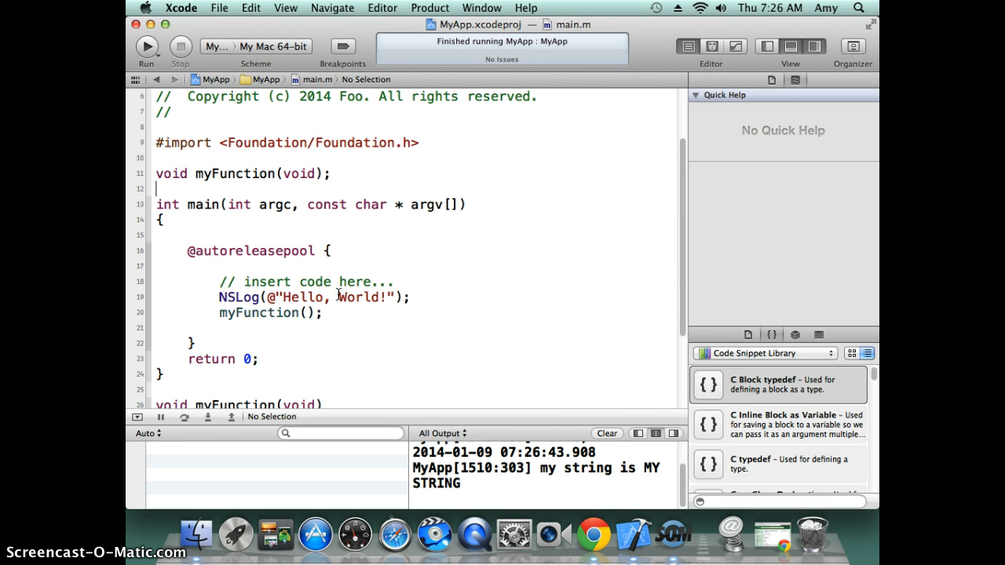
- Declare int i = 123 and float f = 12.3f at the top of myFunction
scroll("down", 3)
type("int")
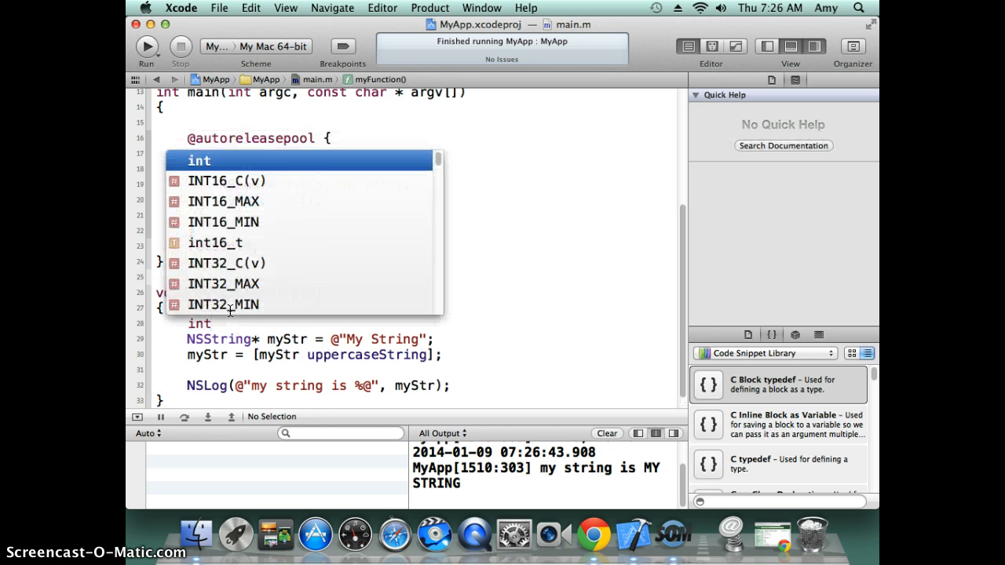
key("Escape")
type(" i")
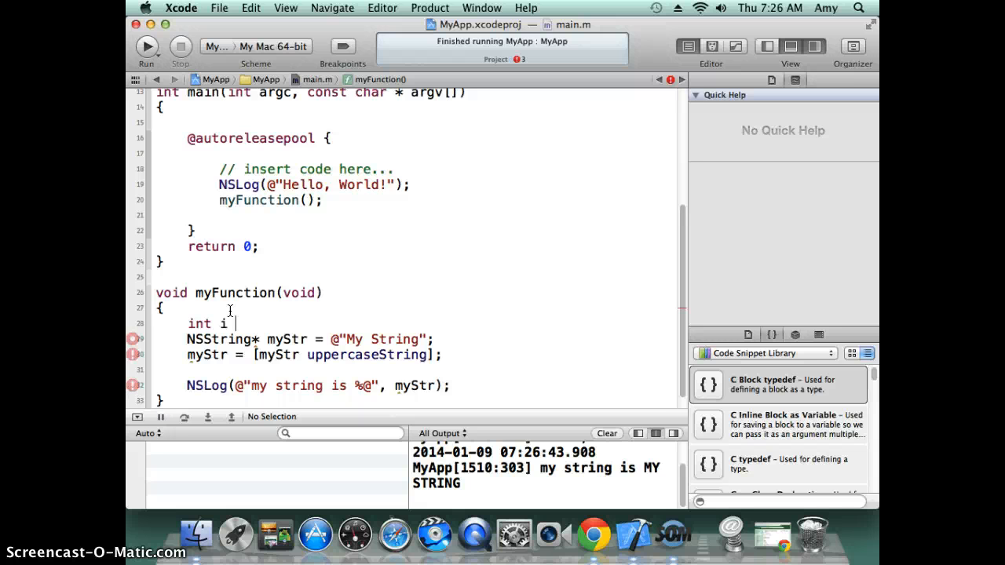
type("= 123;")
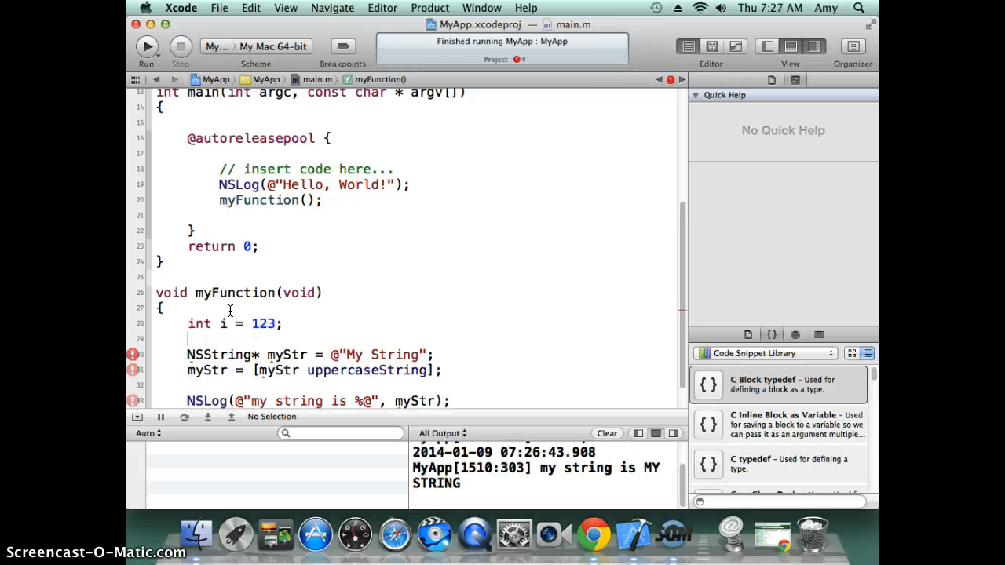
type("if")
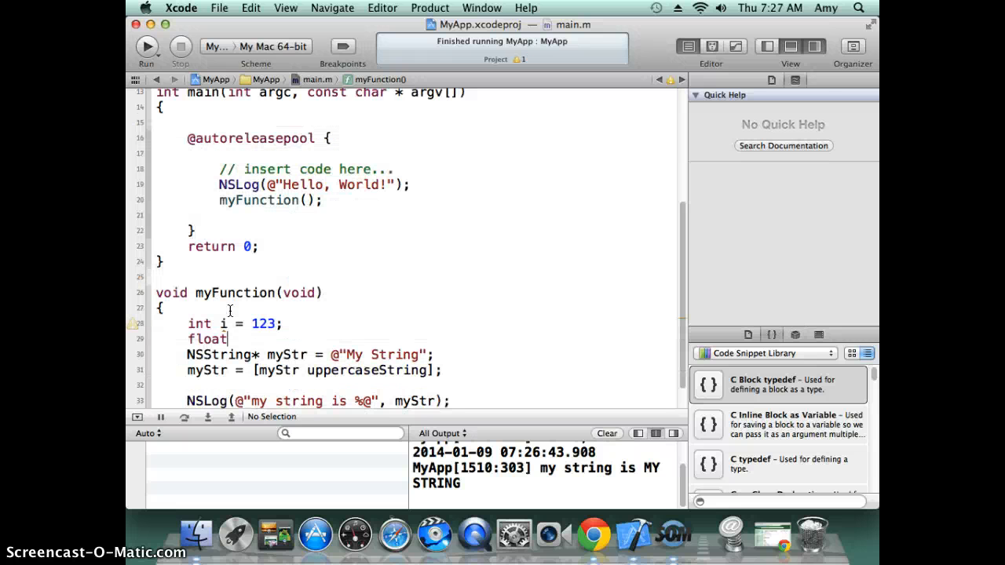
type("fl")
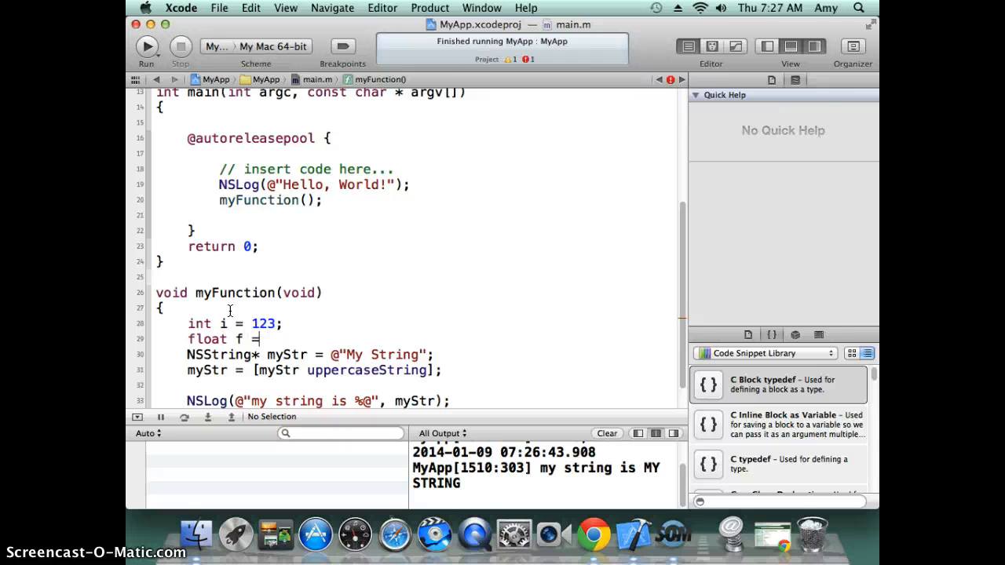
type("12")
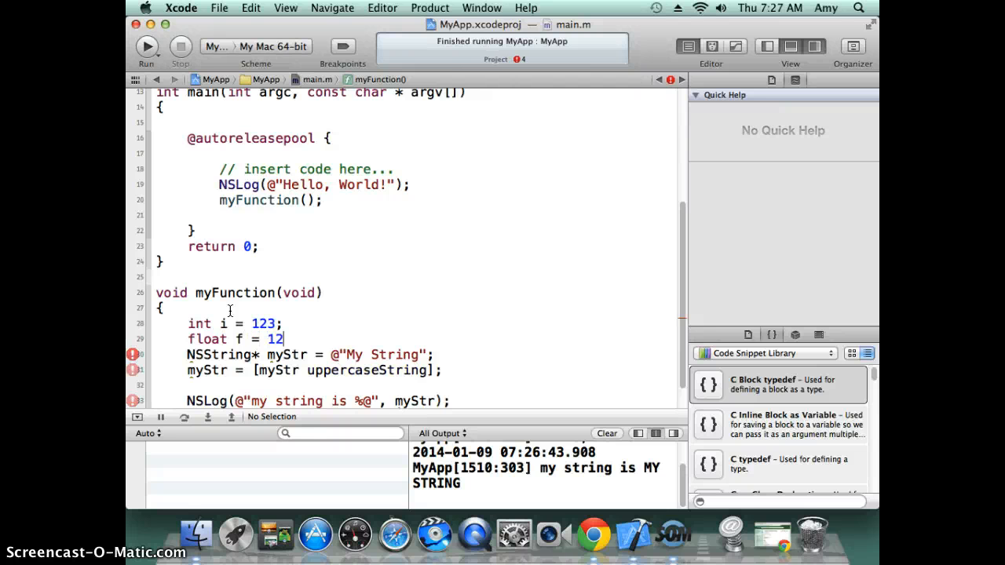
type("f;")
type("unsigned int")
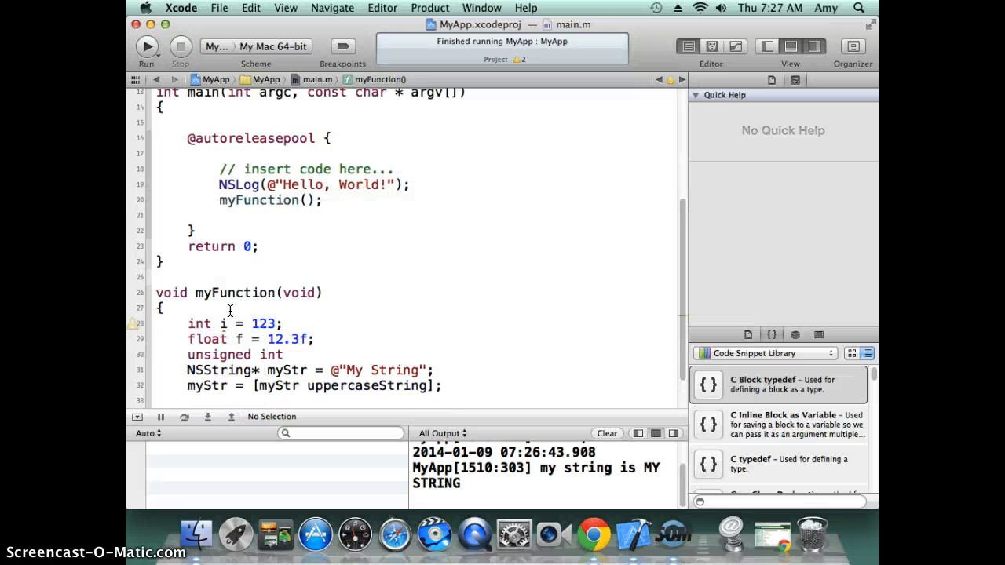
- Declare unsigned int ui = 123 and begin a double d declaration
type("ui")
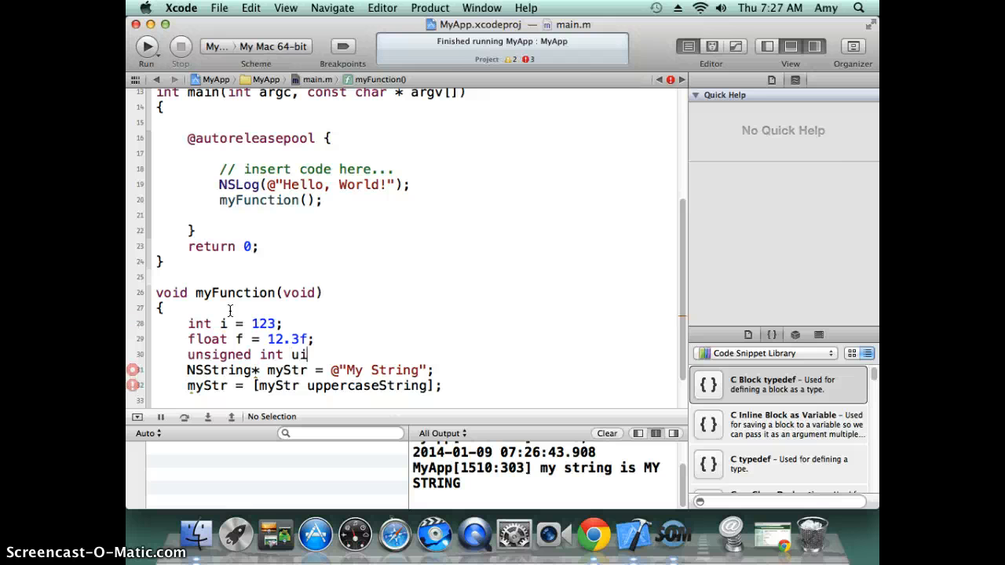
type("=")
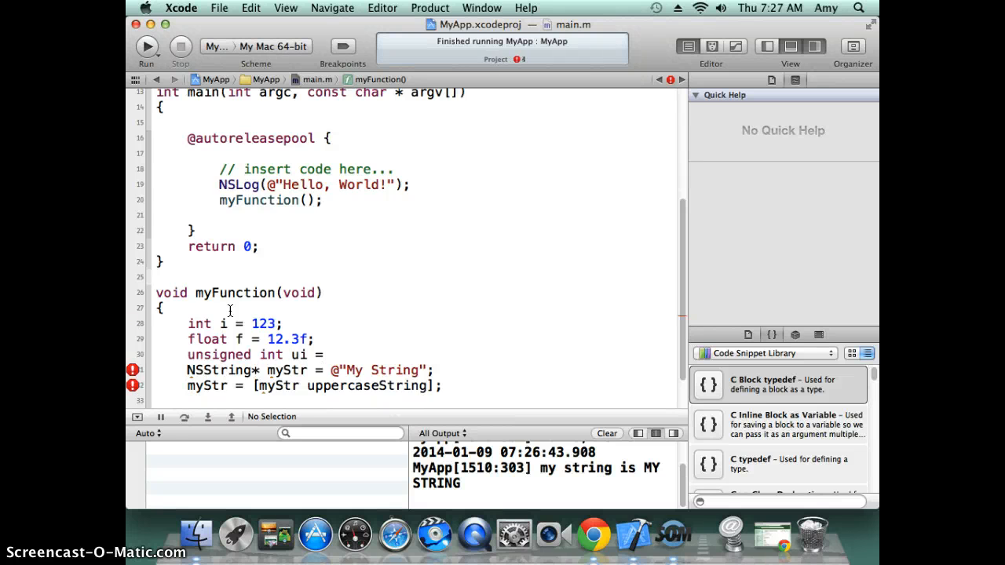
type("123;")
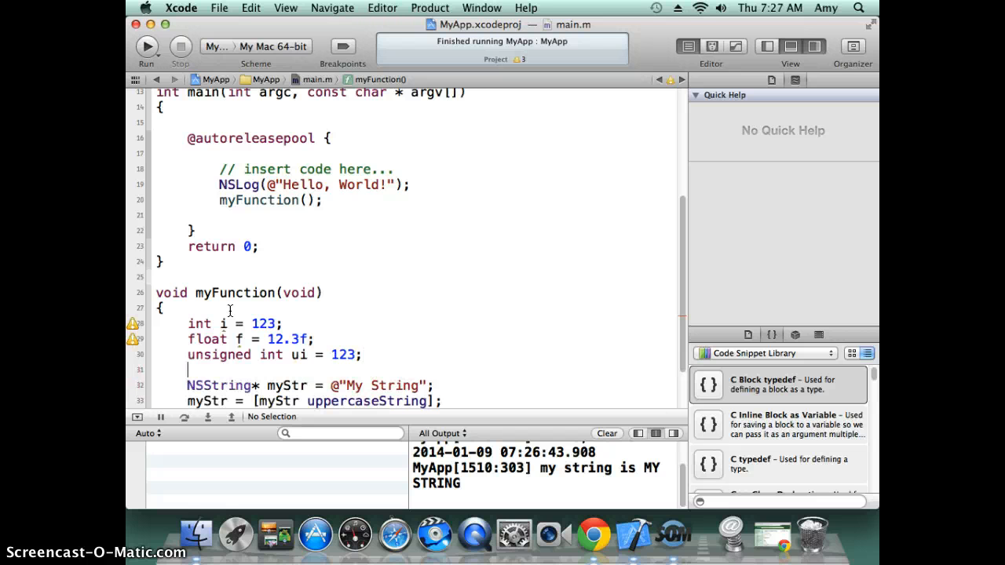
type("double")
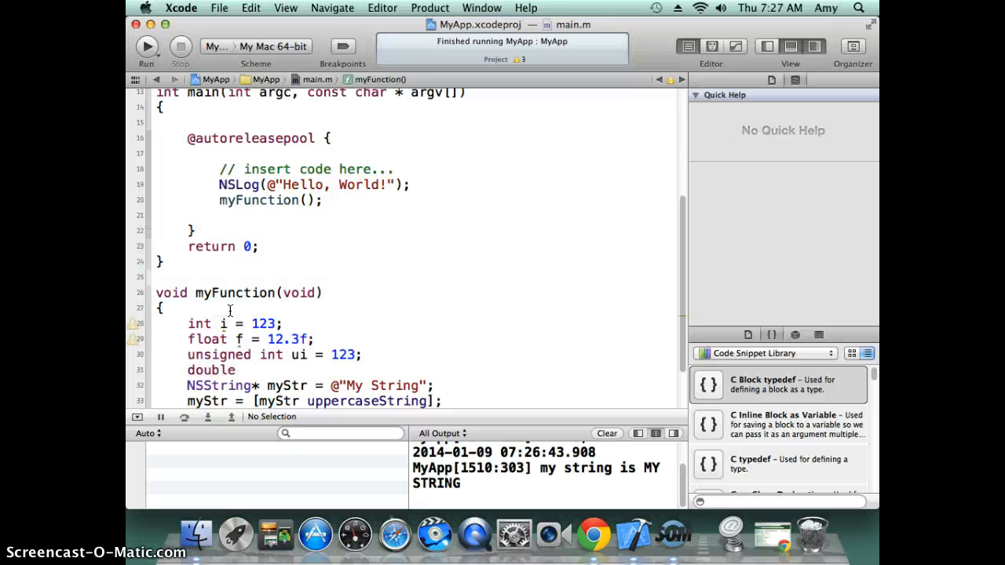
type("d")
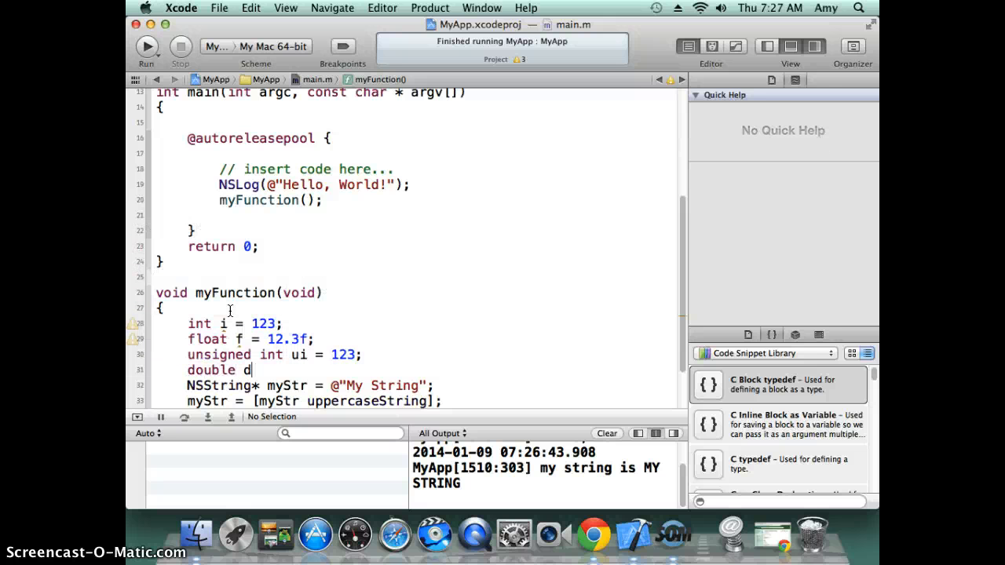